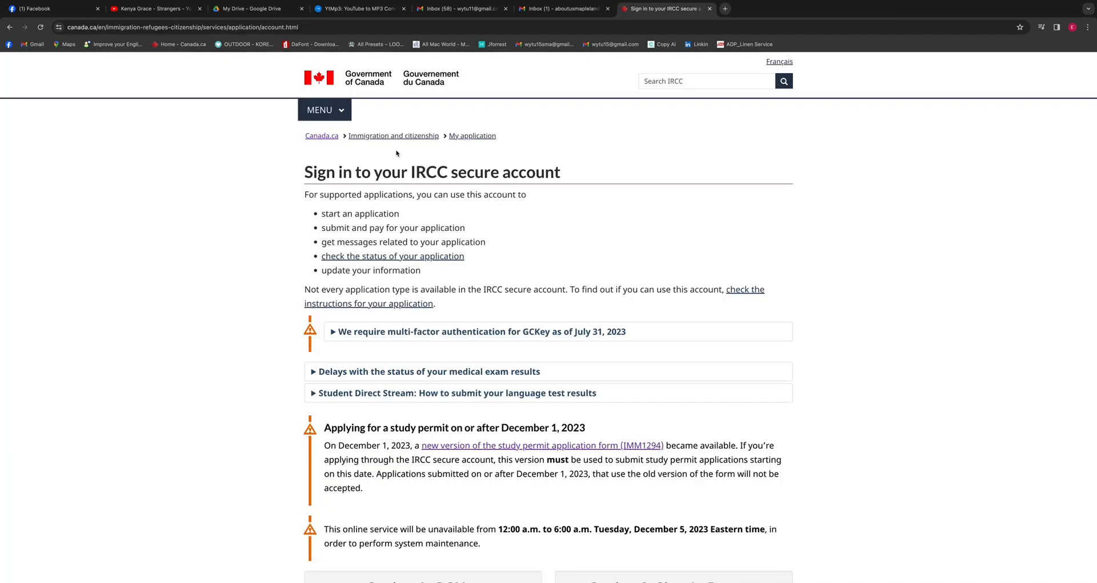
# - Choose 'Sign in with GCKey' under Option 1 on the IRCC sign-in page
pyautogui.click(323, 110)
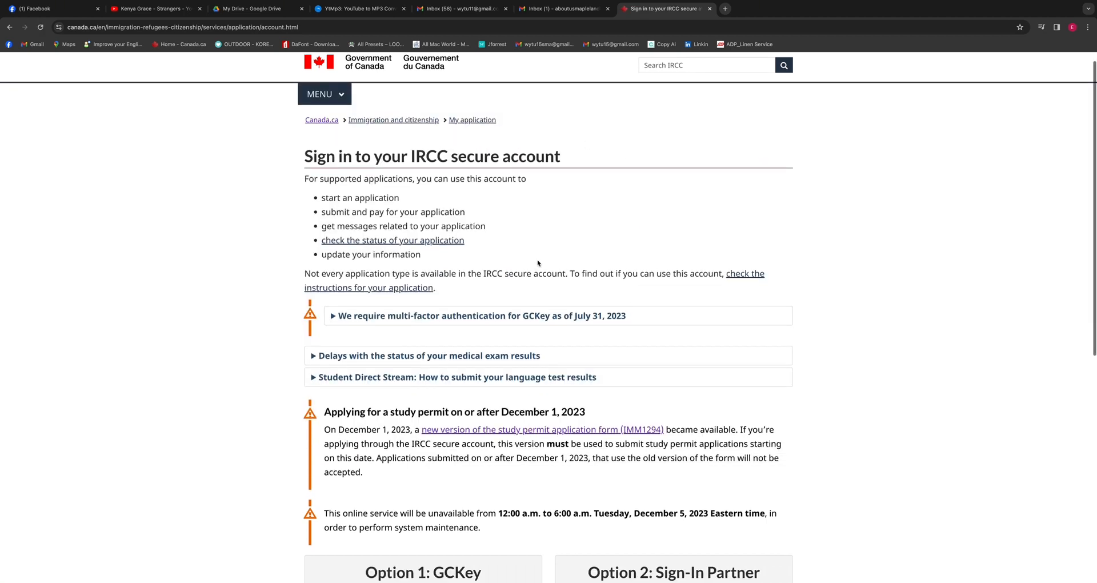
pyautogui.scroll(-3)
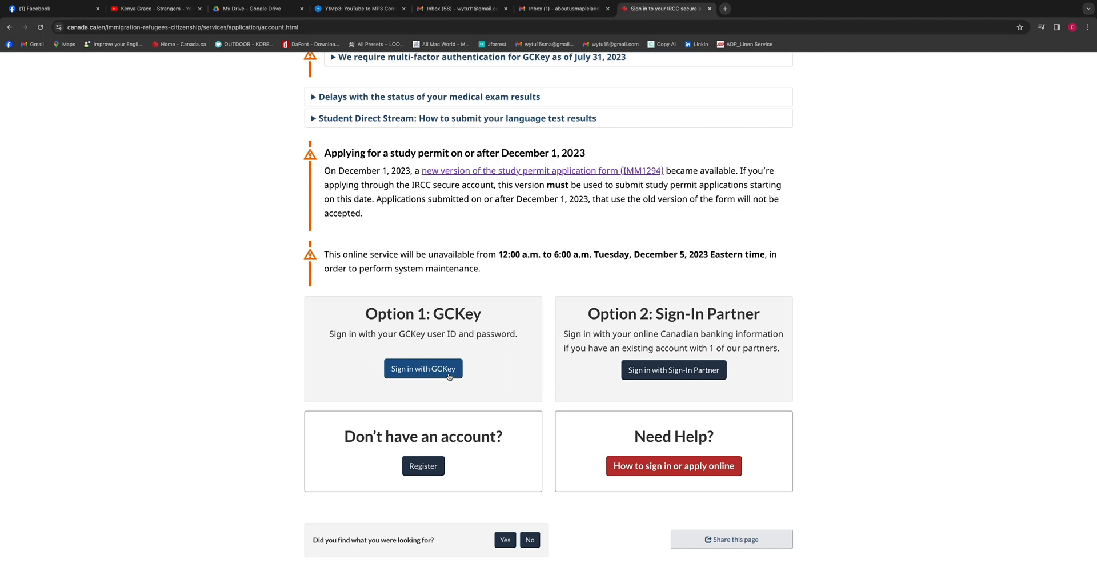
pyautogui.moveTo(596, 347)
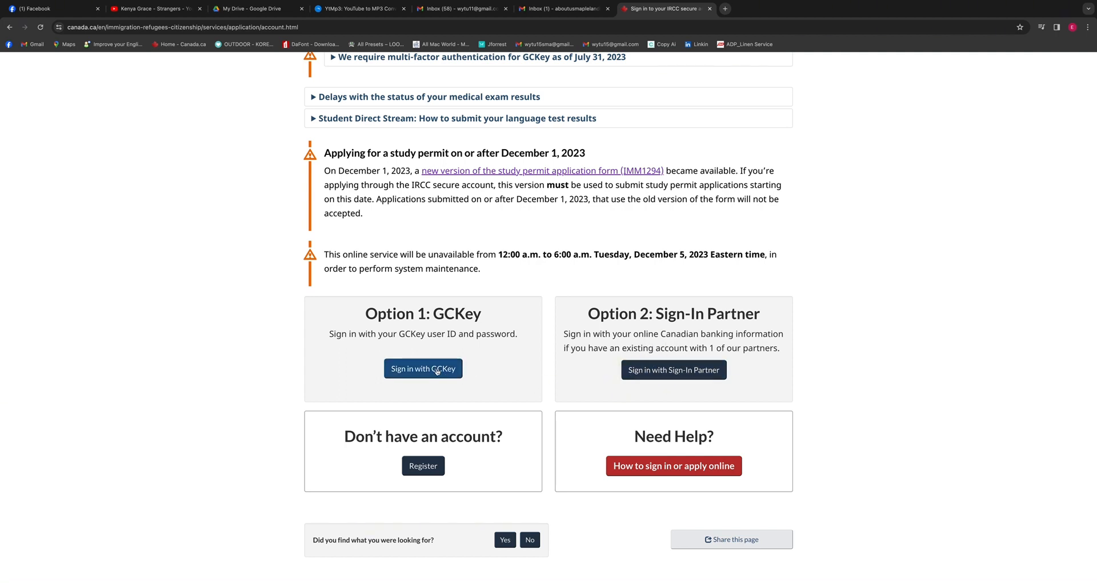
pyautogui.click(422, 369)
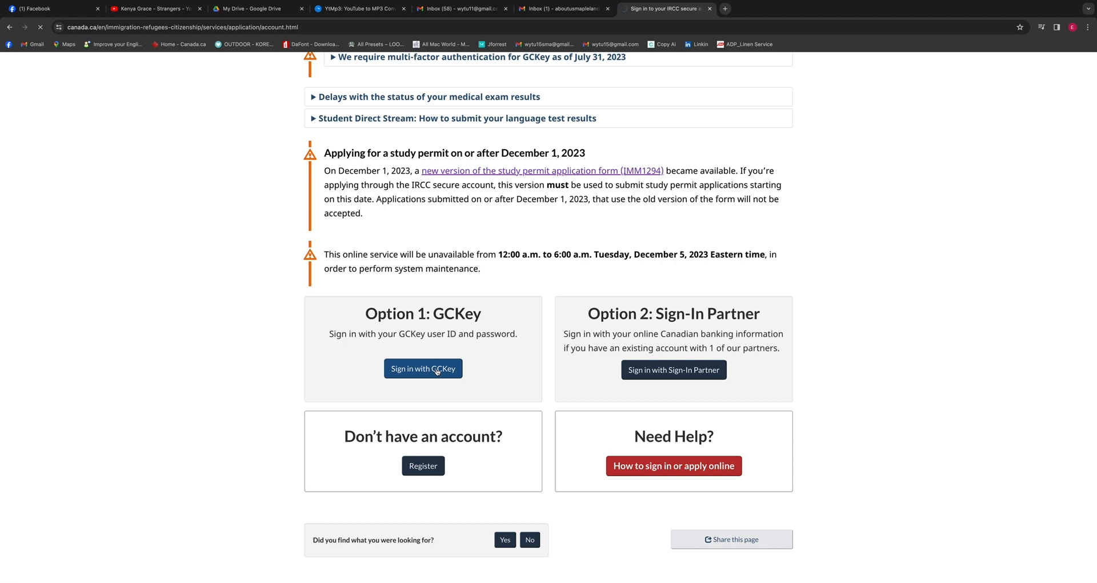
# - Start GCKey Sign Up, accept the terms of use and submit a new username
pyautogui.click(423, 369)
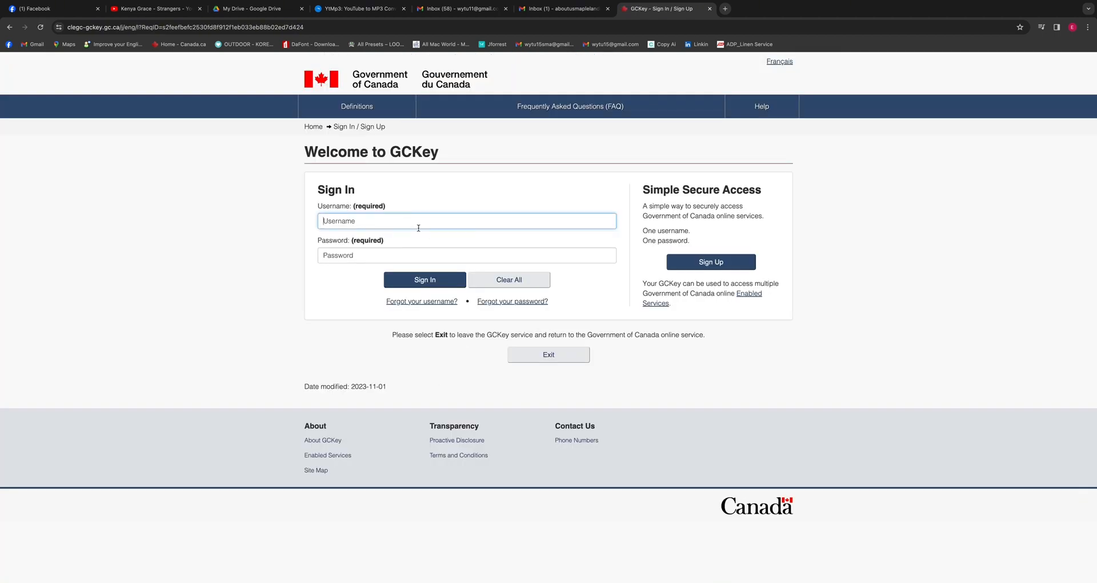
pyautogui.moveTo(504, 232)
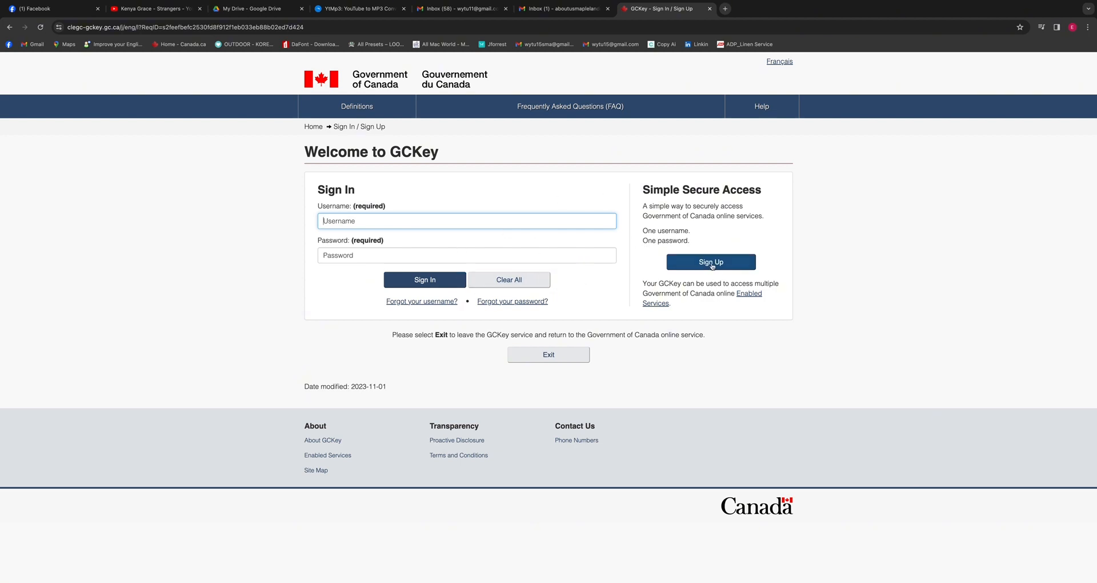
pyautogui.click(710, 262)
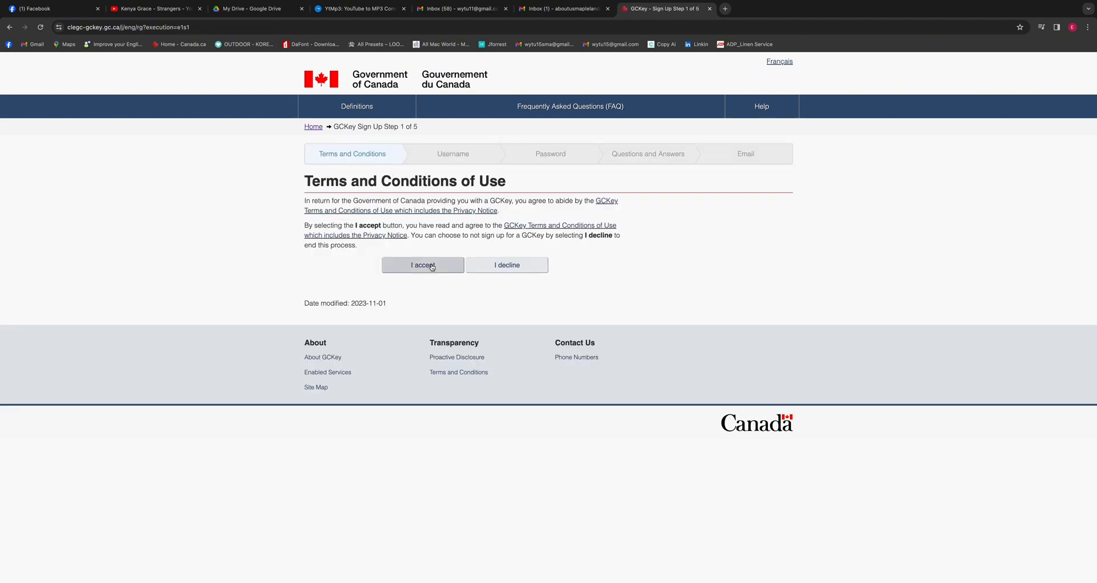
pyautogui.click(423, 264)
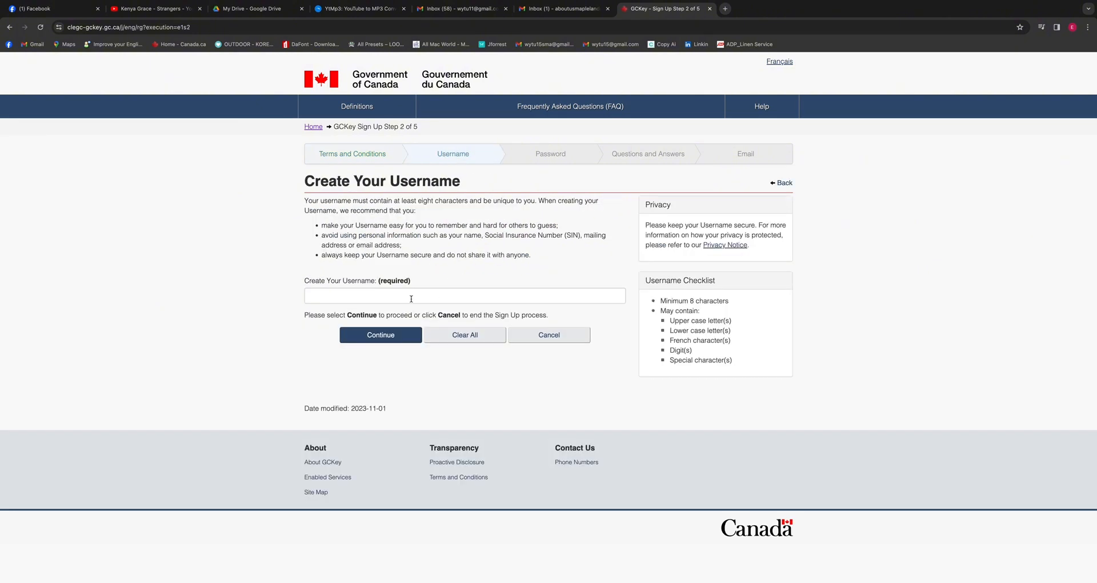
pyautogui.write('a')
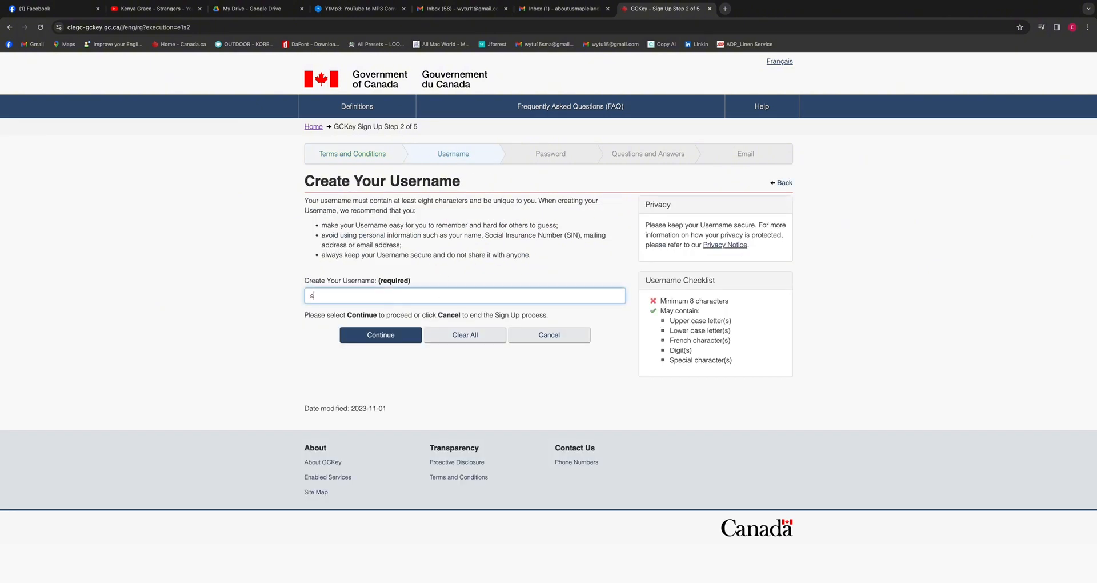
pyautogui.write('boutusmapleland')
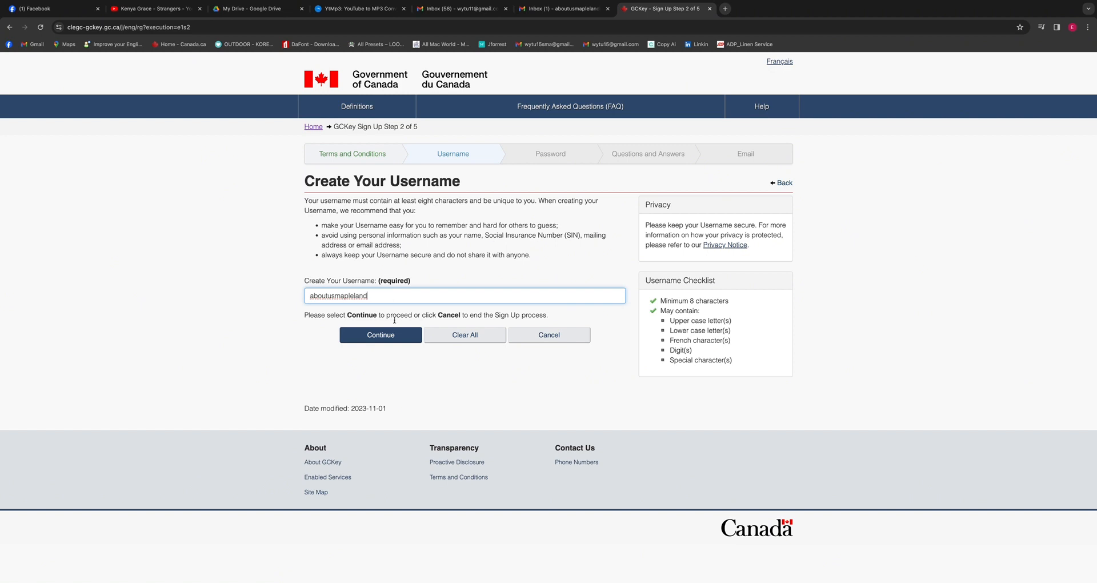
pyautogui.moveTo(381, 335)
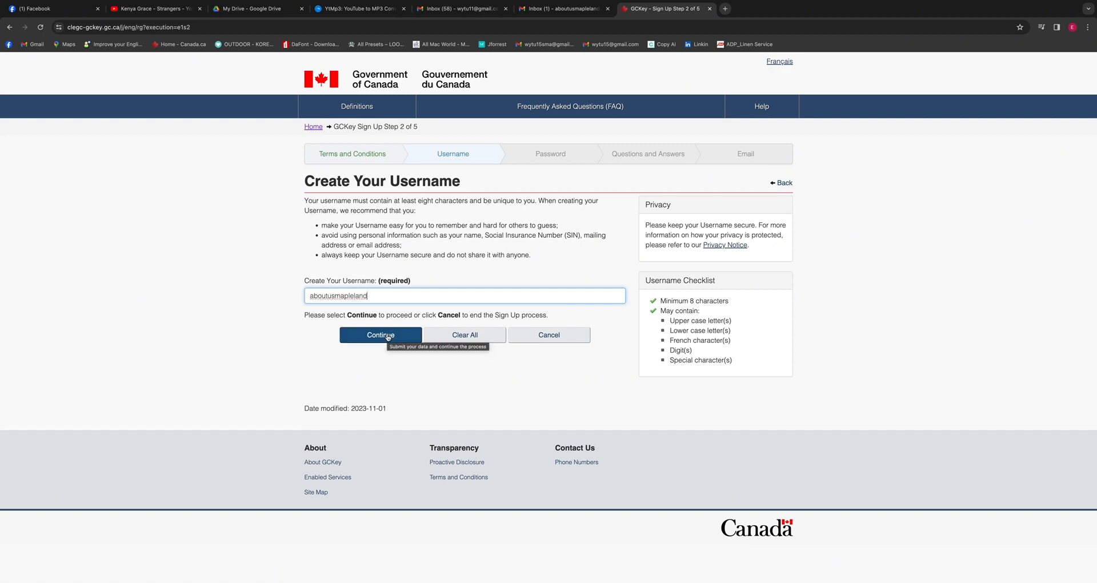
pyautogui.click(379, 335)
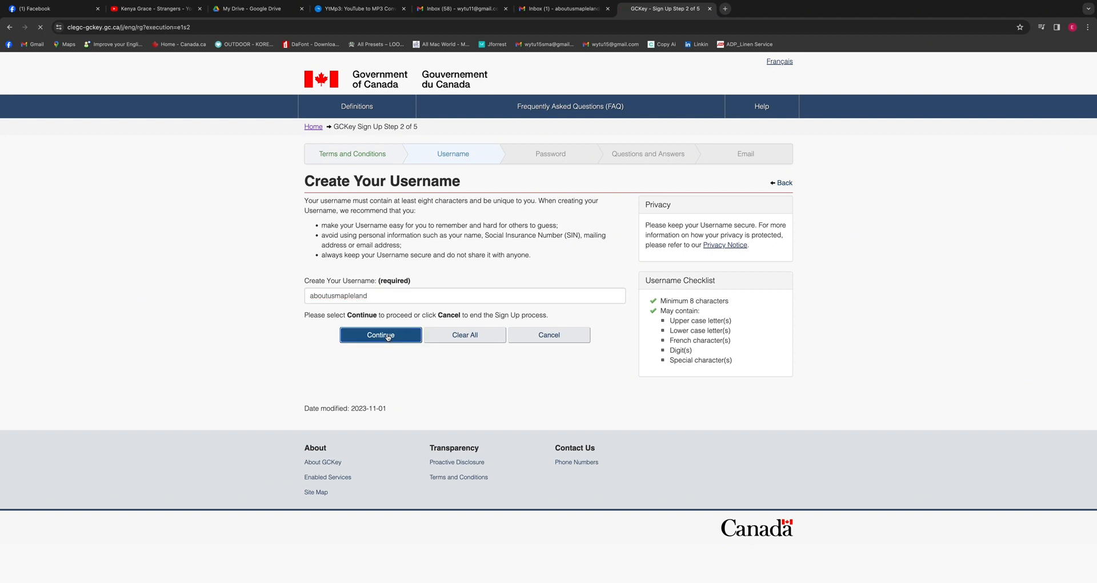
# - Enter the password and confirmation, then re-enter both after the mismatch error clears them
pyautogui.click(379, 335)
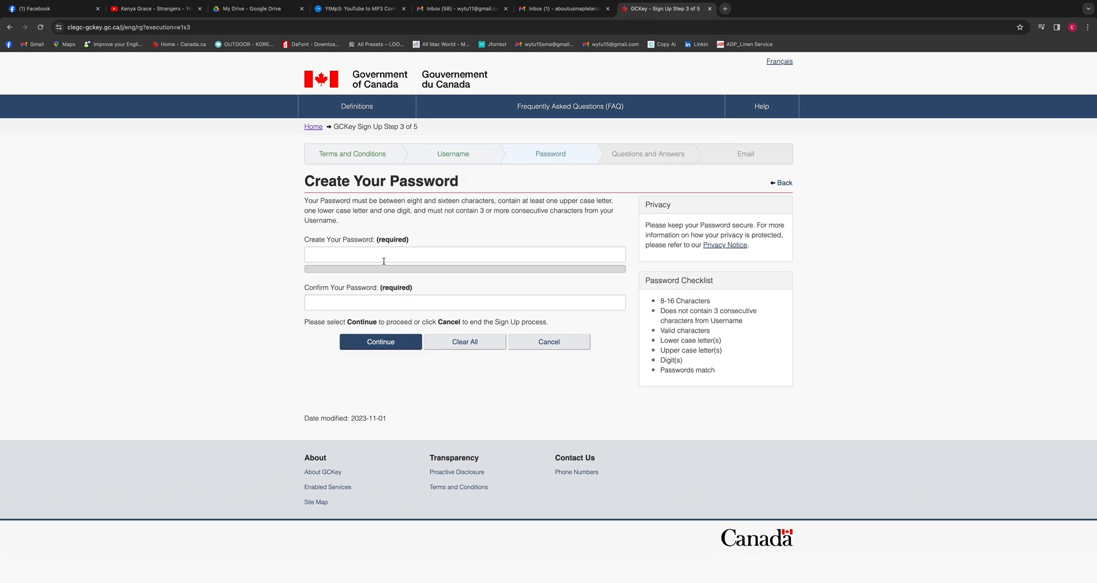
pyautogui.click(464, 254)
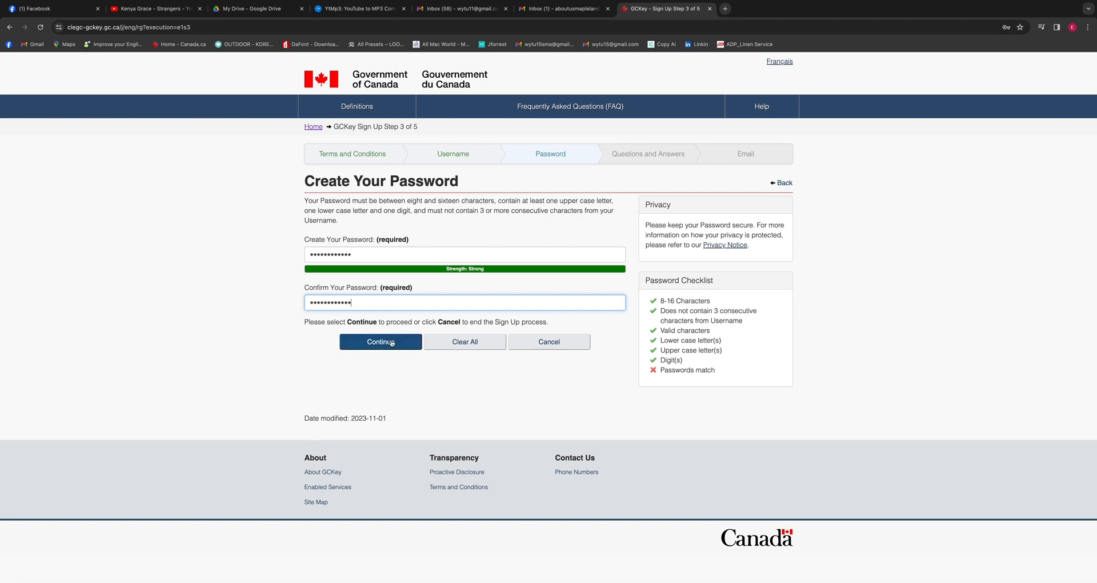
pyautogui.click(380, 342)
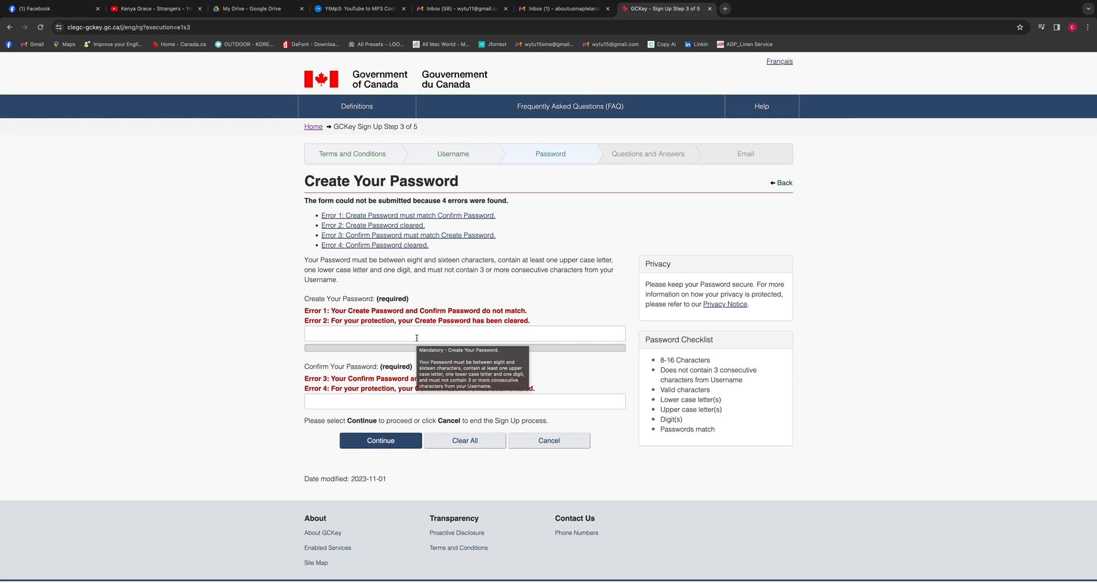
pyautogui.click(467, 333)
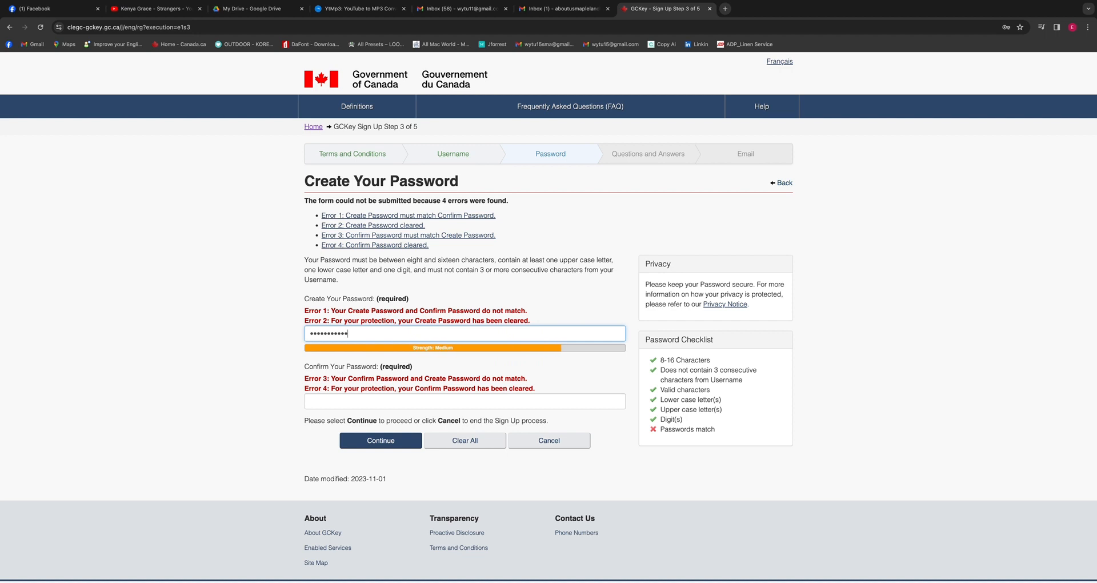
pyautogui.click(464, 401)
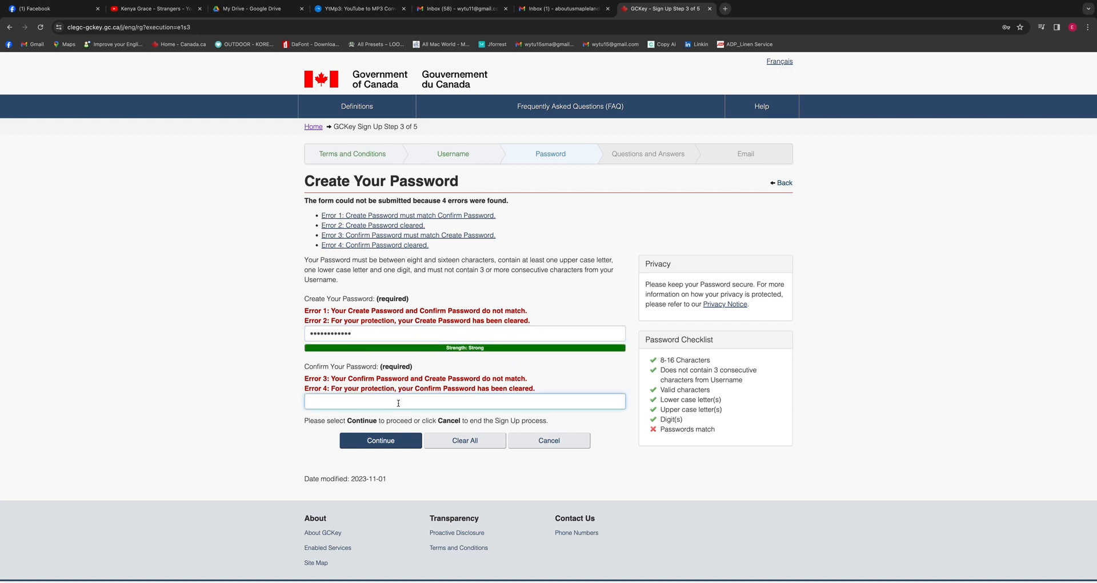
pyautogui.write('•••••')
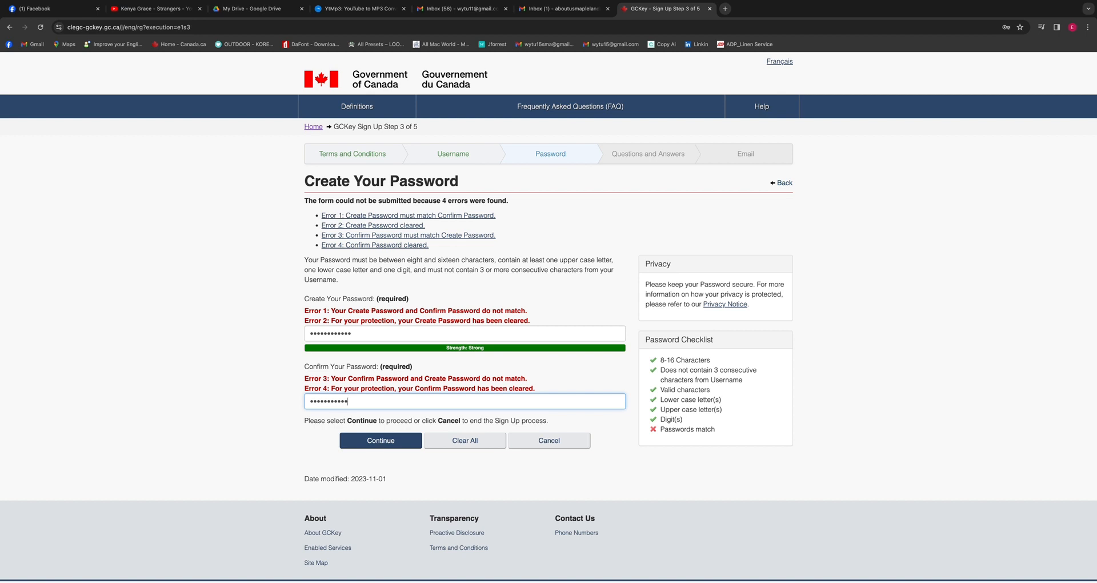
pyautogui.click(381, 440)
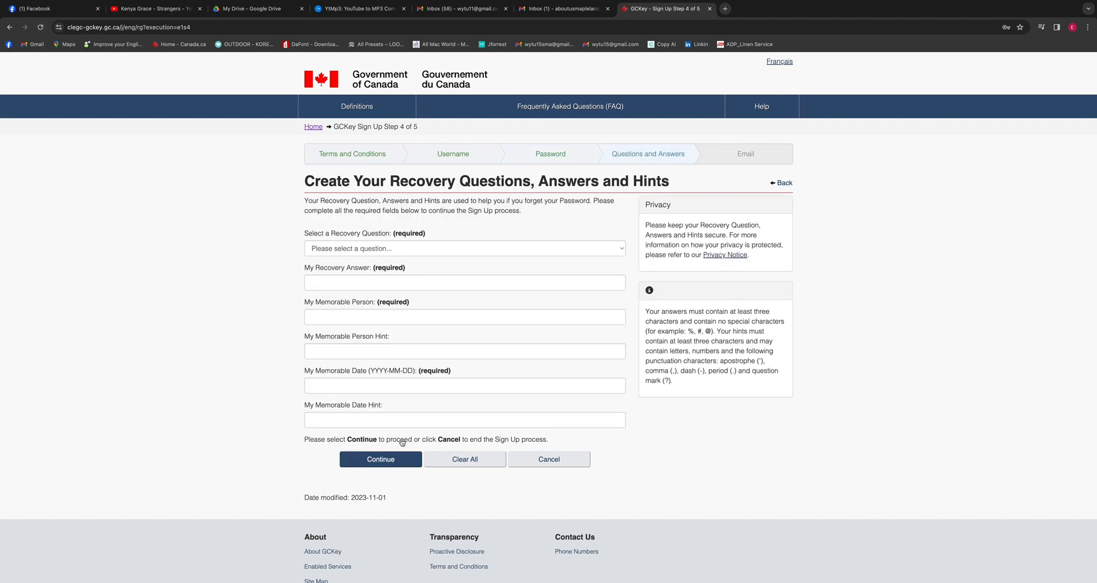
pyautogui.moveTo(444, 251)
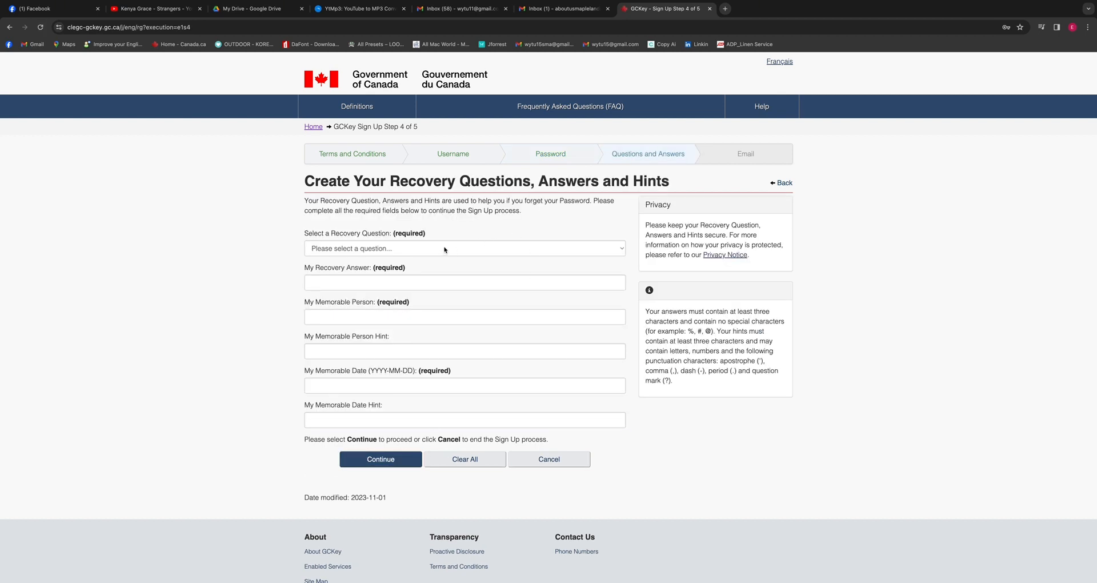
pyautogui.click(464, 248)
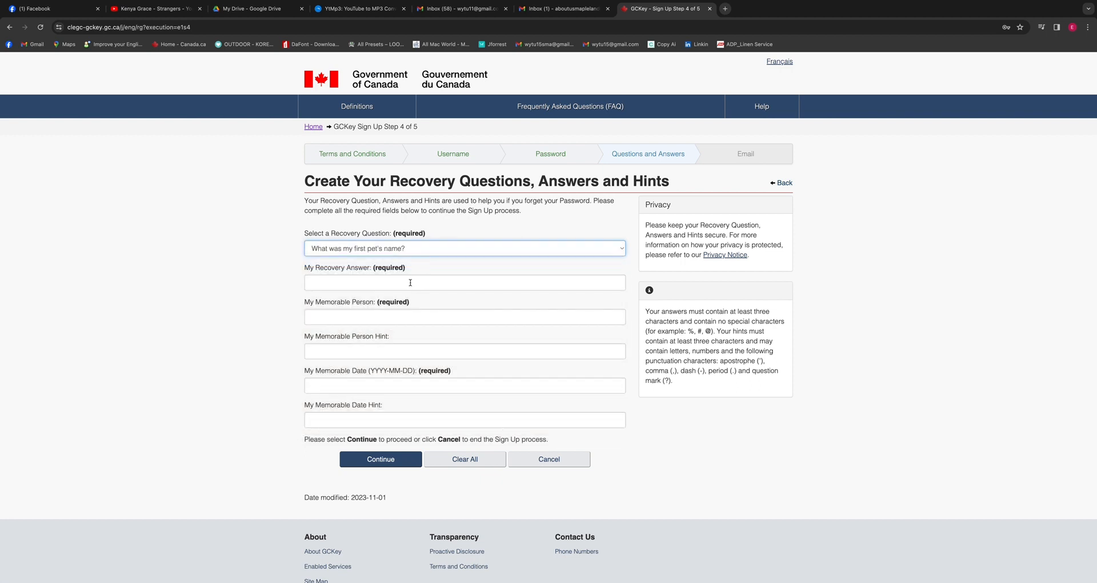
pyautogui.click(464, 282)
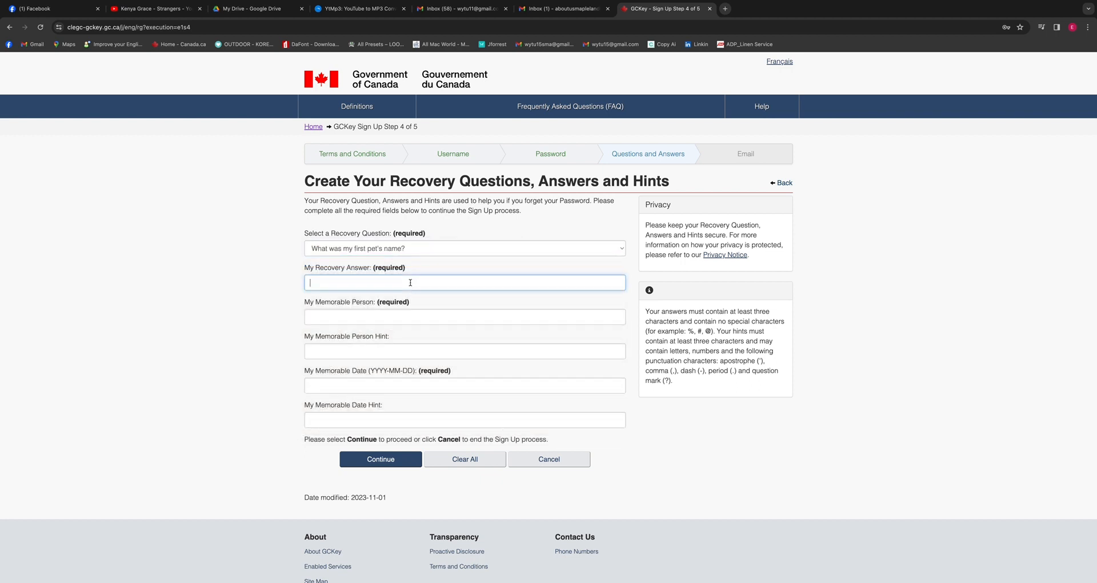
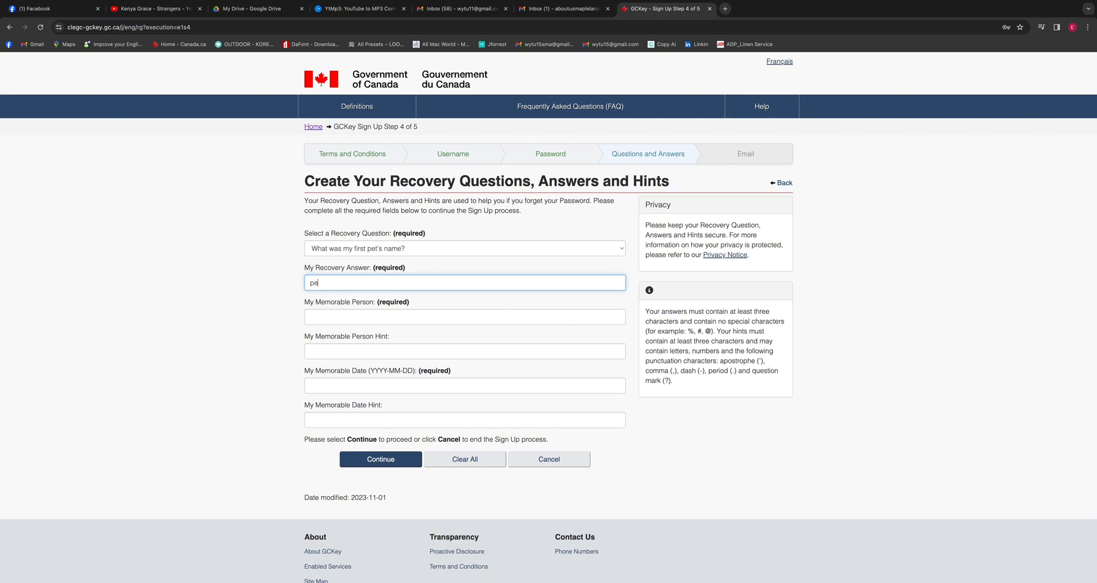
pyautogui.click(464, 317)
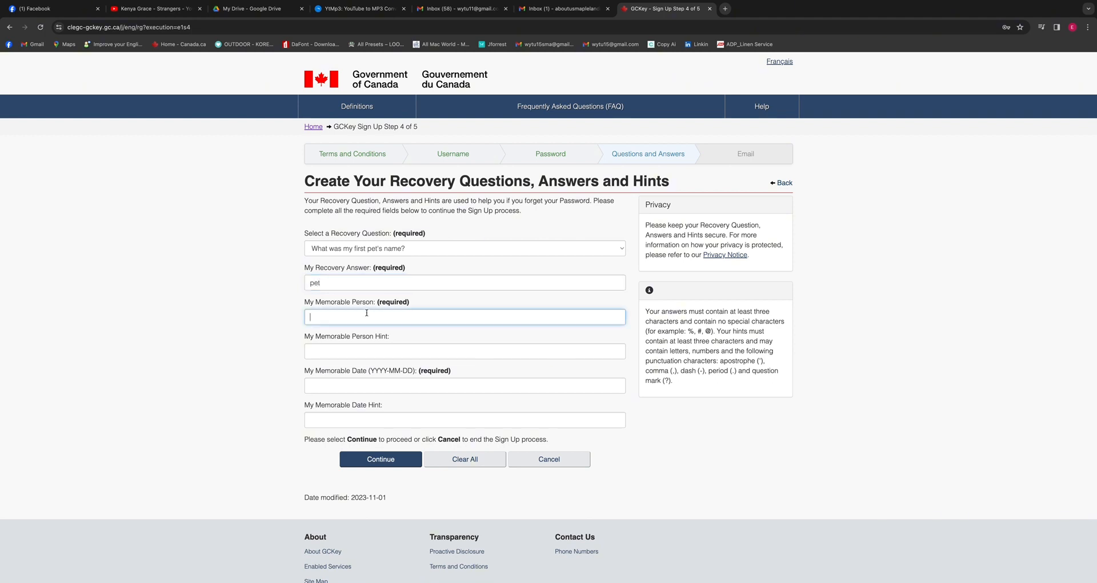
pyautogui.moveTo(421, 317)
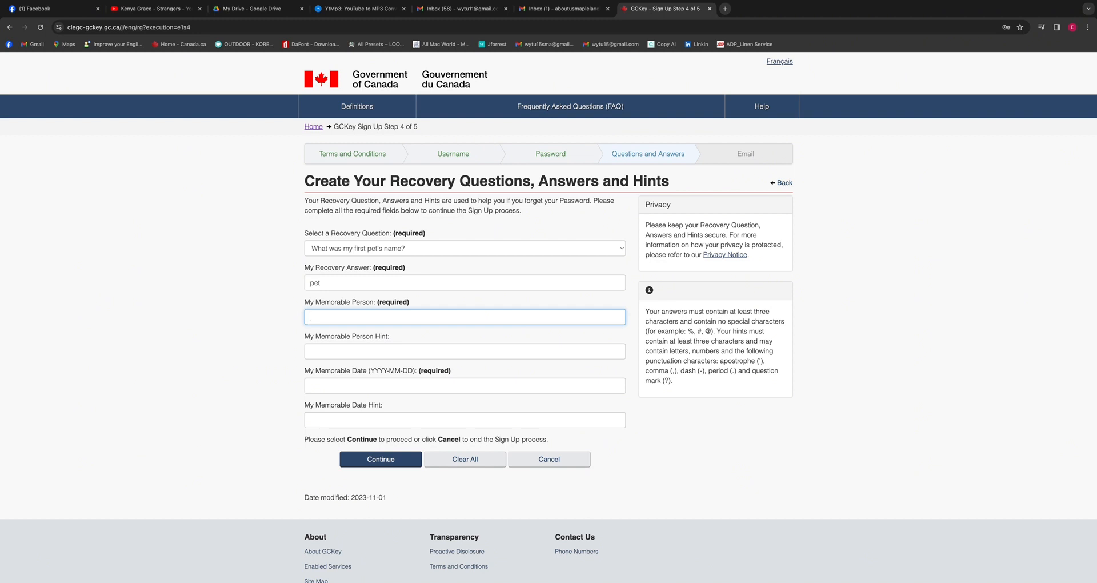
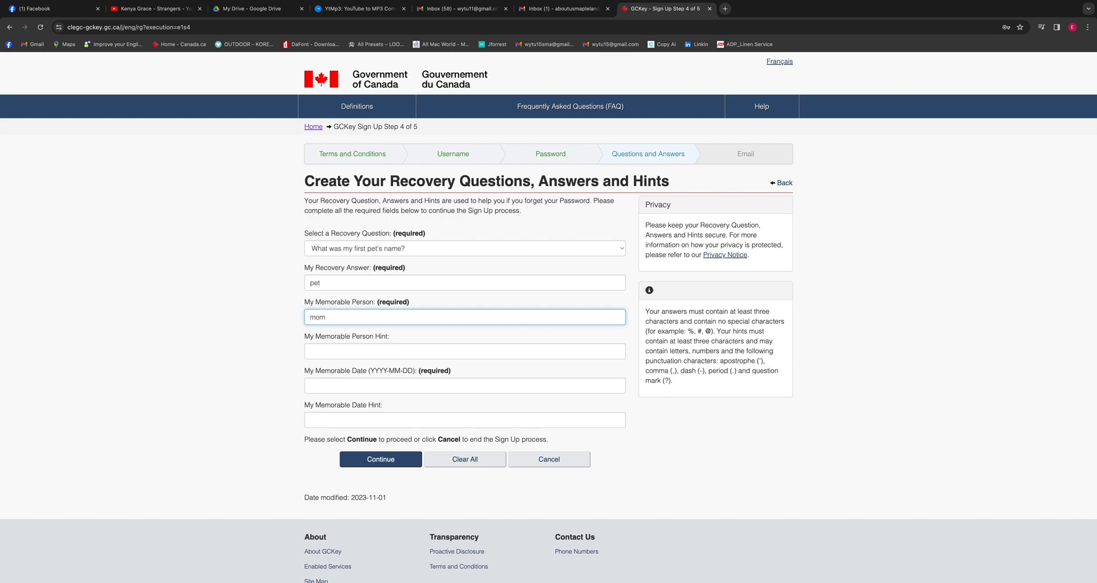
pyautogui.moveTo(342, 350)
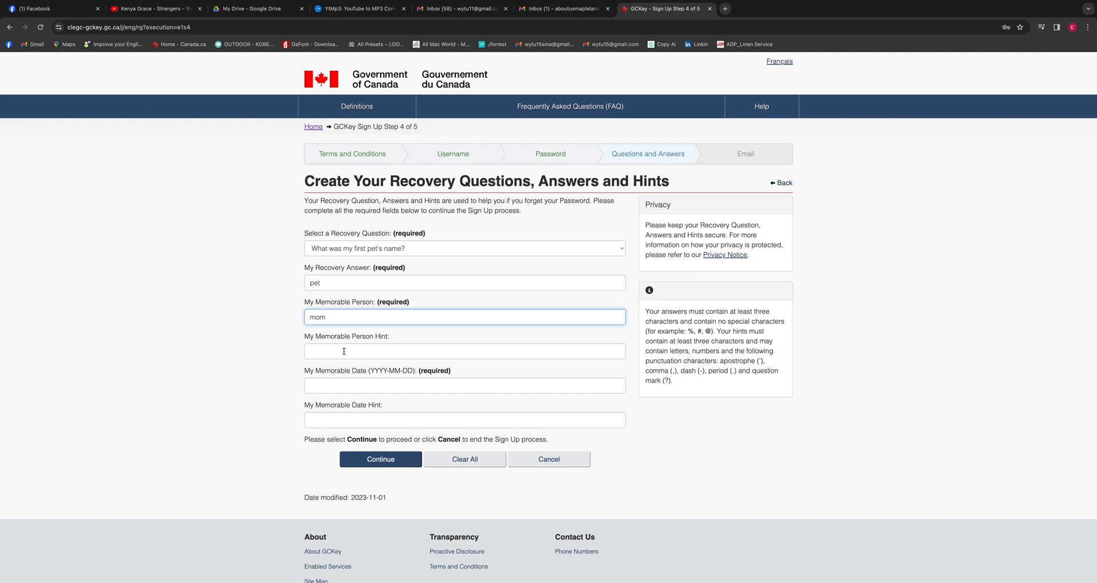
pyautogui.click(465, 351)
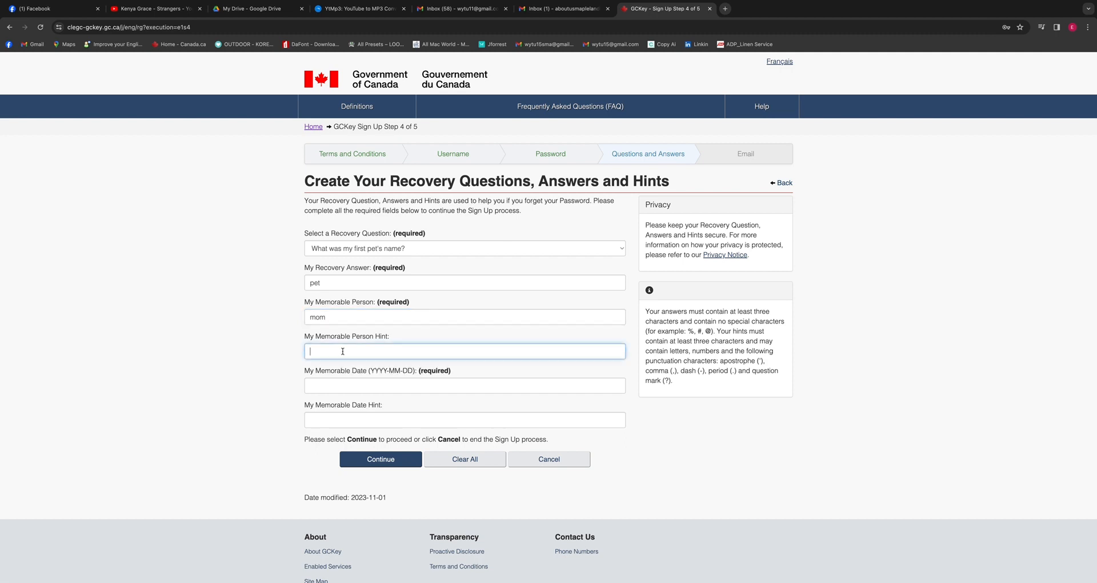
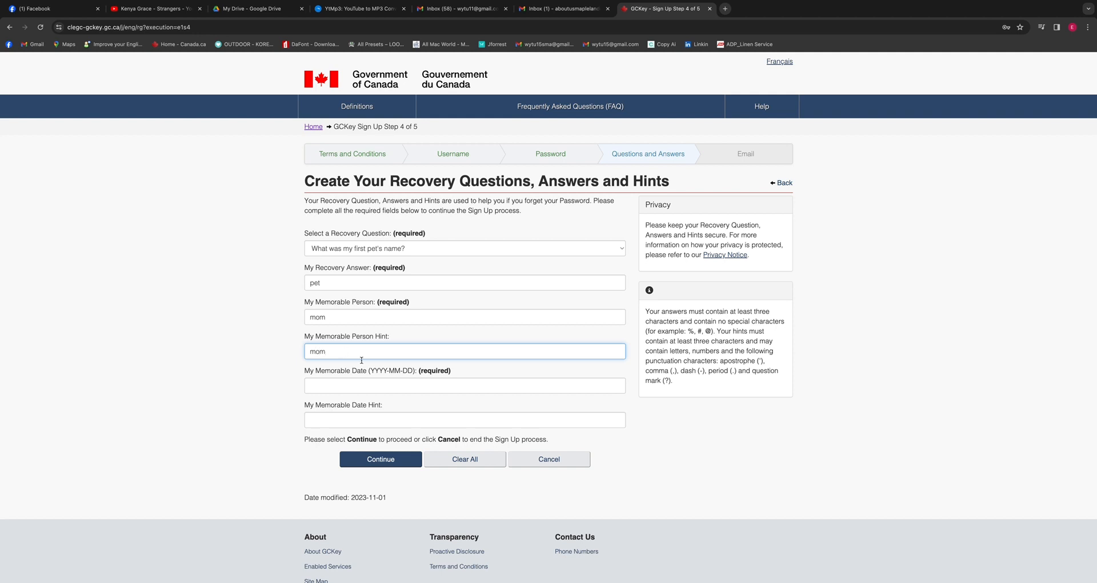
pyautogui.click(465, 385)
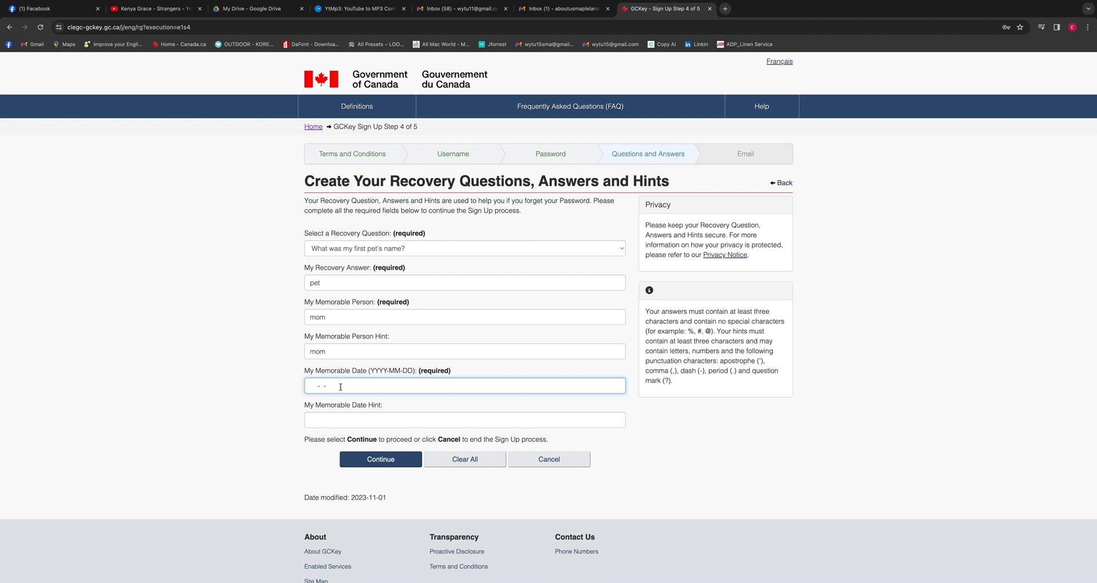
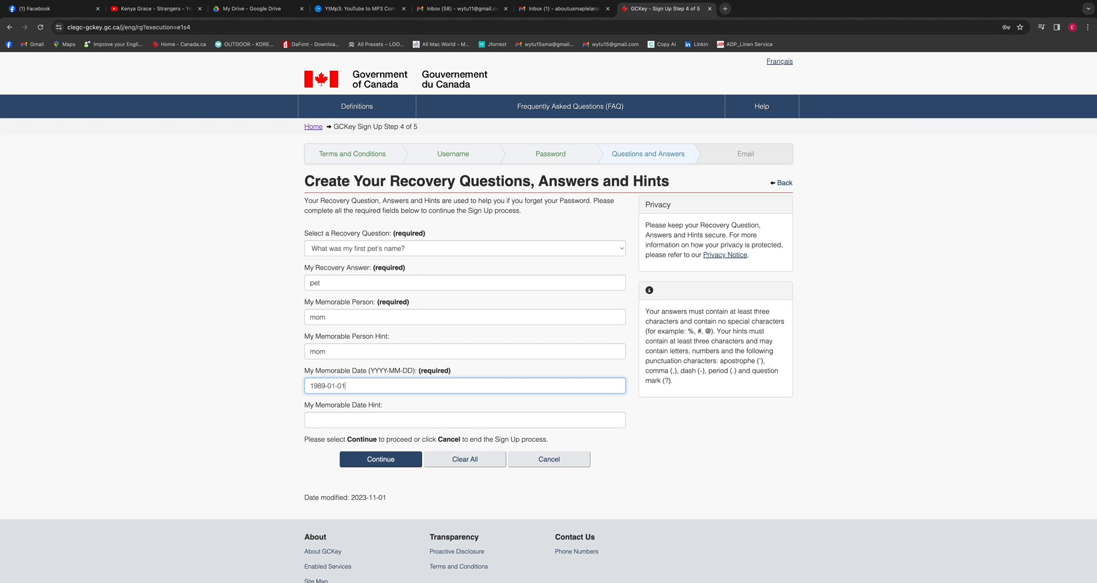
pyautogui.click(464, 420)
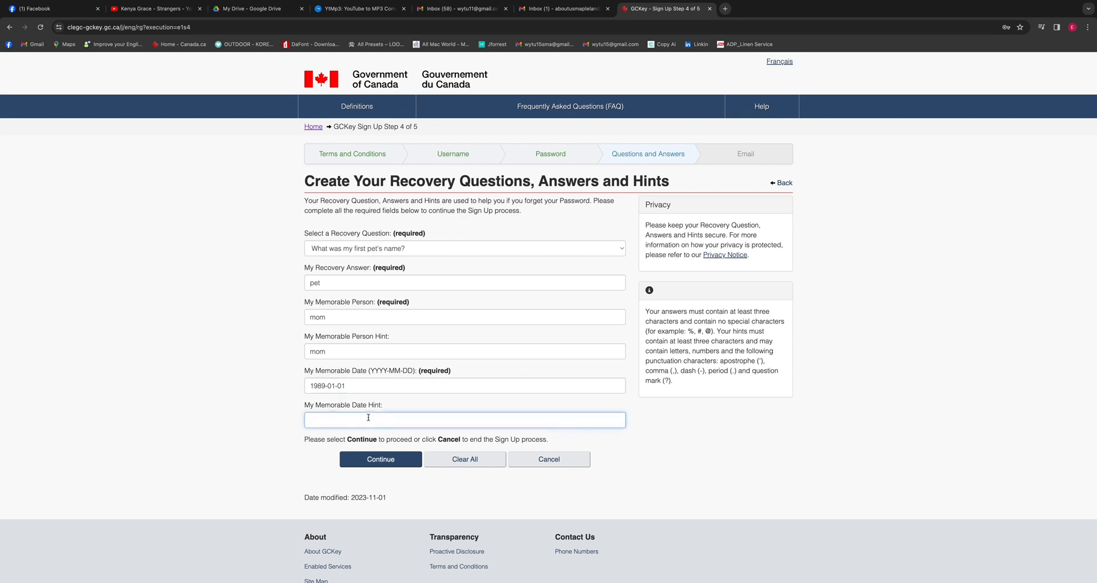
pyautogui.write('q')
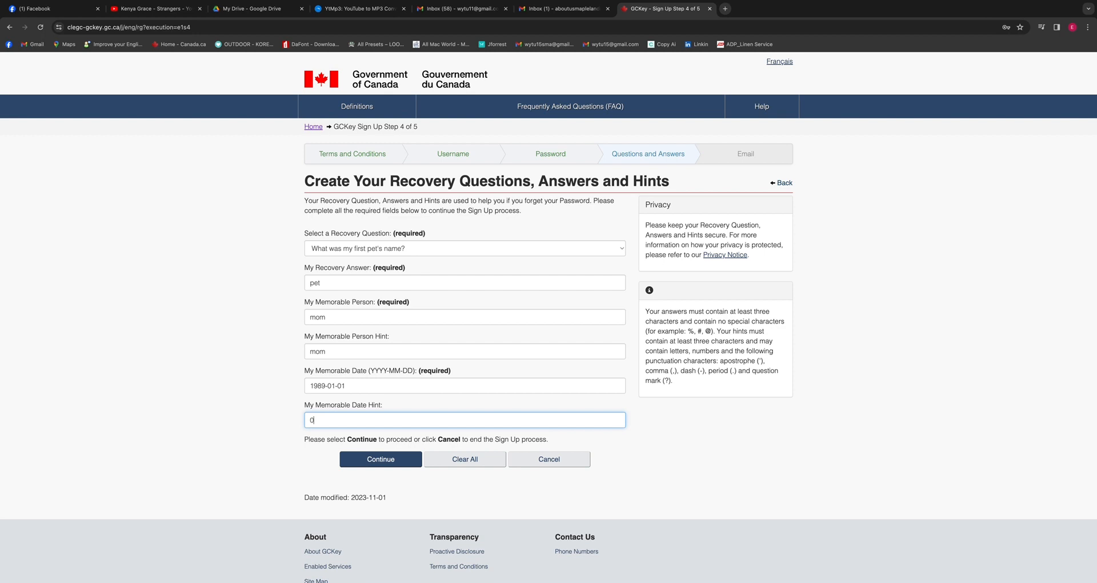
pyautogui.write('1')
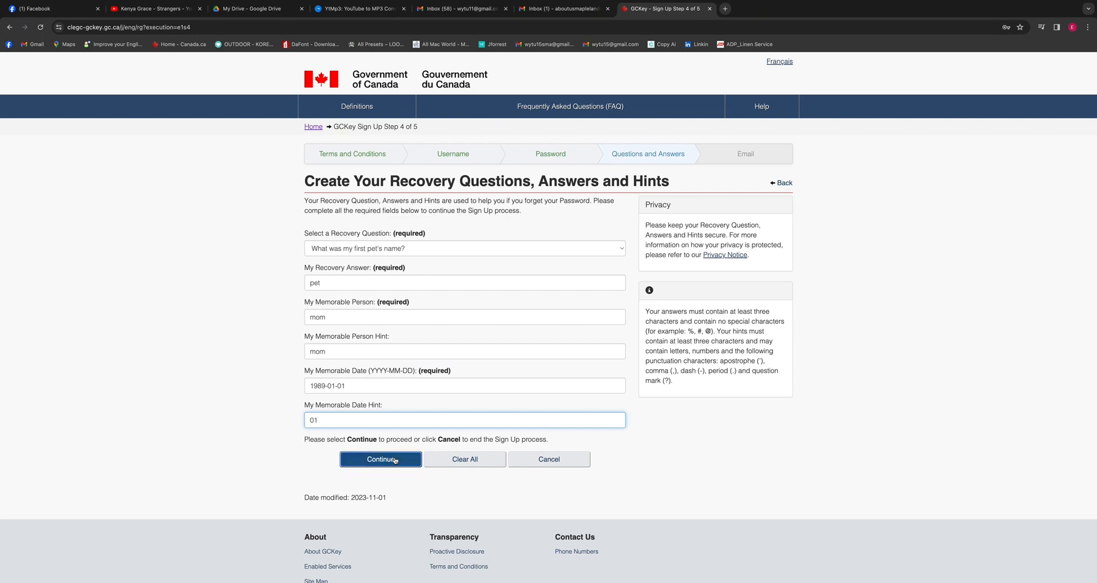
pyautogui.click(379, 460)
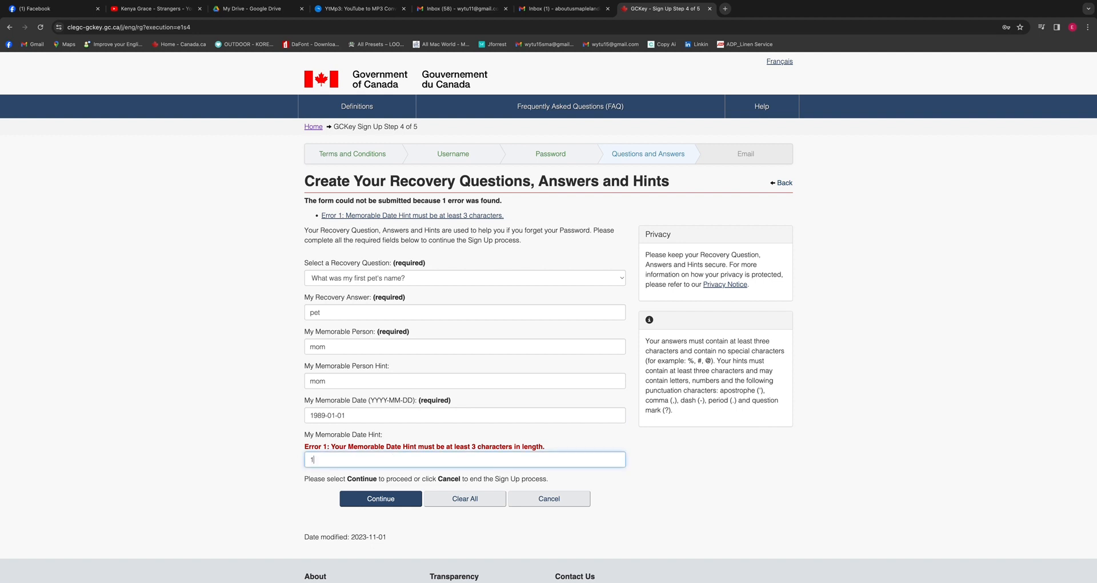
pyautogui.click(379, 498)
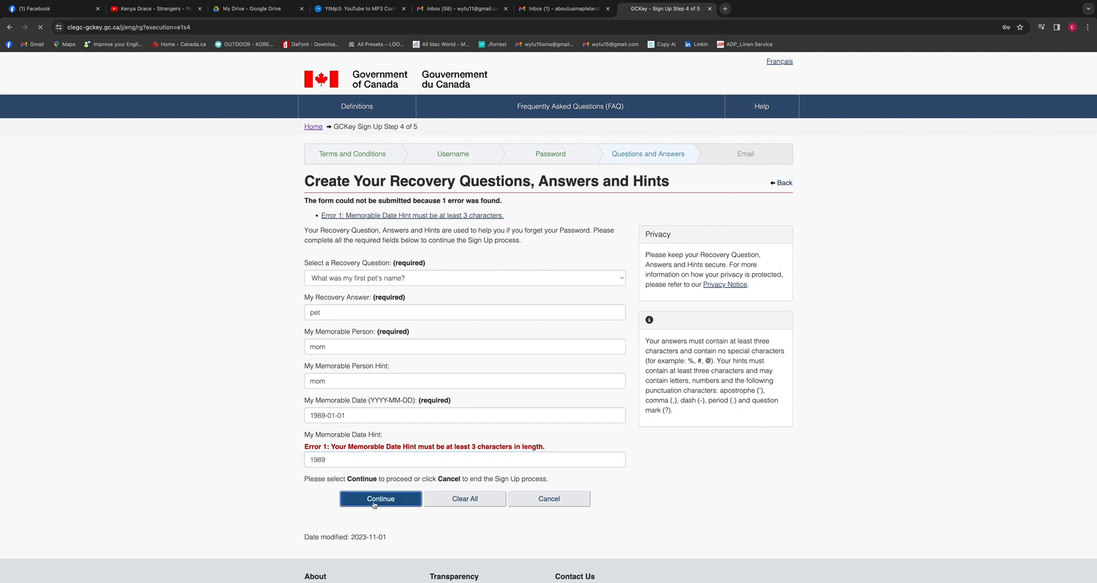
pyautogui.click(379, 498)
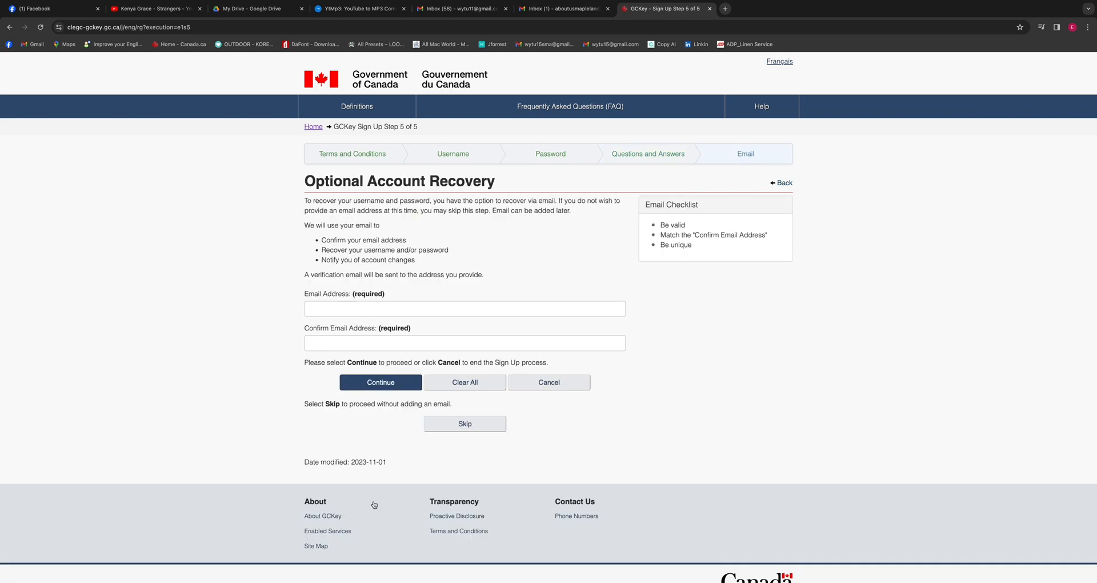
pyautogui.moveTo(370, 503)
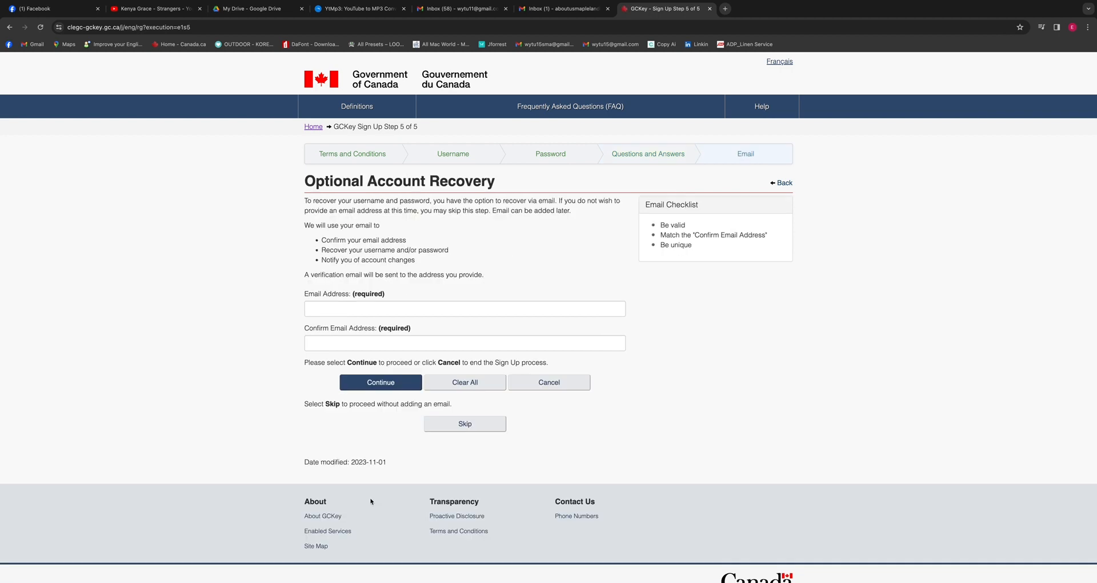
pyautogui.click(464, 309)
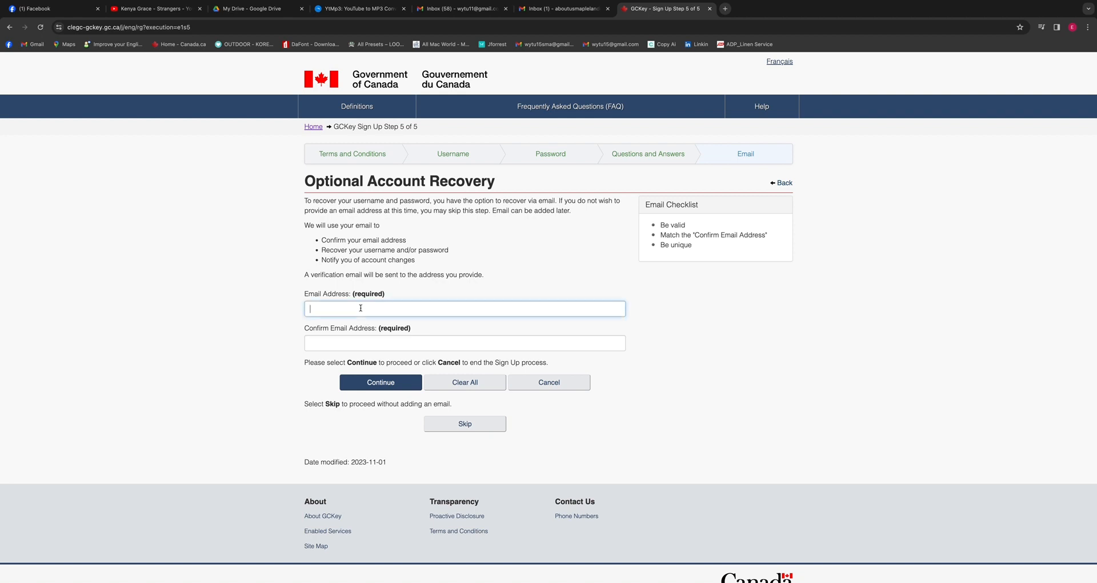
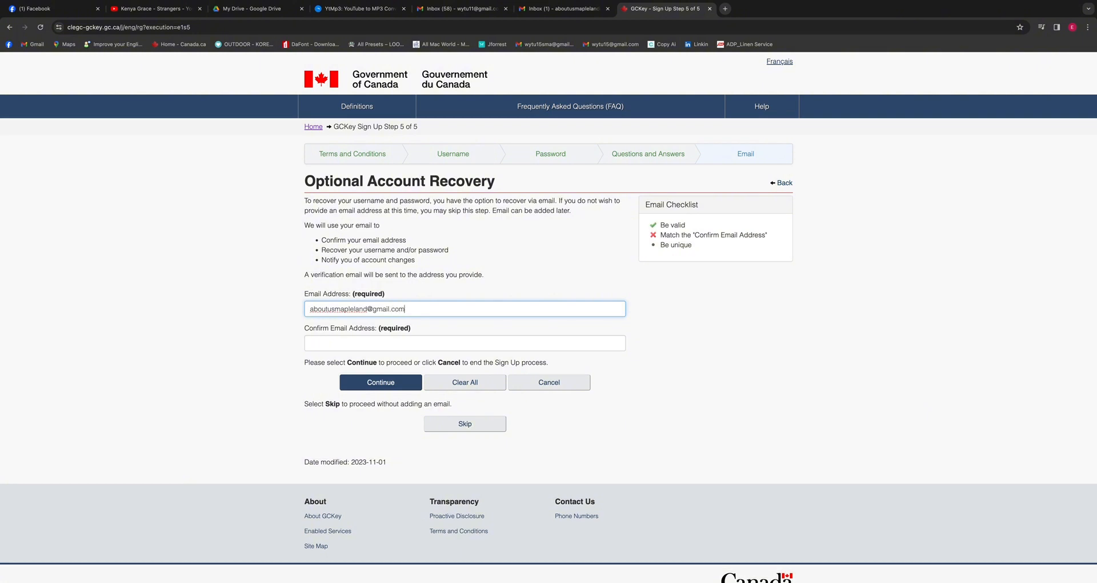
pyautogui.doubleClick(357, 309)
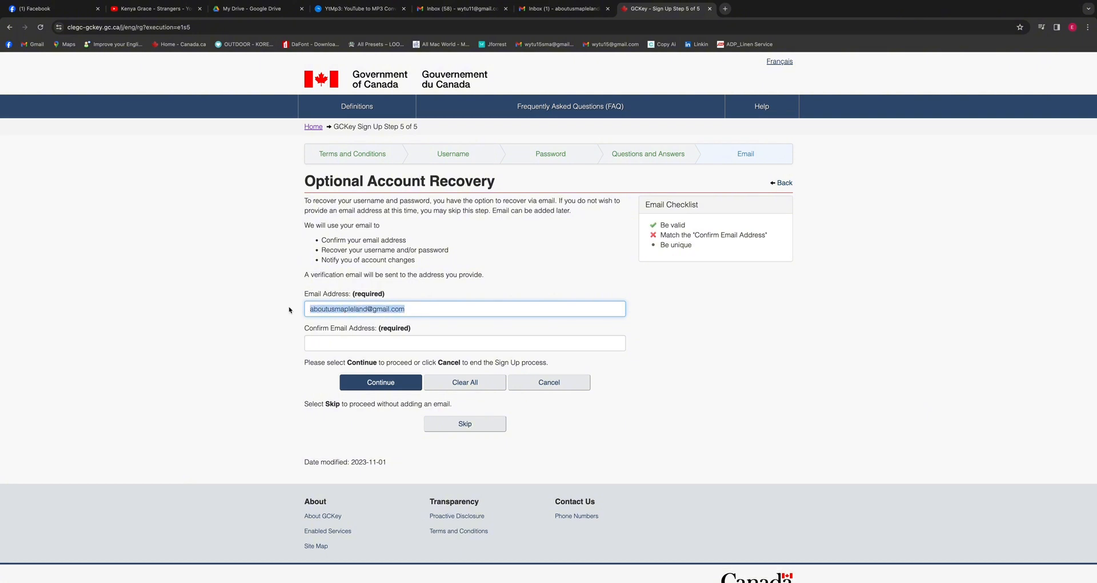
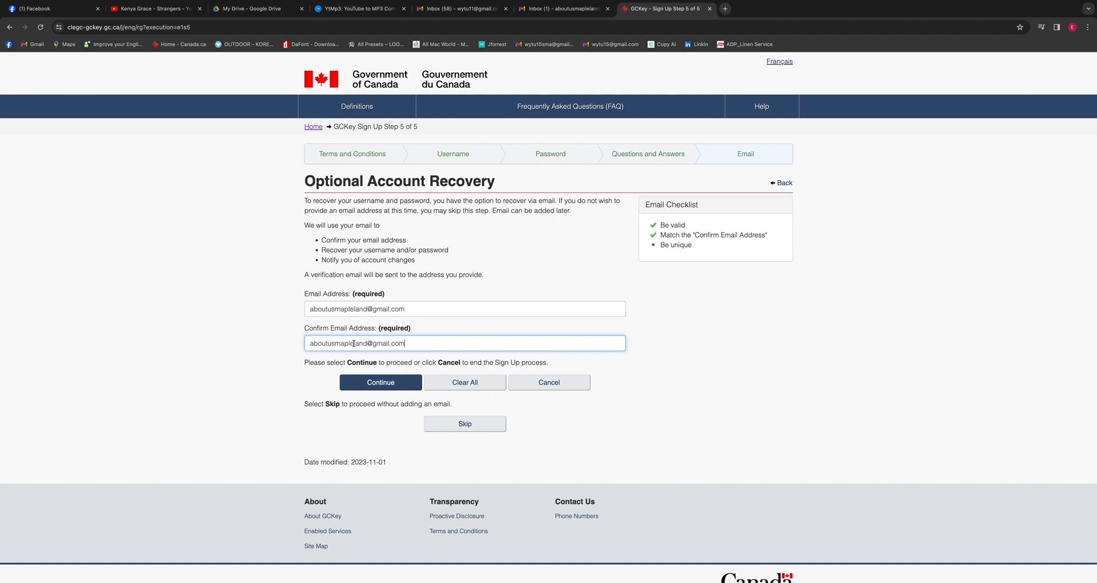
pyautogui.moveTo(341, 354)
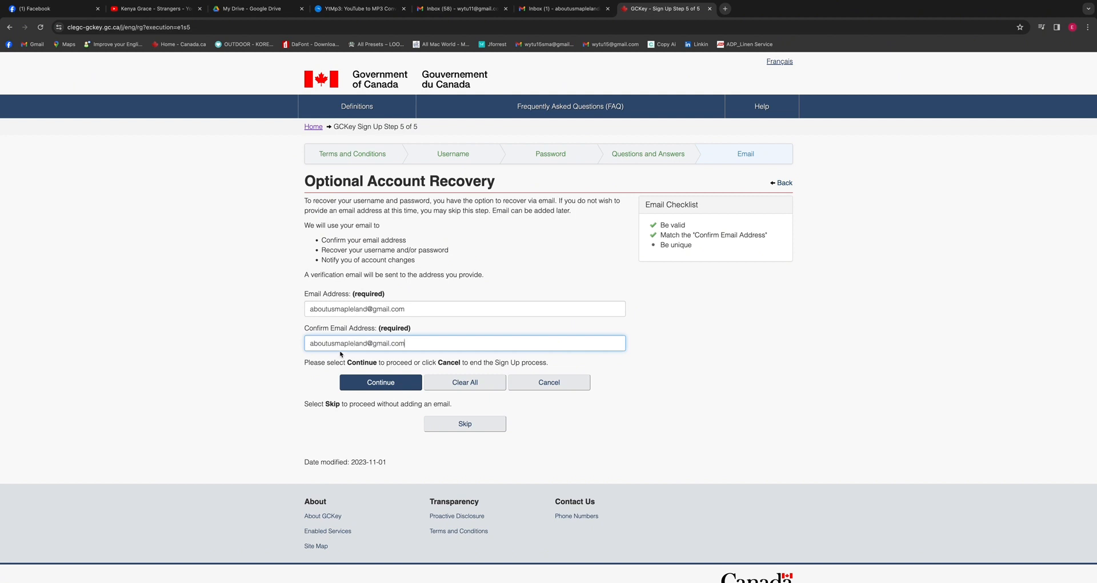
# - Submit the recovery email to finish sign-up and continue to email verification
pyautogui.click(379, 382)
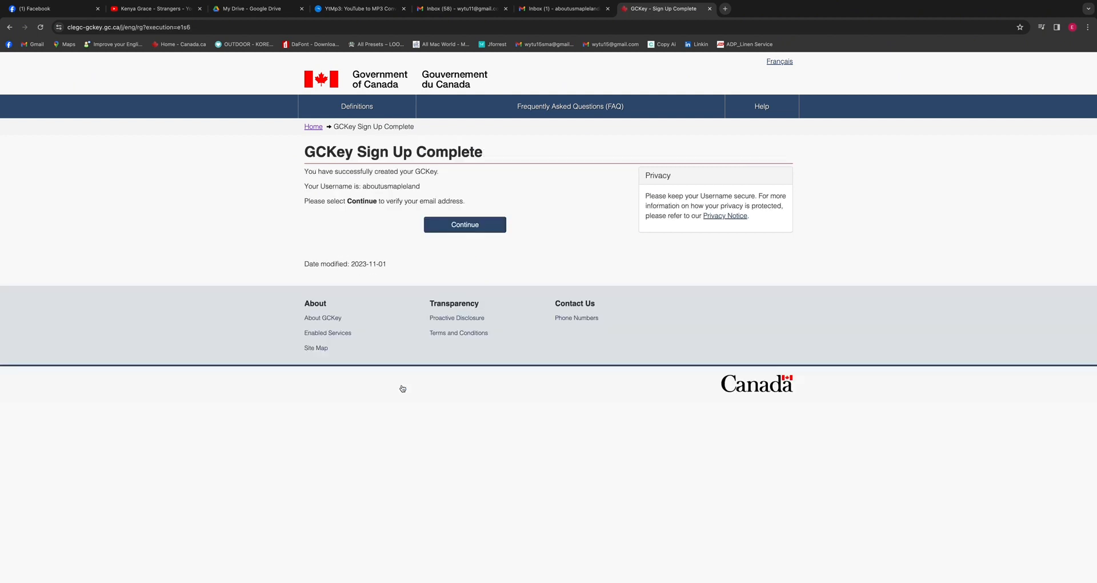
pyautogui.moveTo(503, 250)
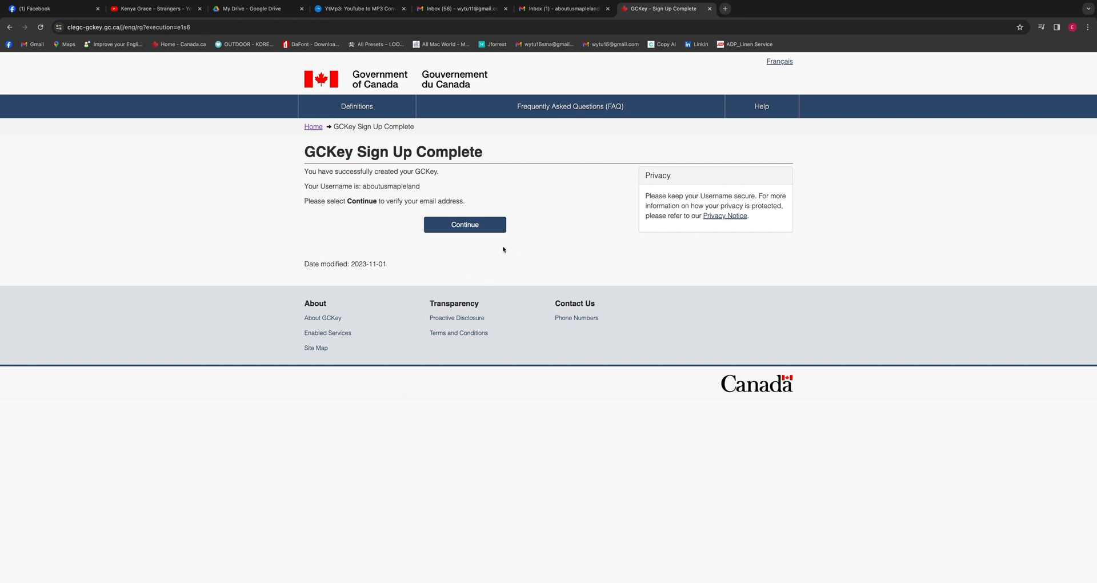
pyautogui.moveTo(466, 226)
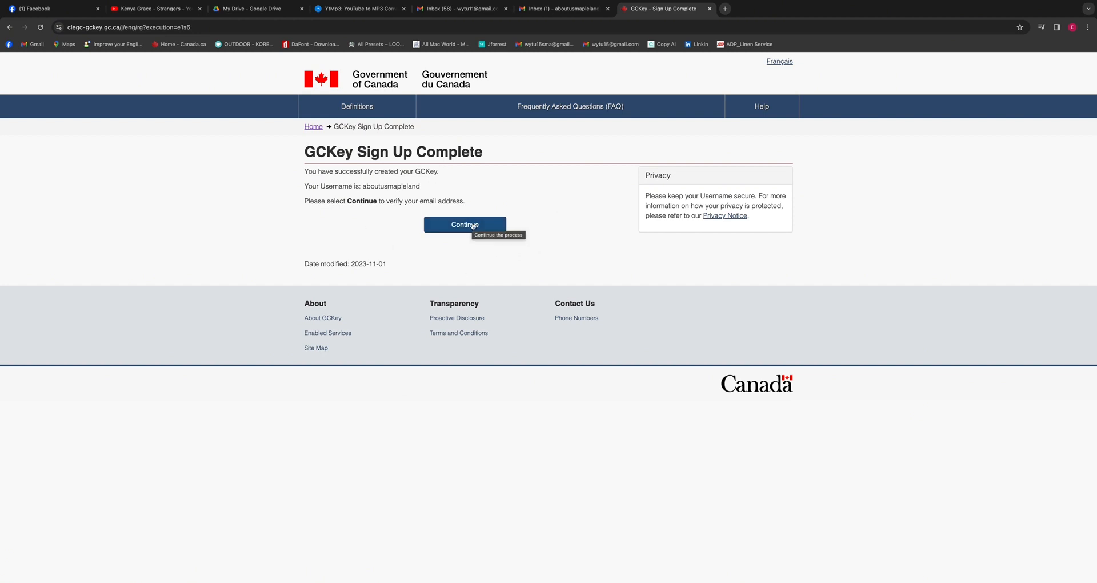
pyautogui.click(465, 225)
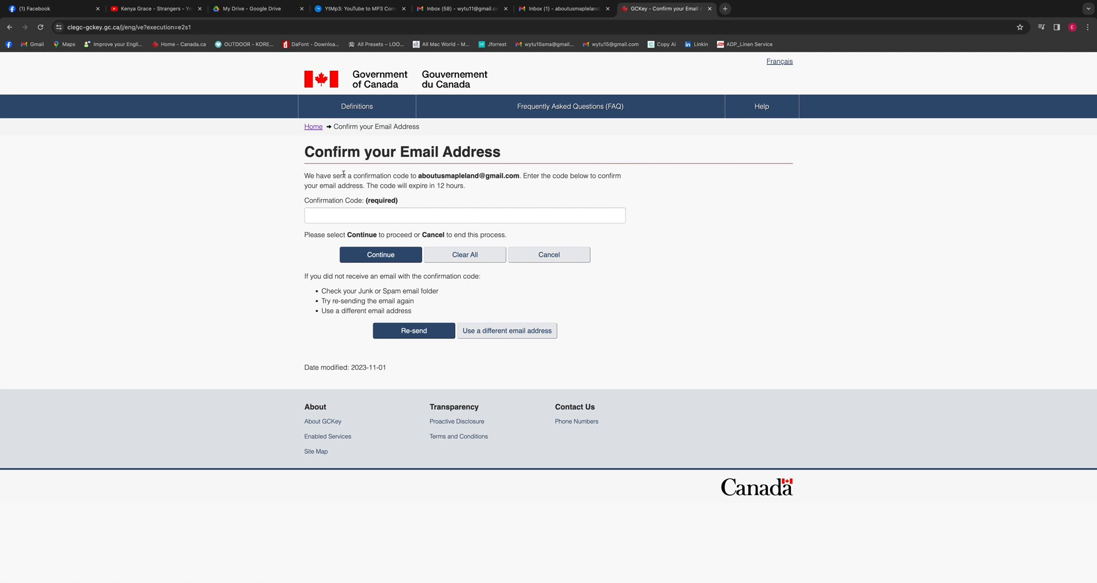
pyautogui.moveTo(563, 8)
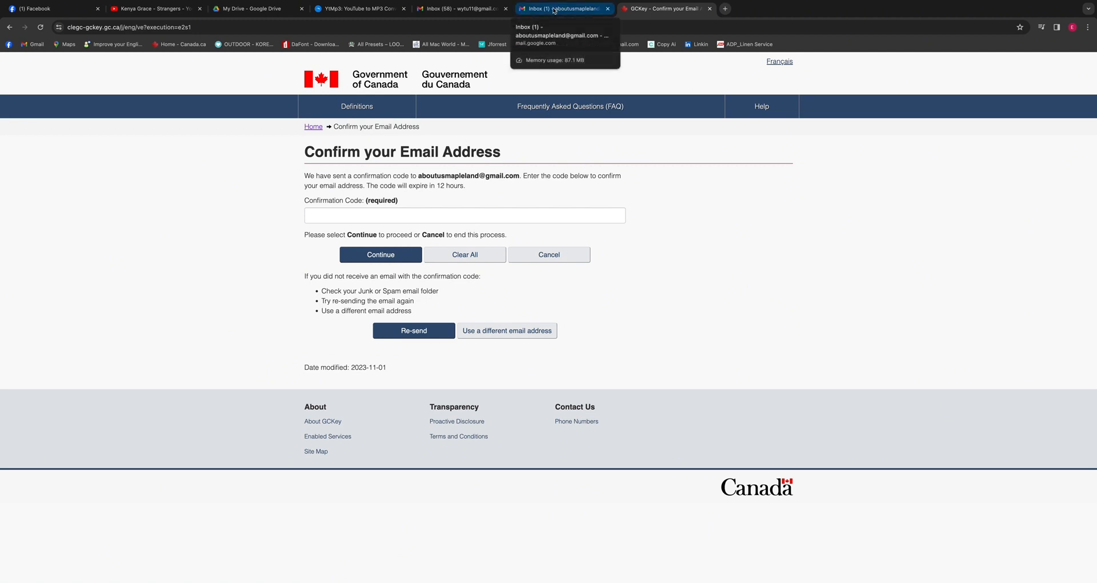
pyautogui.click(563, 8)
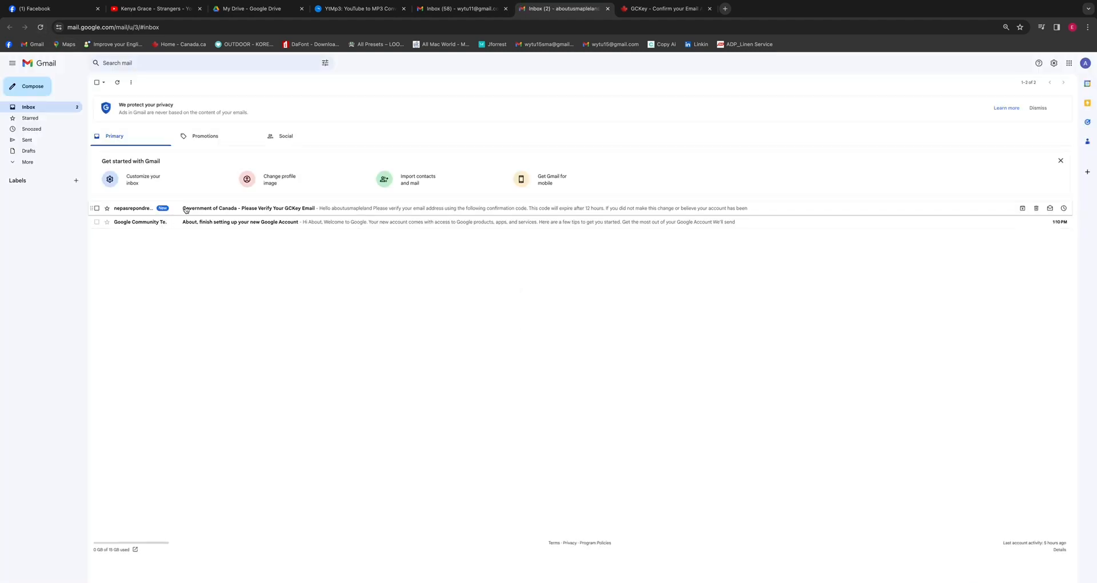
pyautogui.click(247, 208)
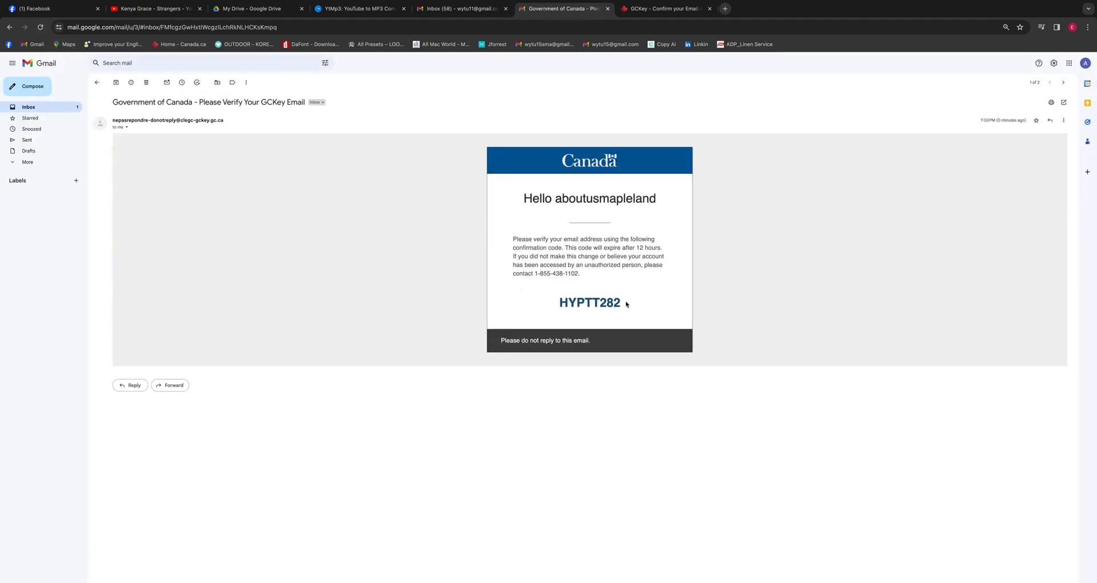
pyautogui.doubleClick(589, 302)
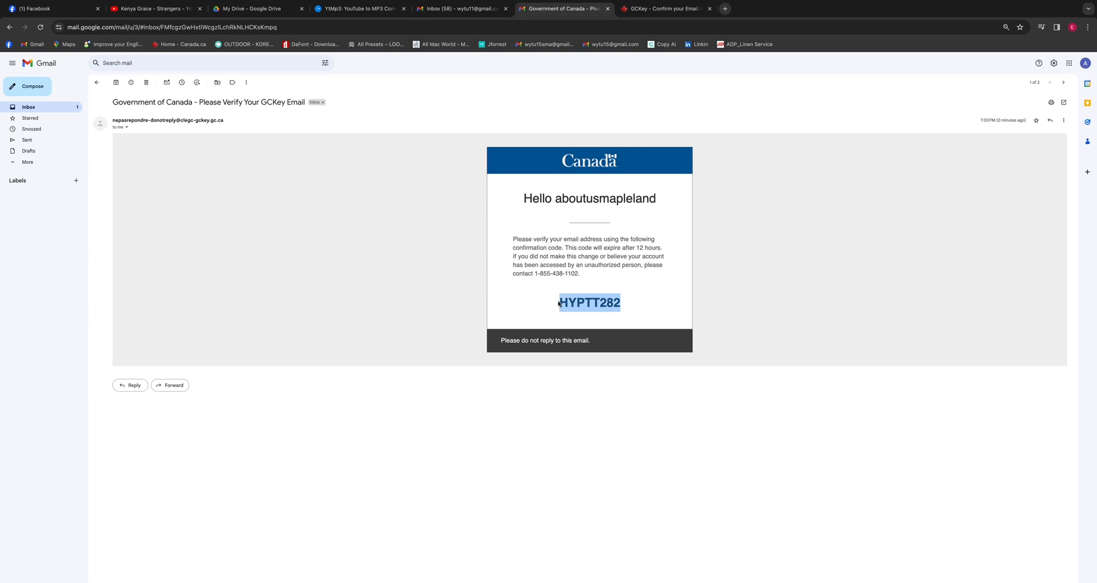
pyautogui.moveTo(564, 336)
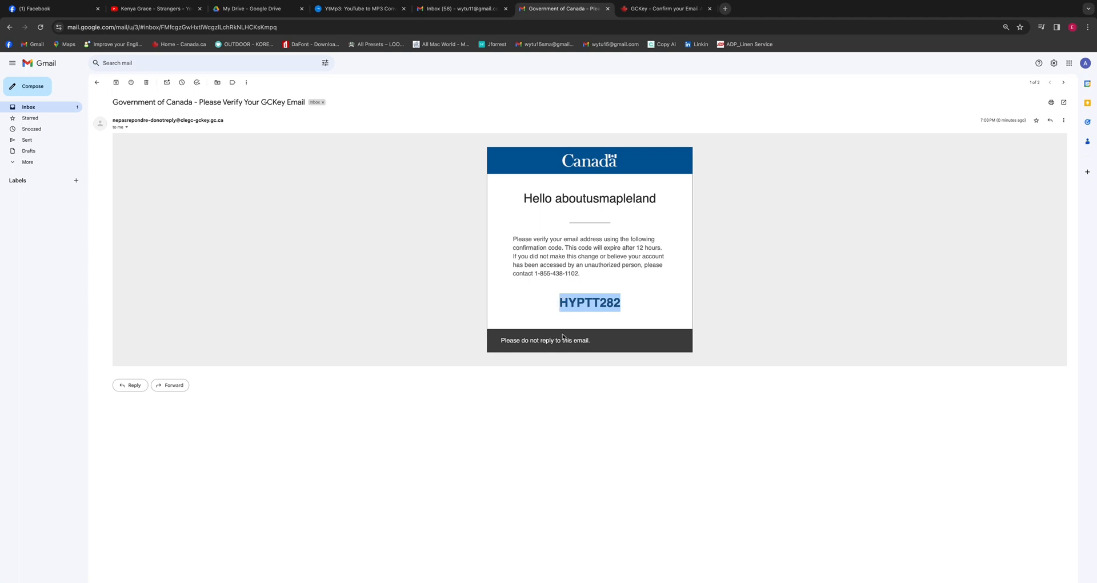
pyautogui.click(663, 8)
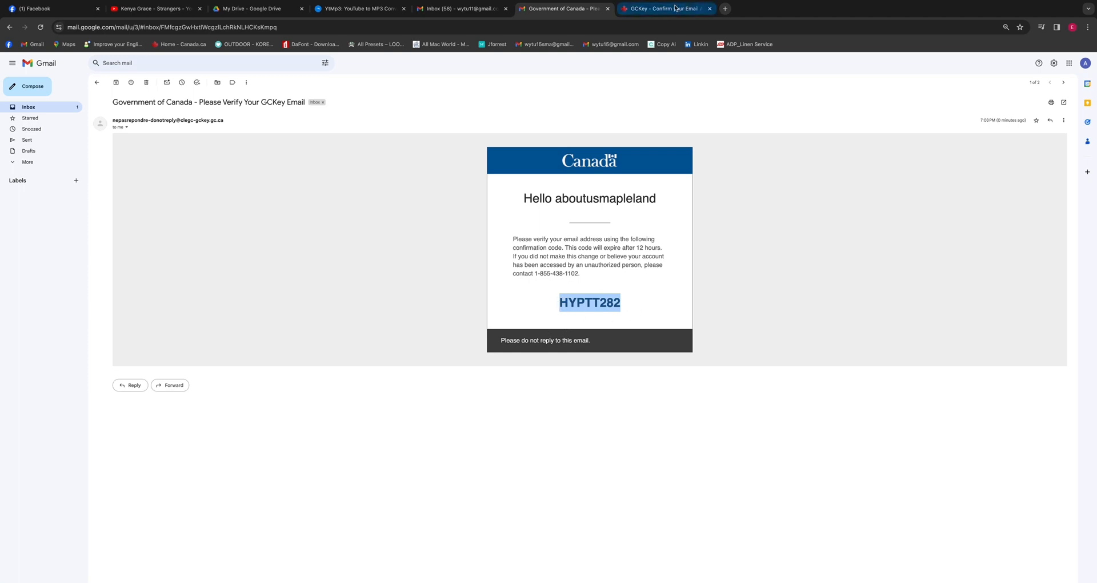
pyautogui.click(663, 8)
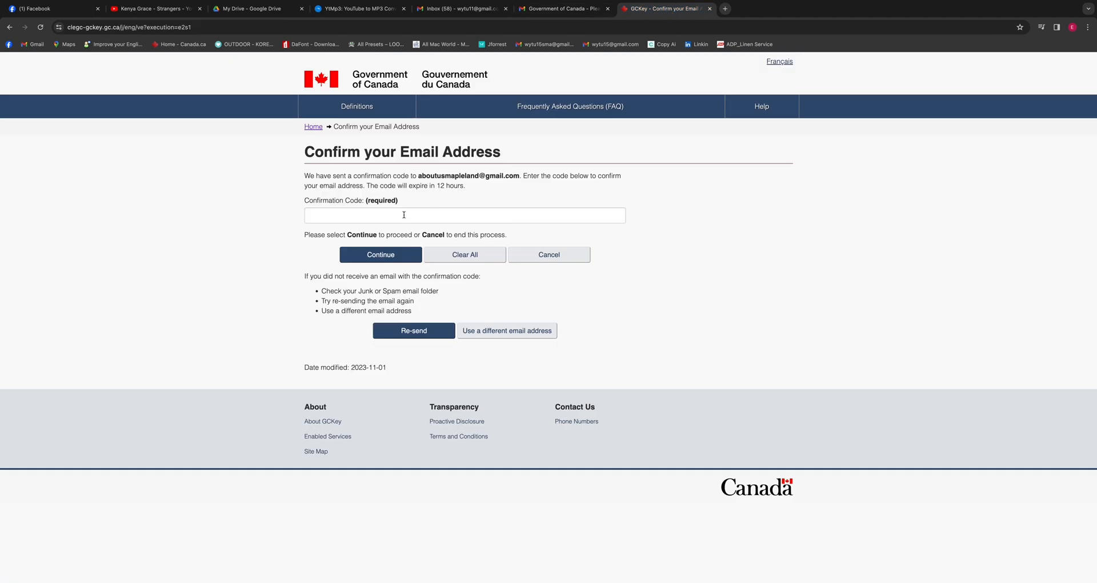
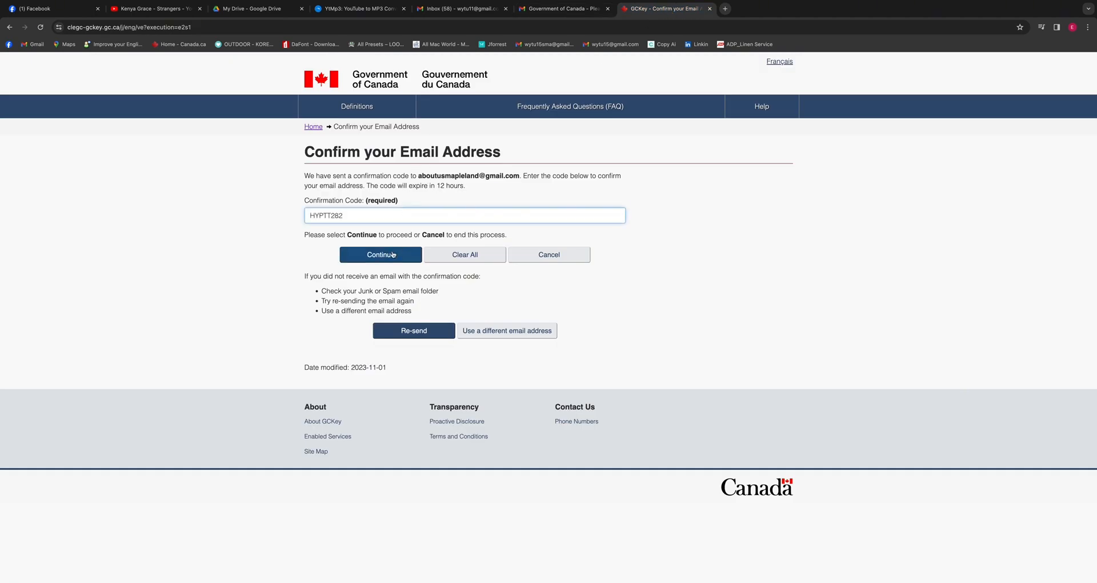
pyautogui.click(381, 254)
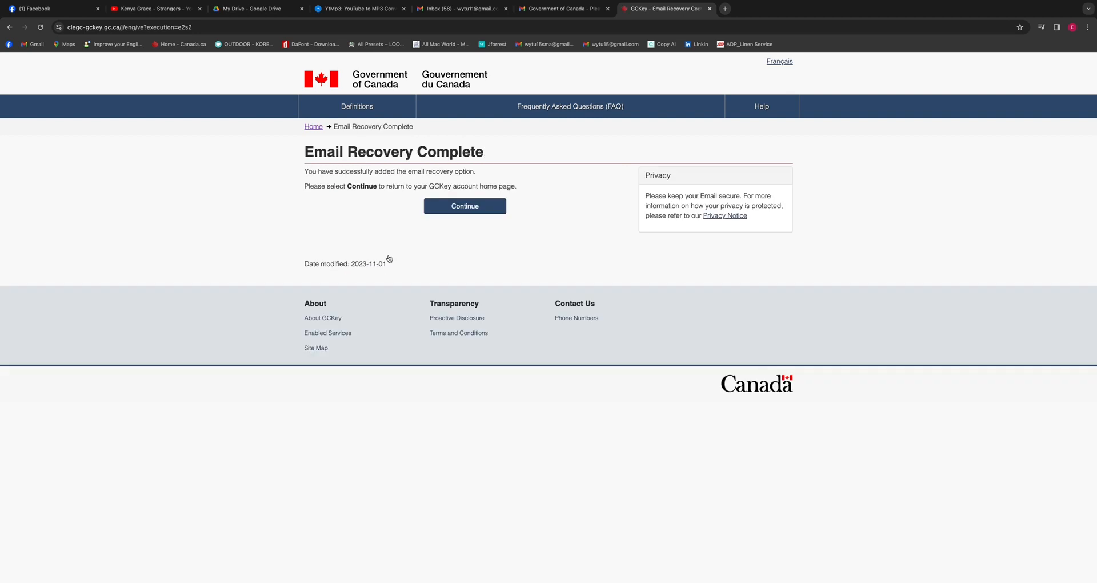
pyautogui.moveTo(582, 273)
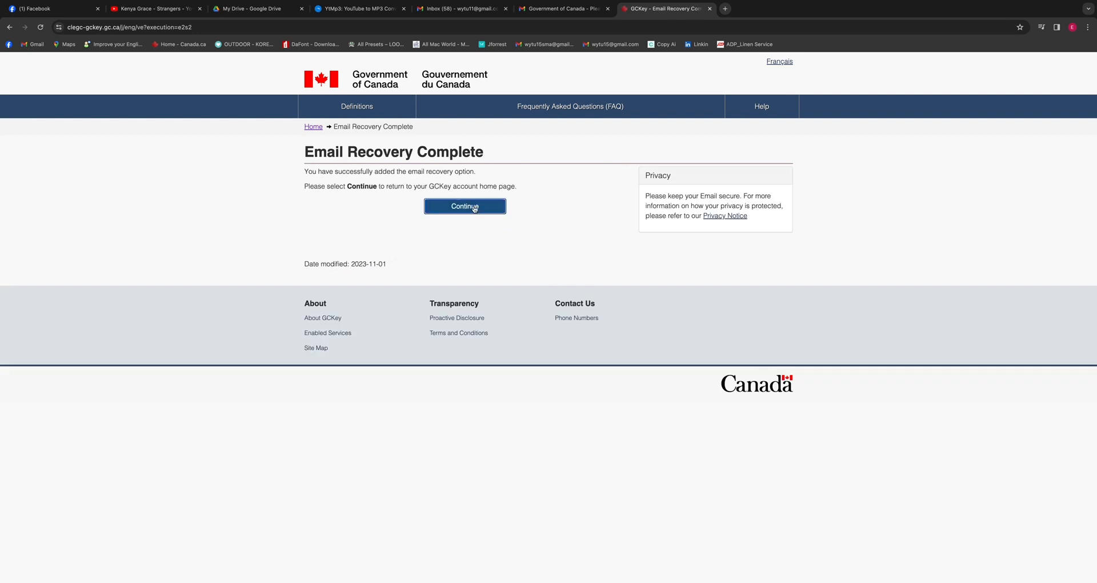
pyautogui.click(464, 205)
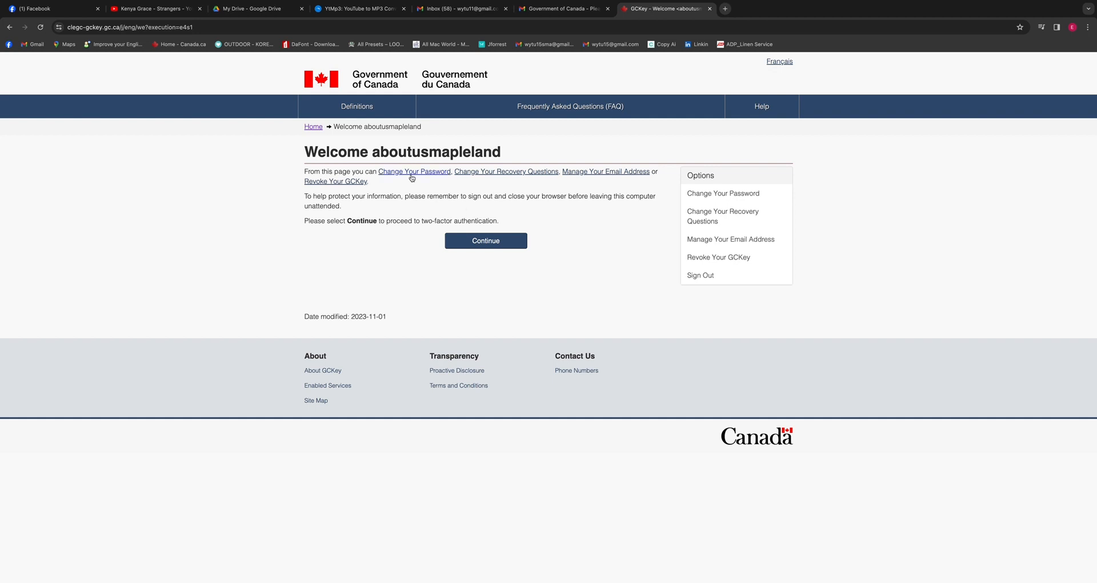
pyautogui.moveTo(485, 188)
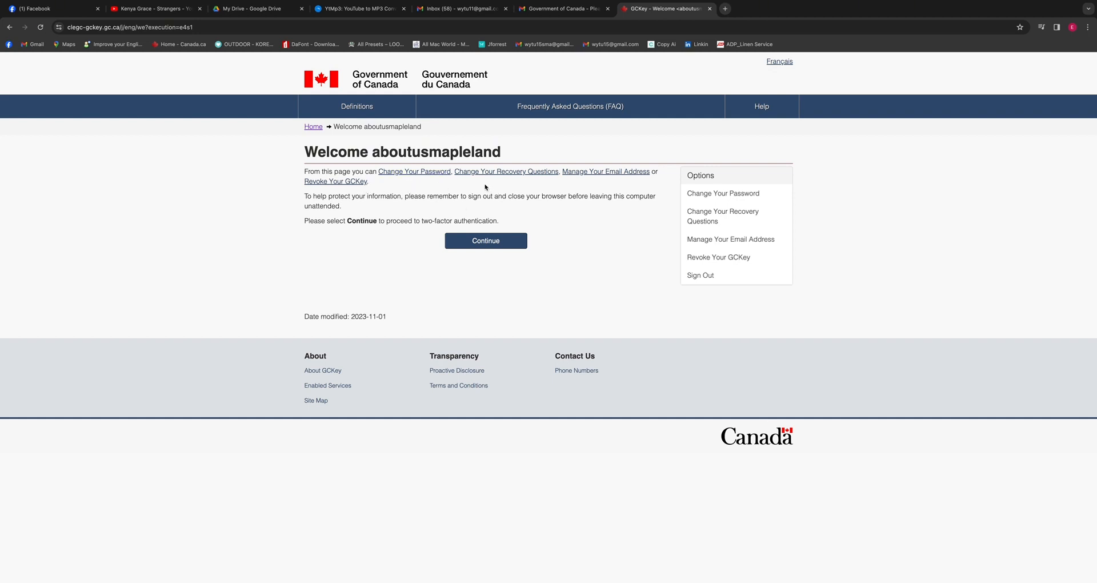
pyautogui.moveTo(576, 249)
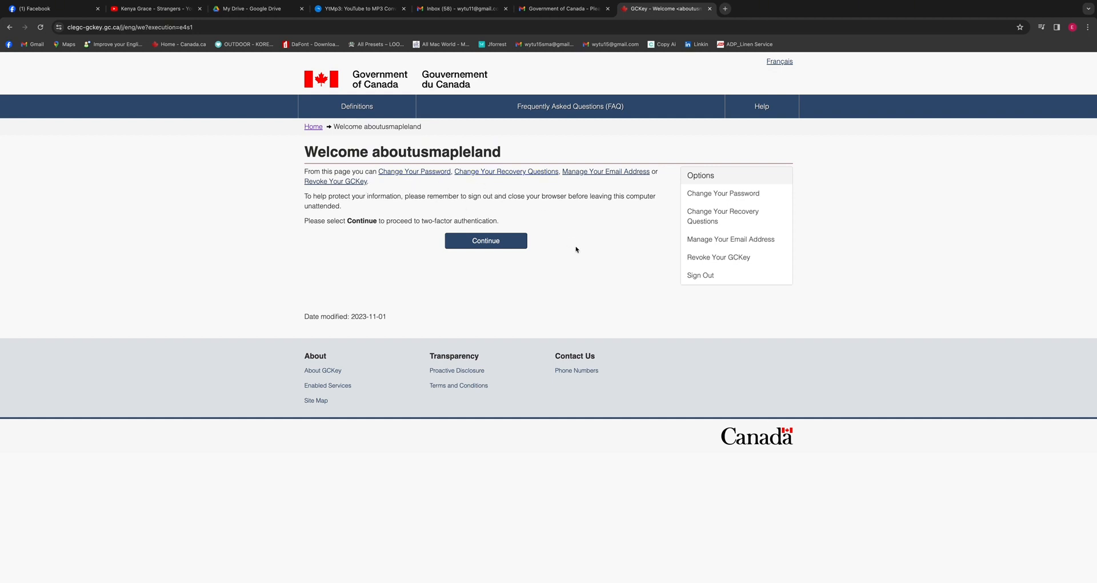
pyautogui.click(484, 241)
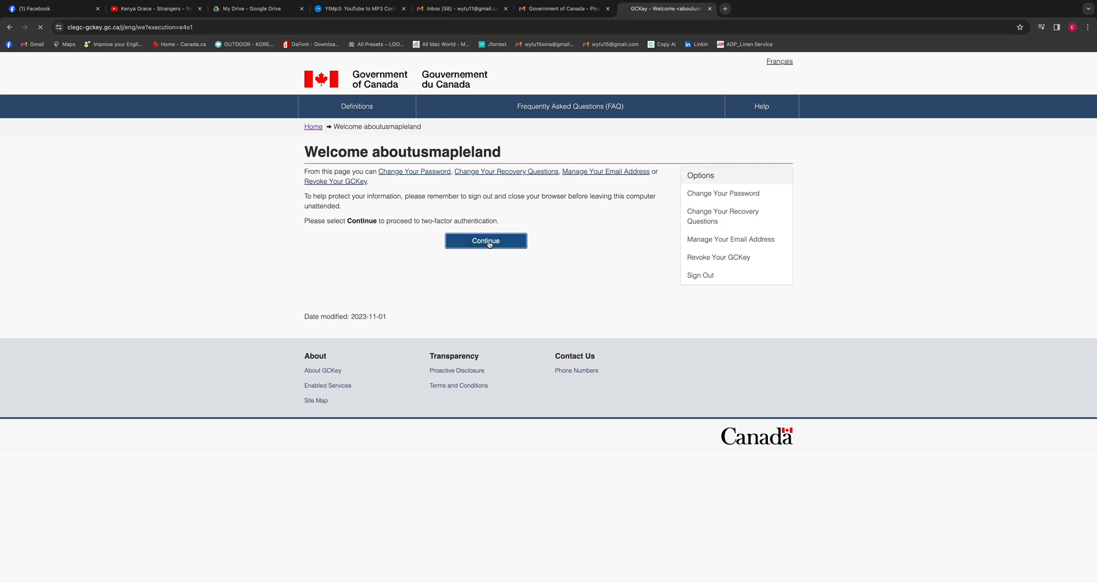
# - Choose email as the two-factor method, showing its terms and conditions
pyautogui.click(485, 241)
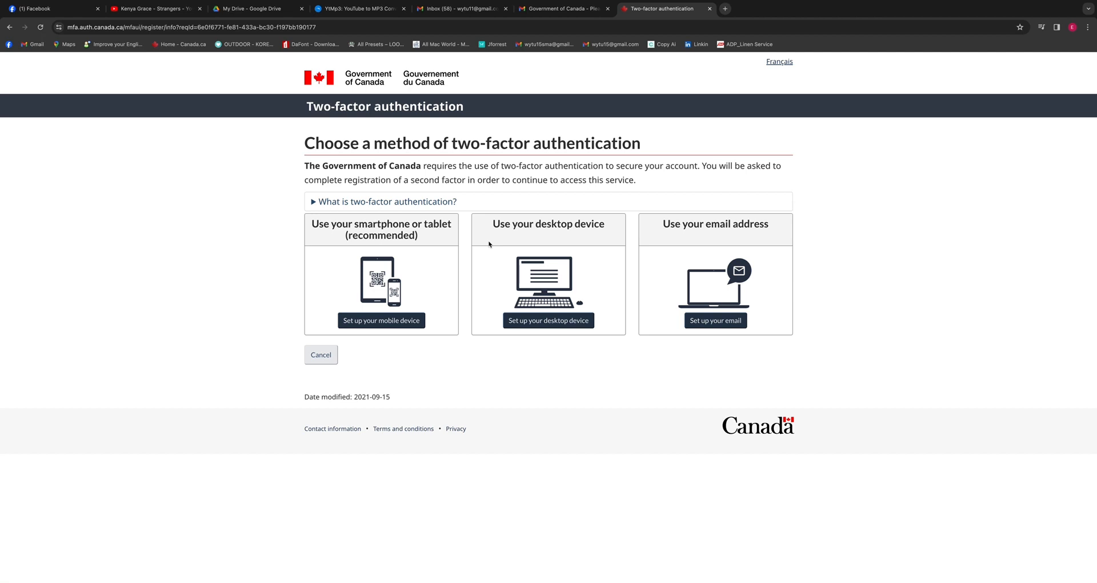
pyautogui.moveTo(577, 281)
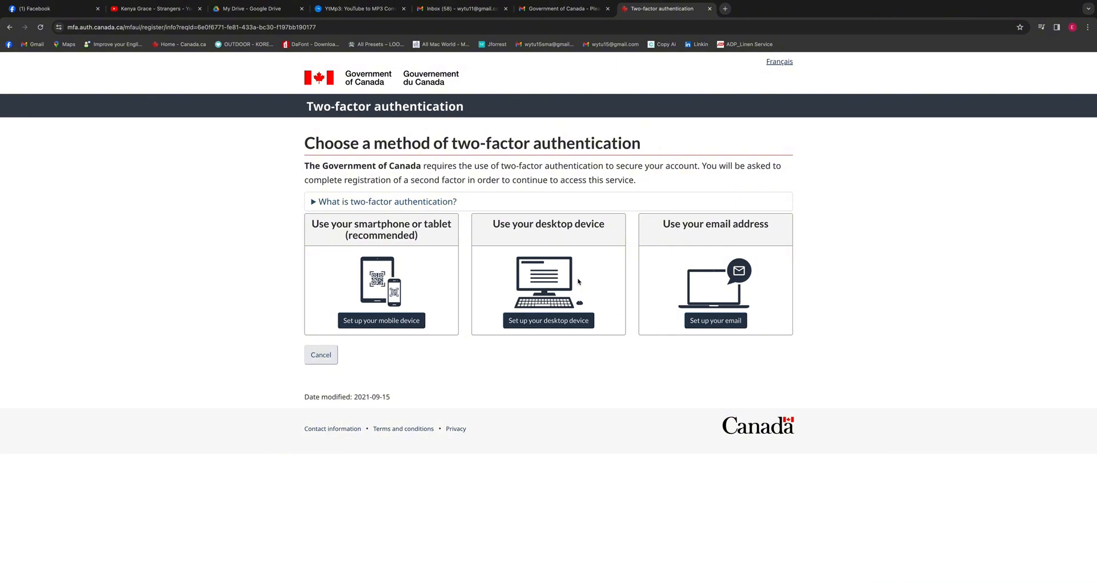
pyautogui.moveTo(701, 281)
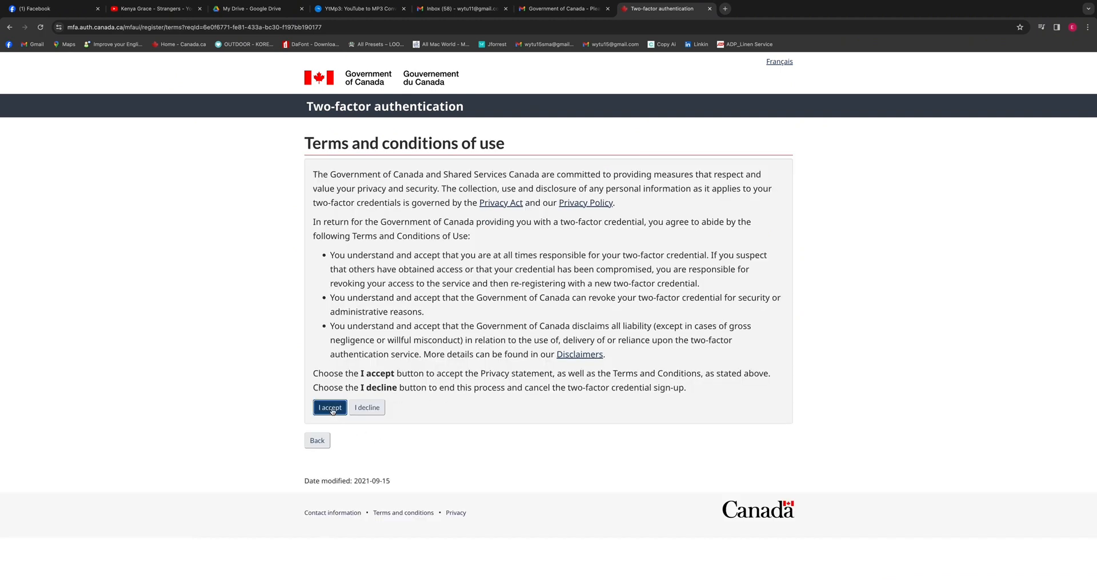
# - Accept the two-factor terms and register the email address for two-factor authentication
pyautogui.click(329, 407)
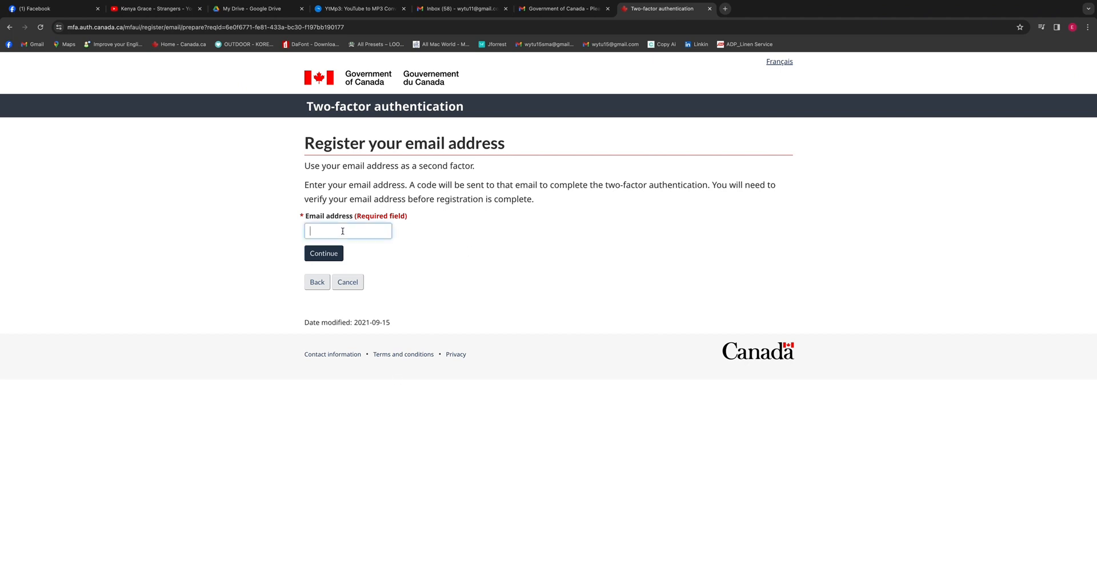
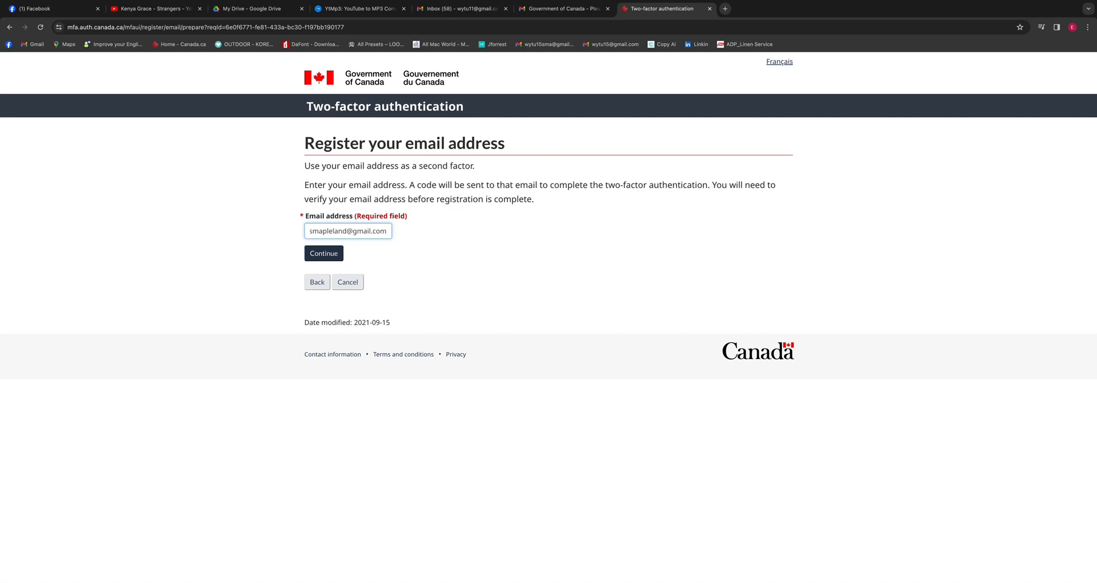
pyautogui.click(323, 252)
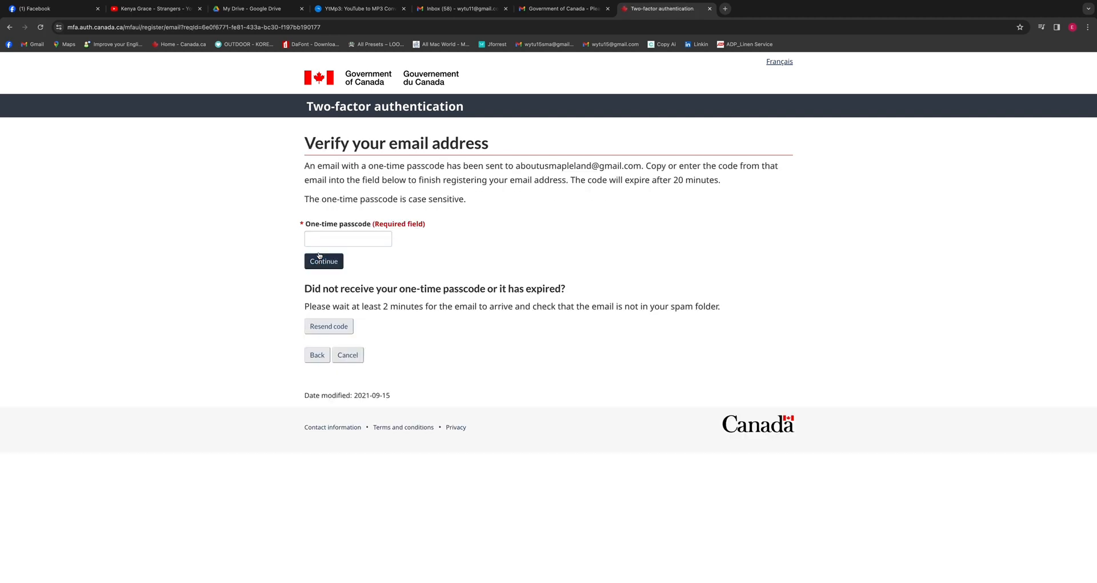
# - Open the GCKey Sign-In passcode email in Gmail and return to the verification page
pyautogui.click(564, 8)
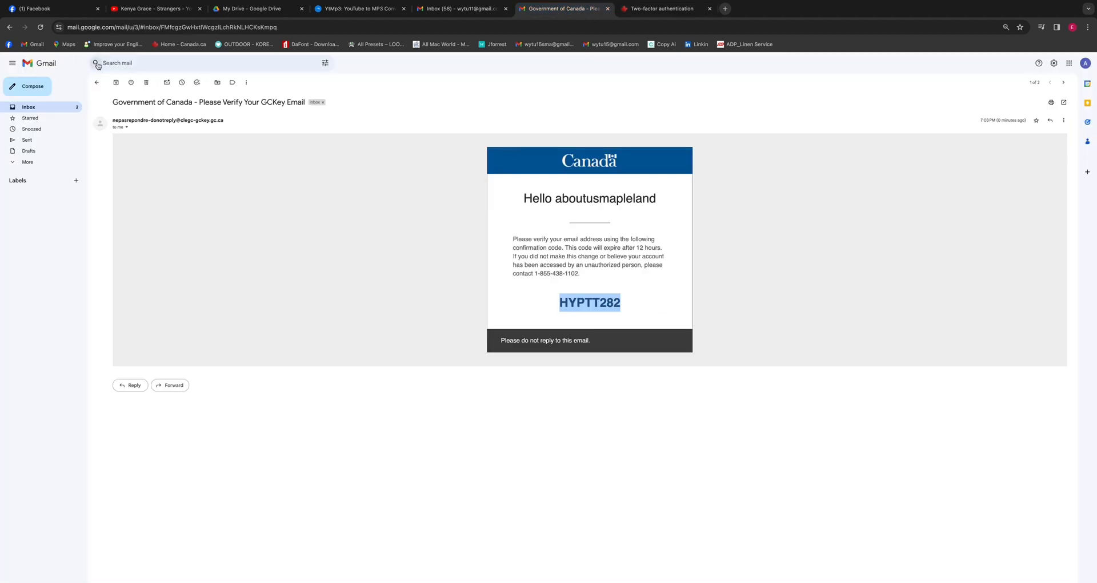
pyautogui.click(96, 82)
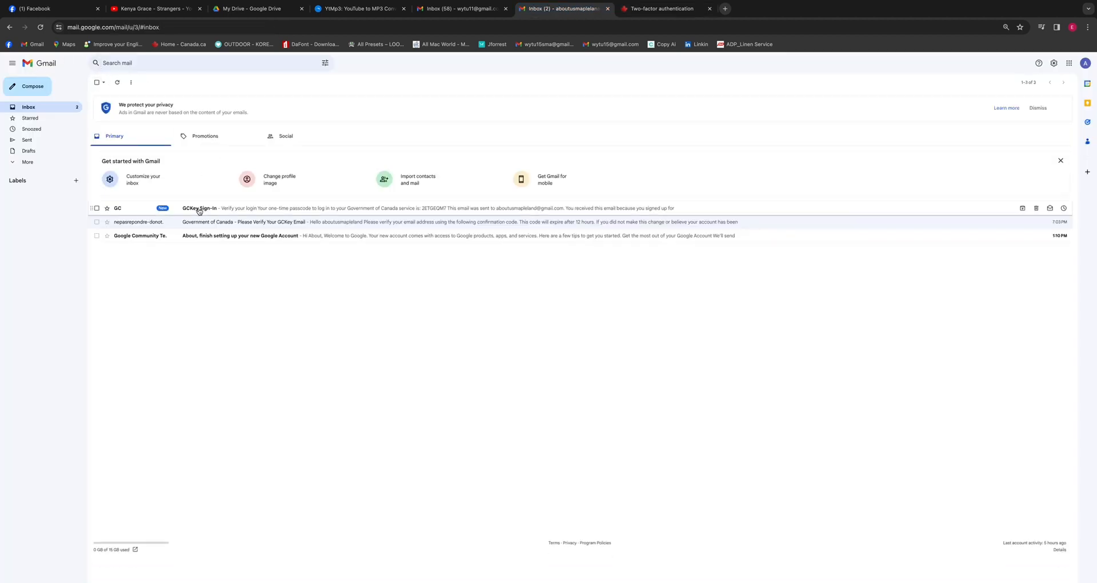
pyautogui.click(198, 208)
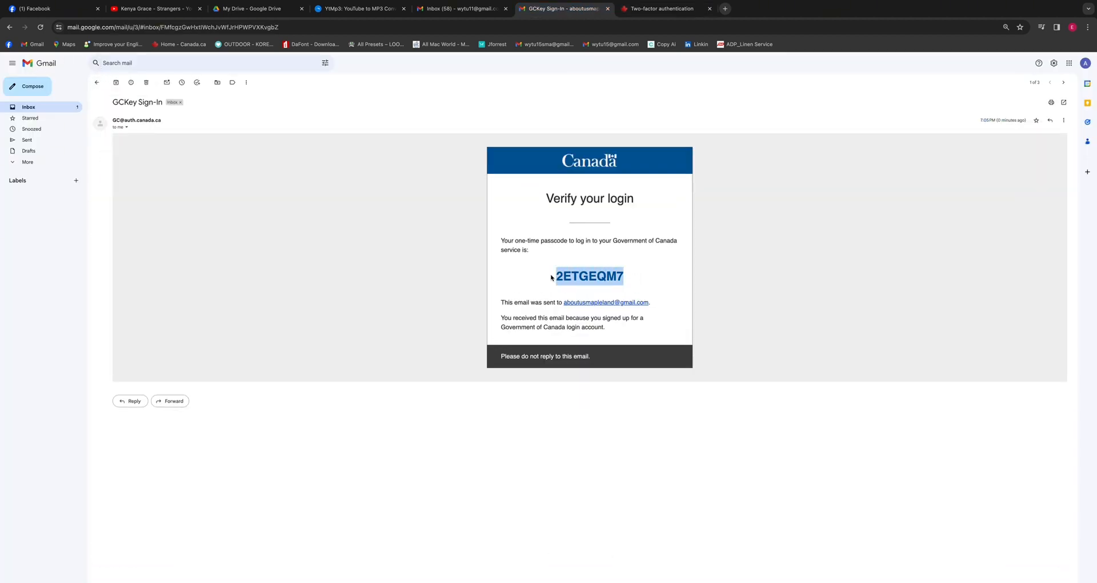
pyautogui.click(660, 8)
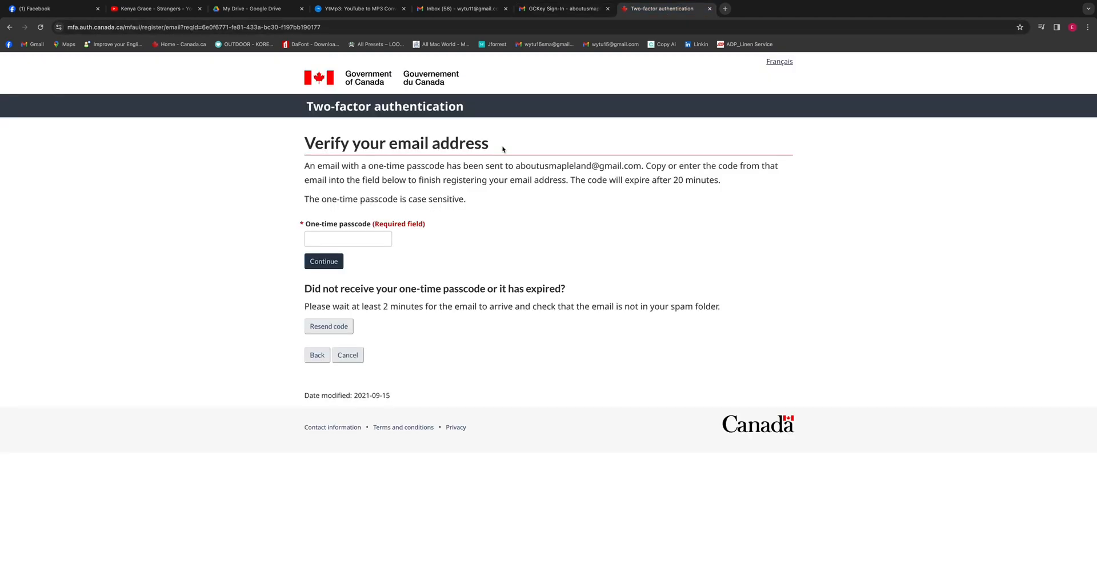
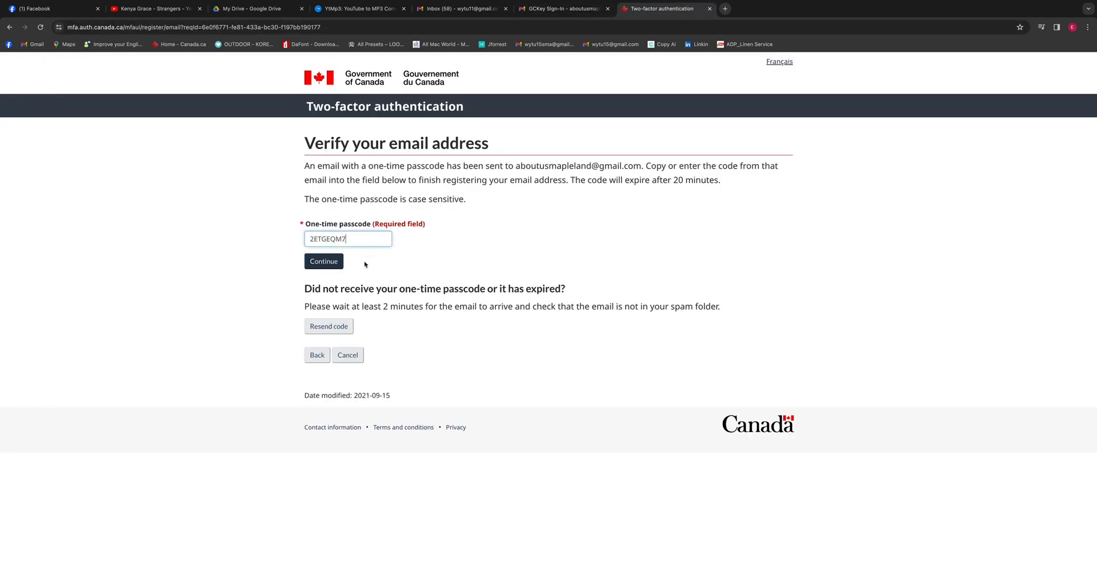
pyautogui.click(323, 261)
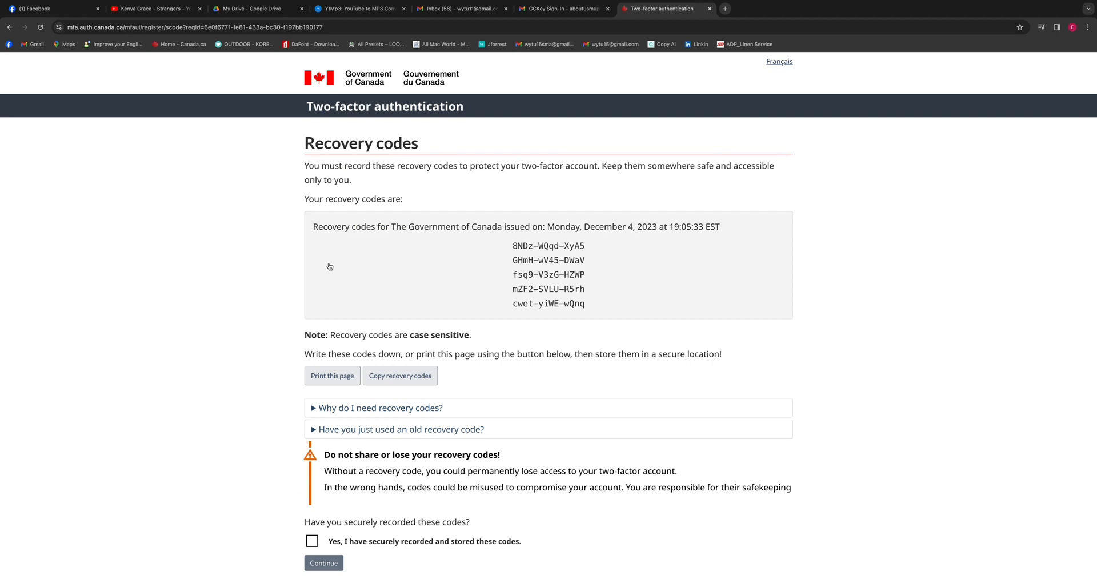
pyautogui.scroll(-3)
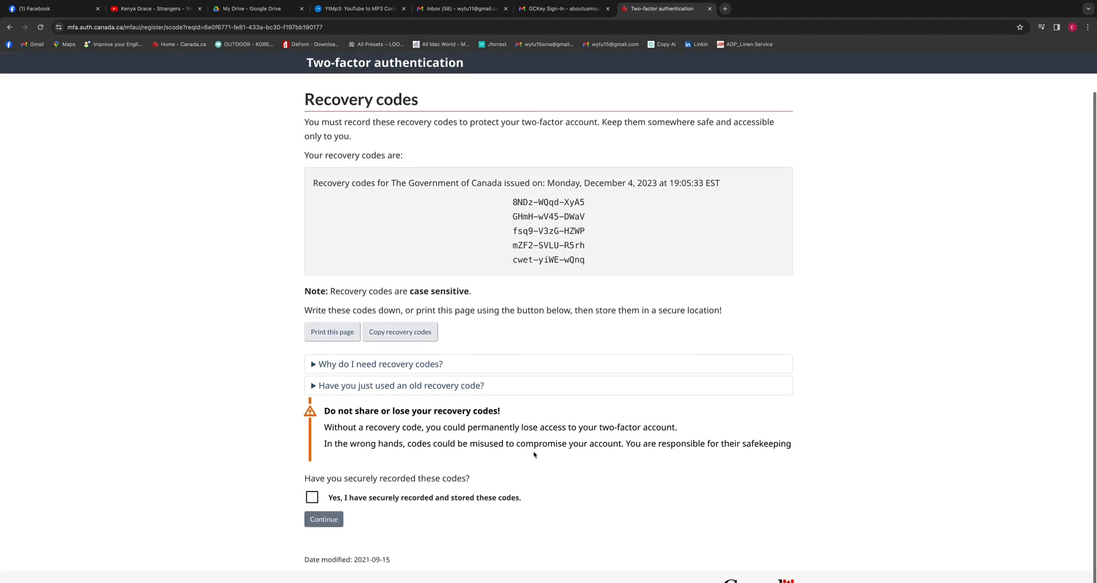
pyautogui.click(311, 499)
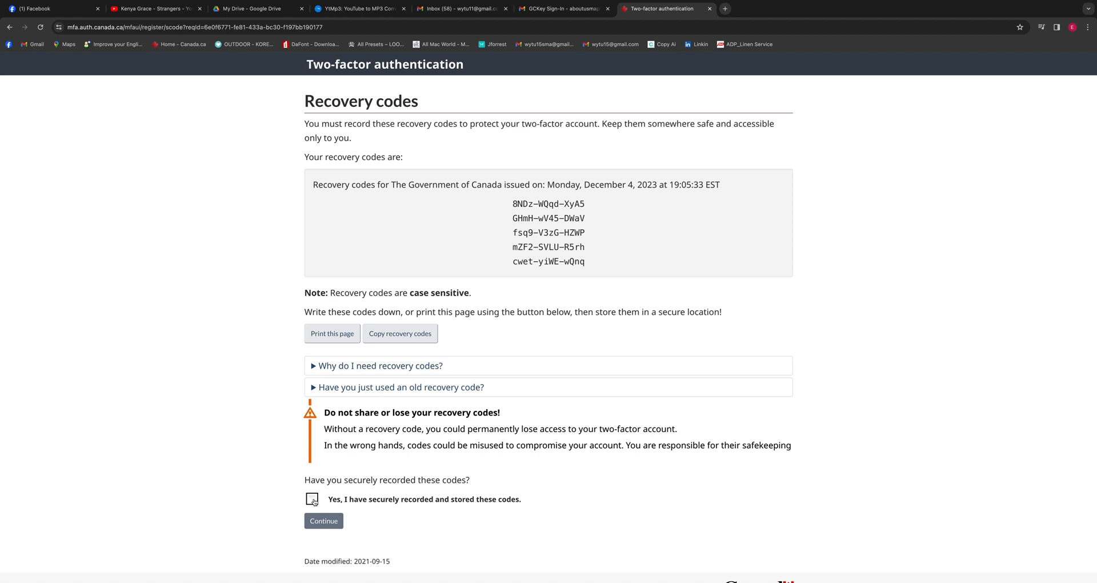
pyautogui.click(311, 500)
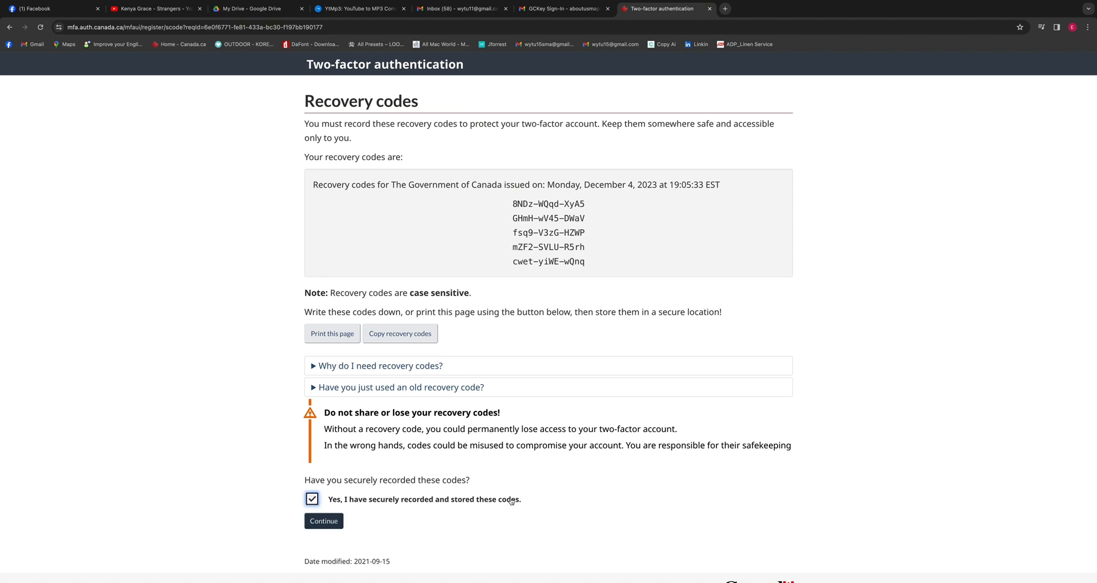
pyautogui.moveTo(599, 504)
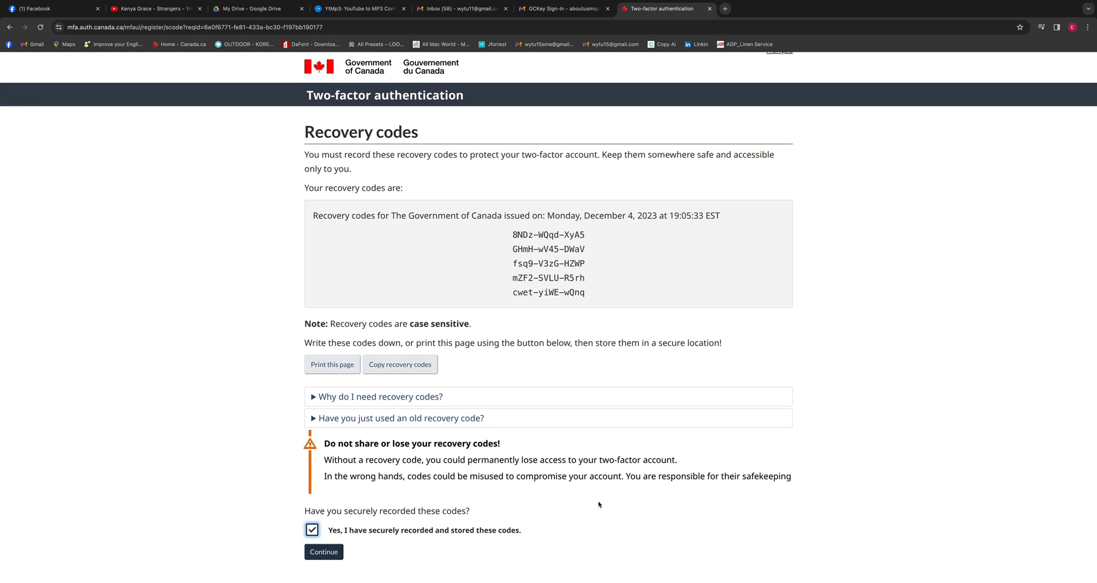
pyautogui.scroll(-3)
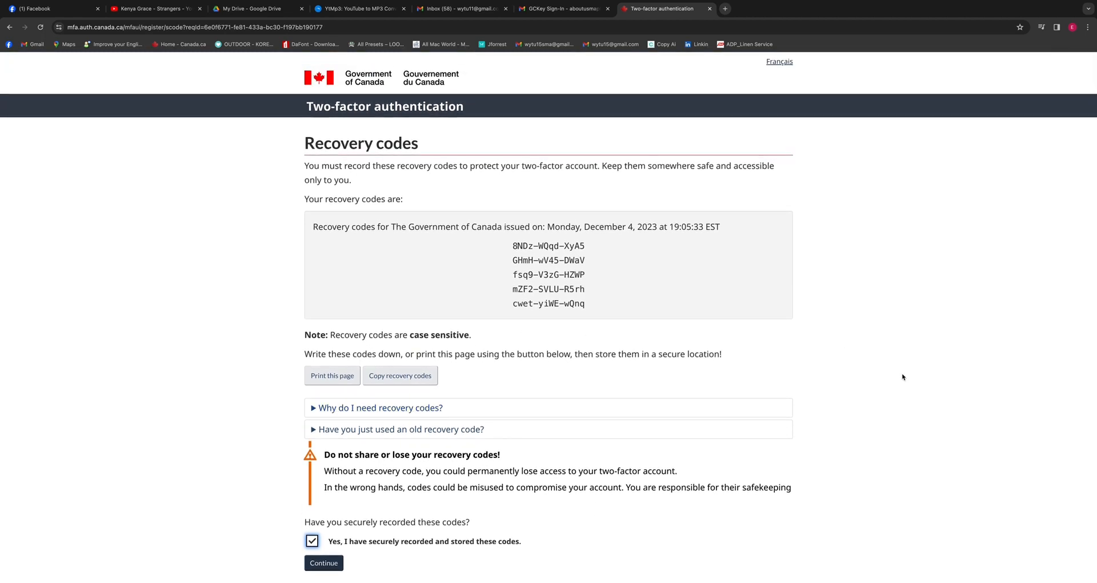
pyautogui.moveTo(645, 272)
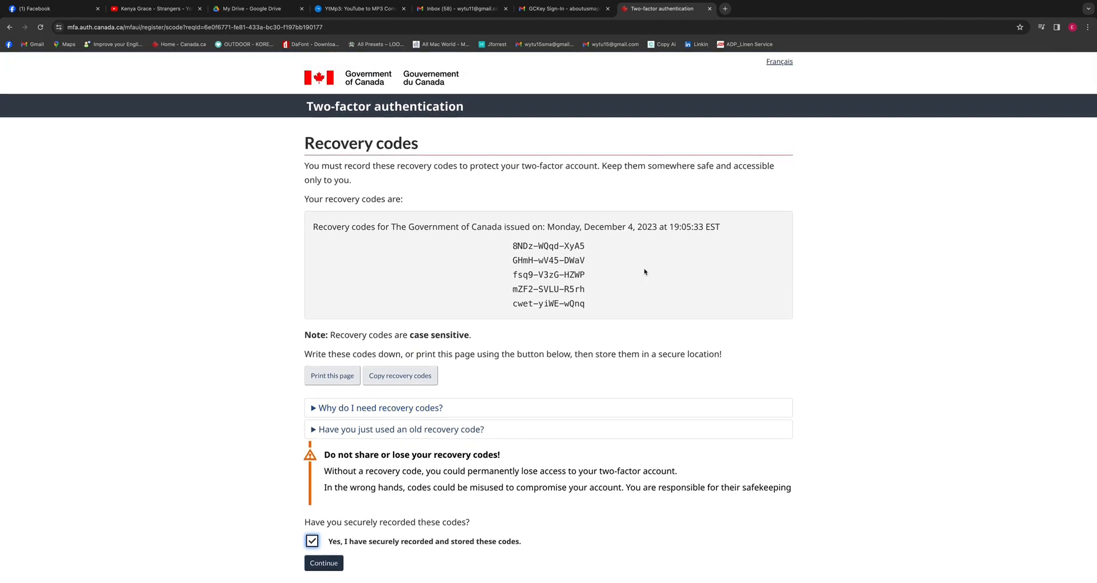
pyautogui.scroll(-3)
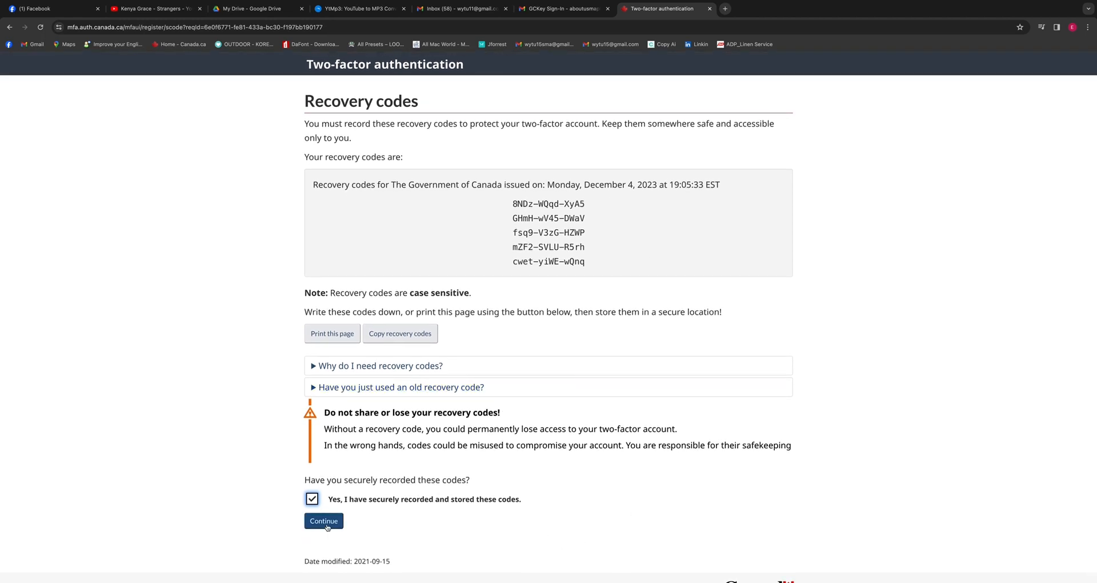
# - Continue past the recovery codes and Setup complete pages to reach the IRCC Terms and Conditions
pyautogui.click(323, 521)
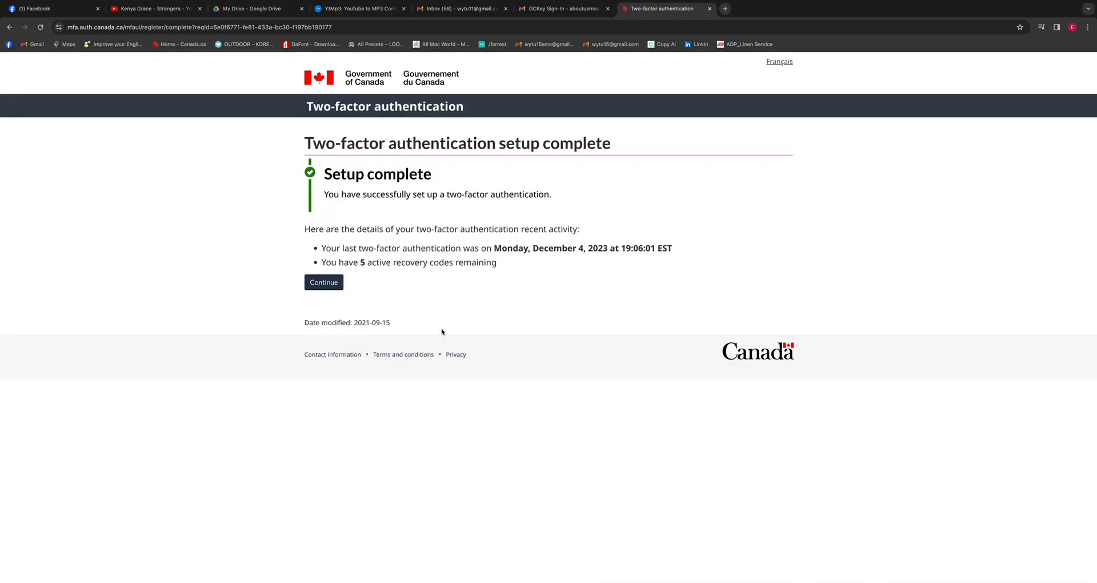
pyautogui.click(324, 282)
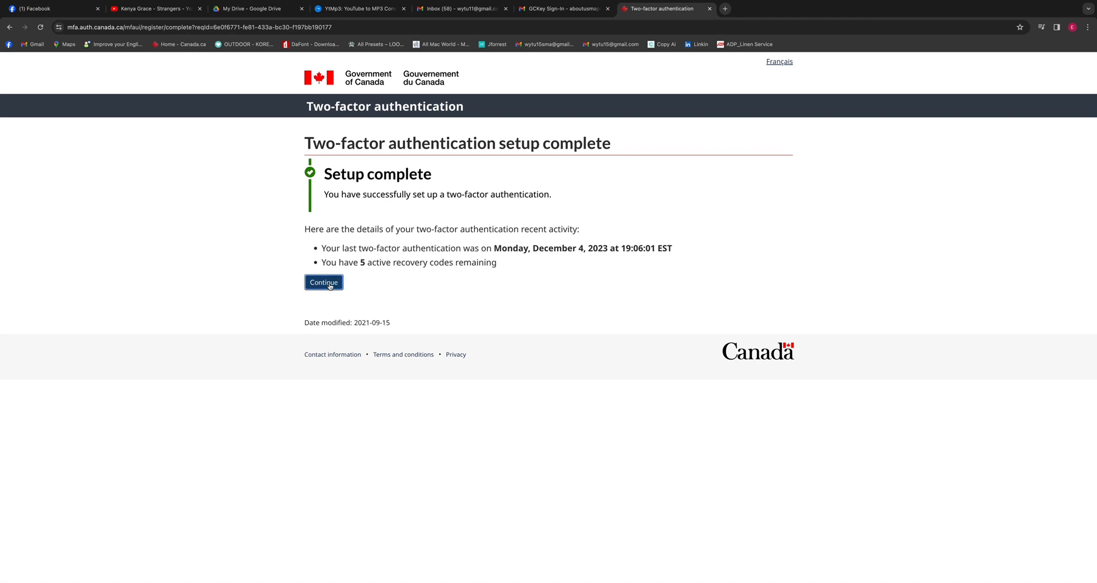
pyautogui.click(324, 282)
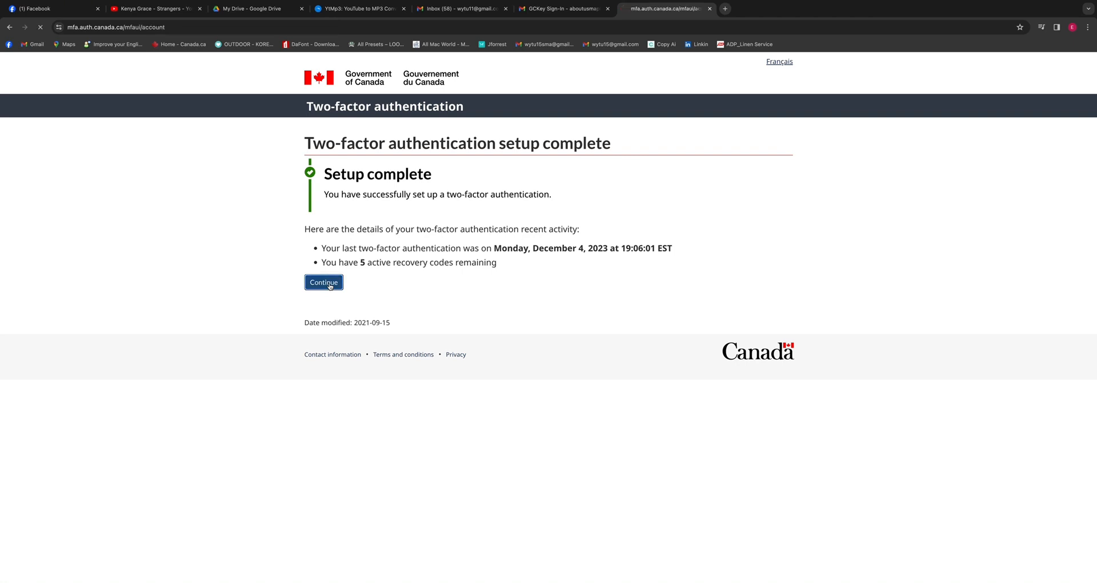
pyautogui.click(324, 282)
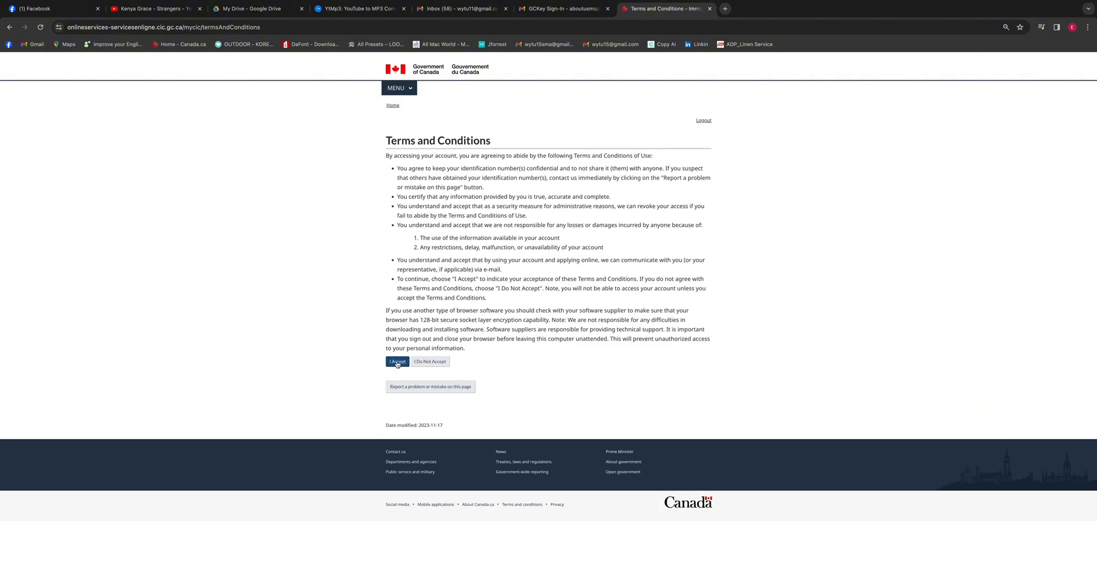
# - Accept the IRCC secure account Terms and Conditions with I Accept
pyautogui.click(396, 361)
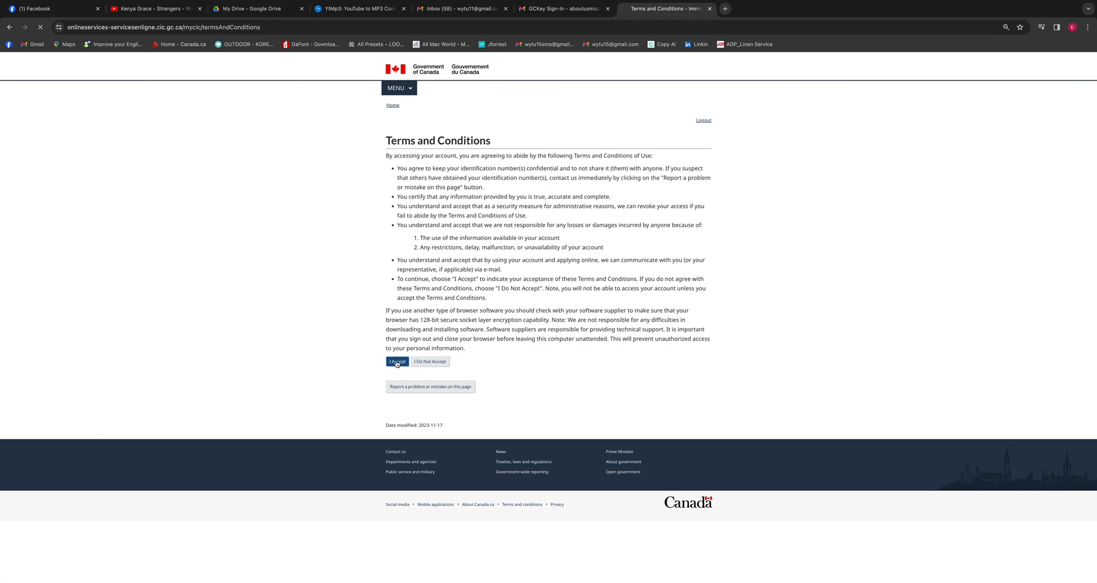
pyautogui.click(396, 364)
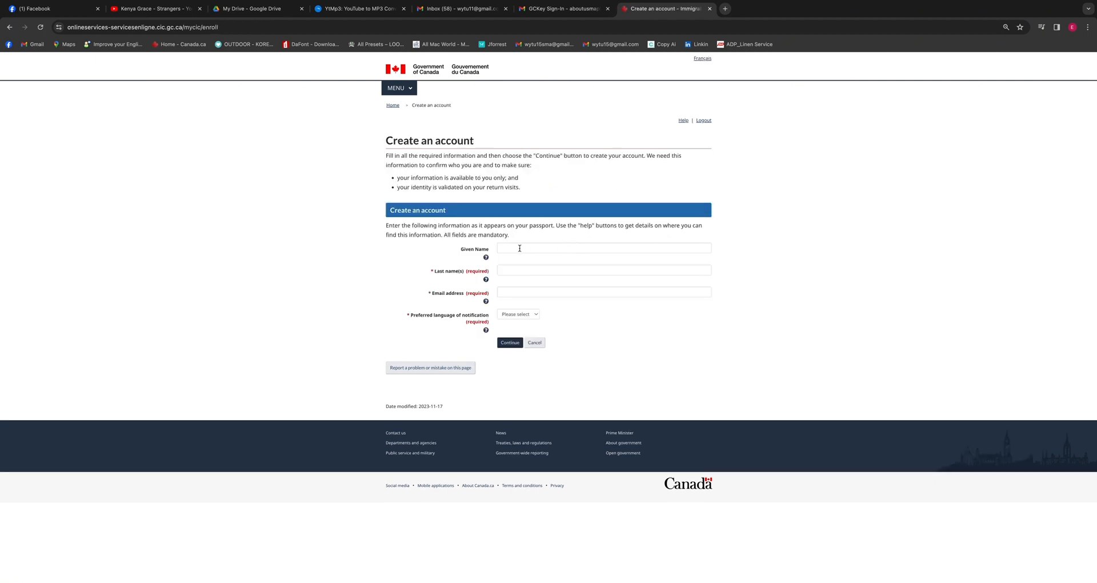
# - Submit the profile with given name About, last name Us, the aboutusmap email and English notifications
pyautogui.click(603, 248)
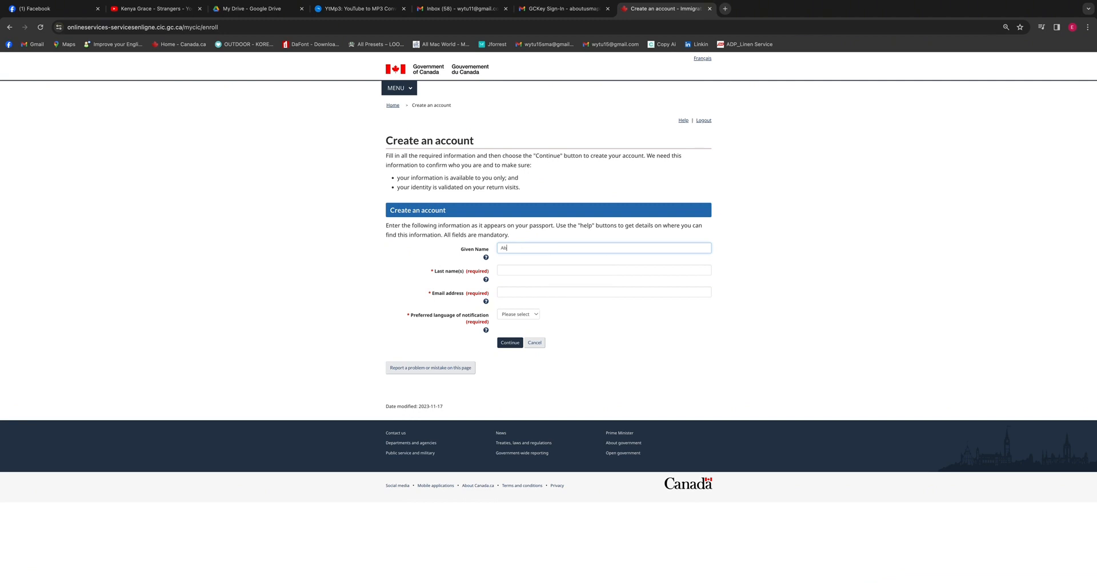
pyautogui.write('About')
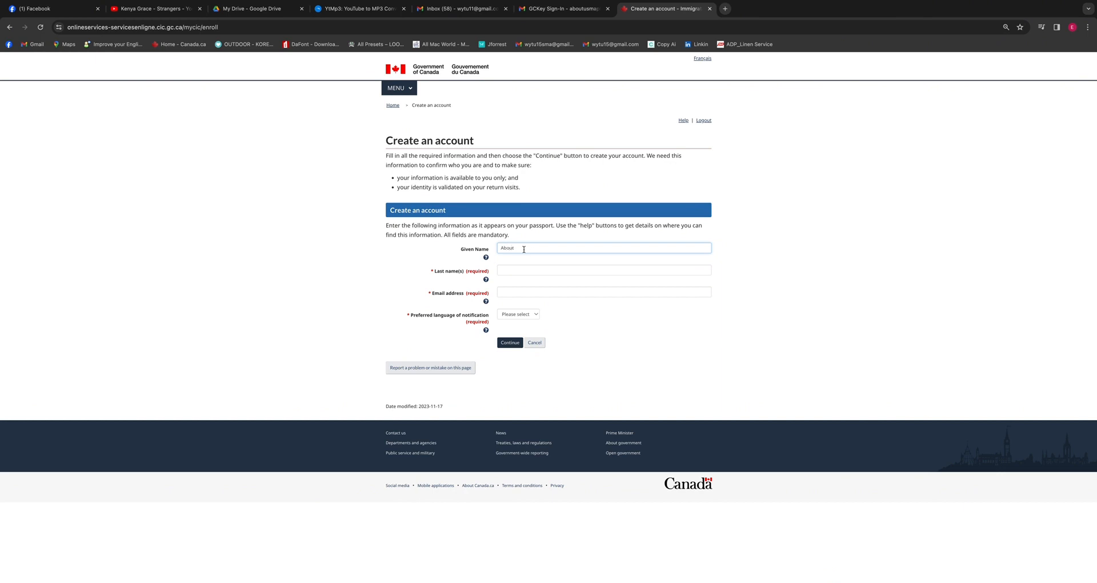
pyautogui.click(603, 269)
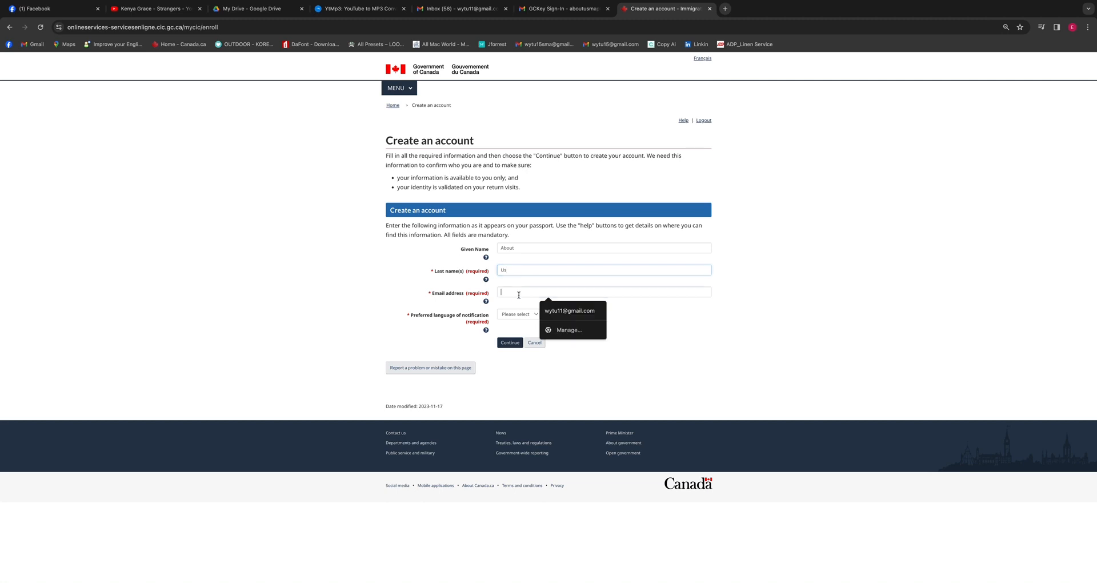
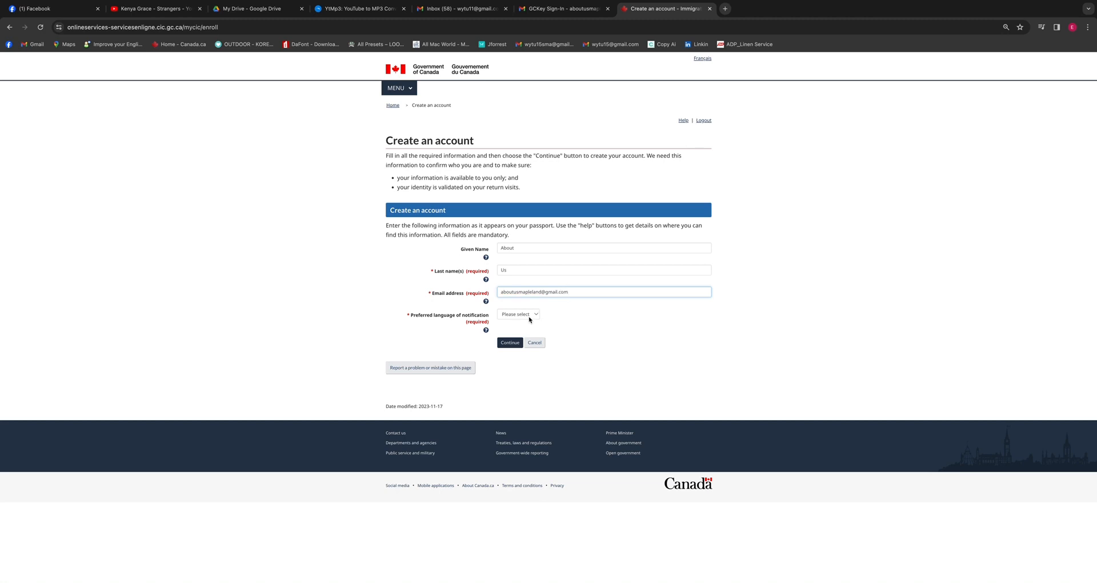
pyautogui.click(518, 313)
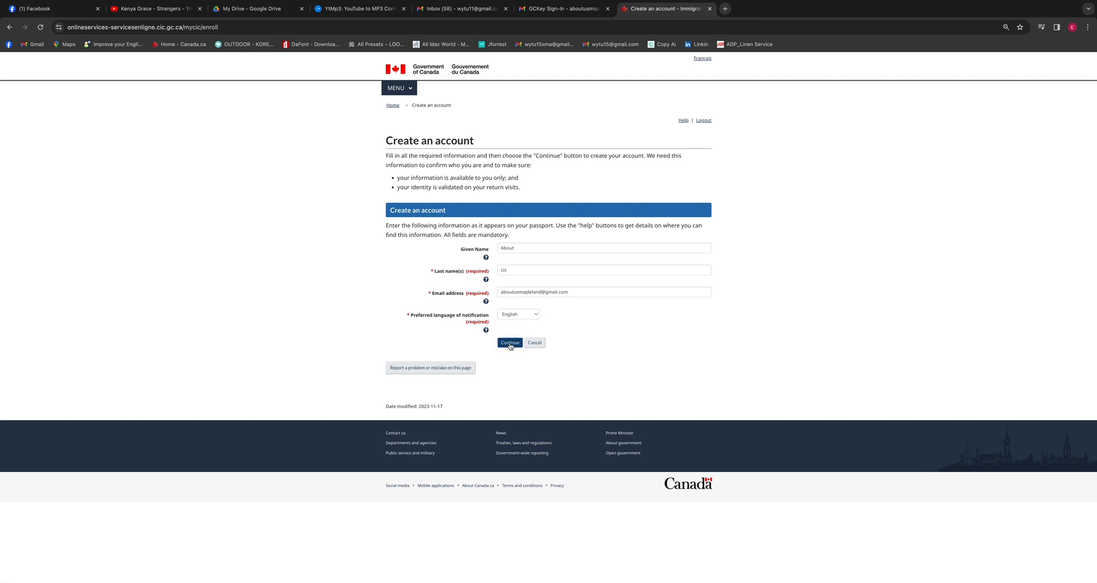
pyautogui.click(510, 343)
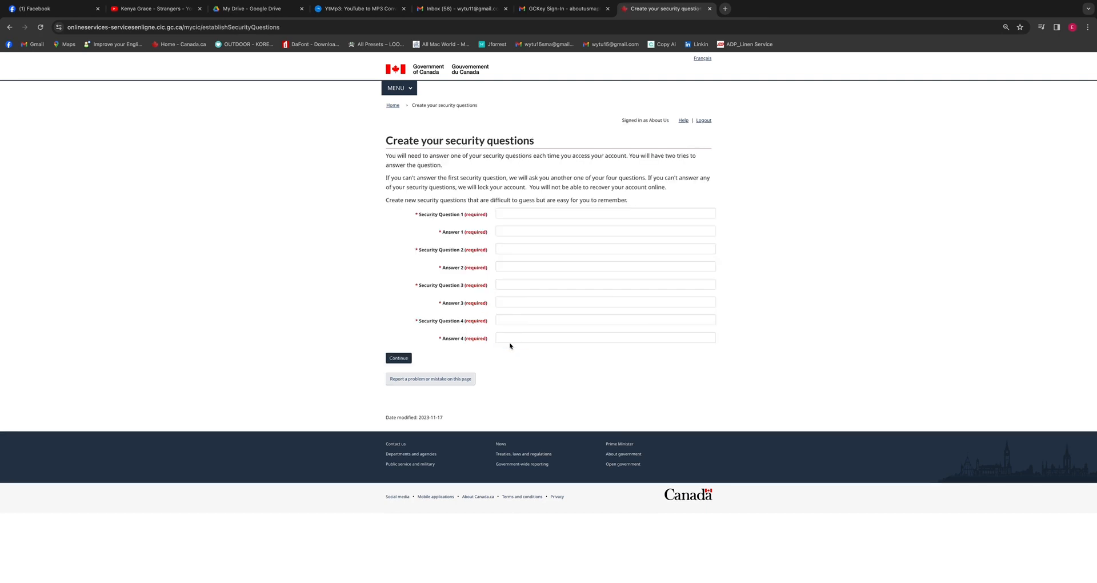
pyautogui.click(605, 214)
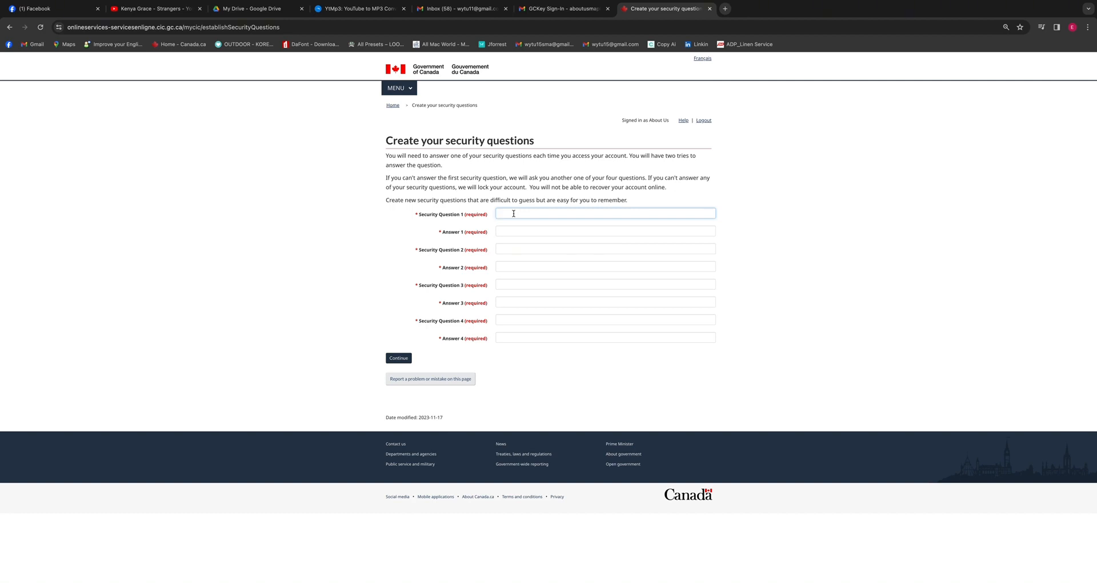
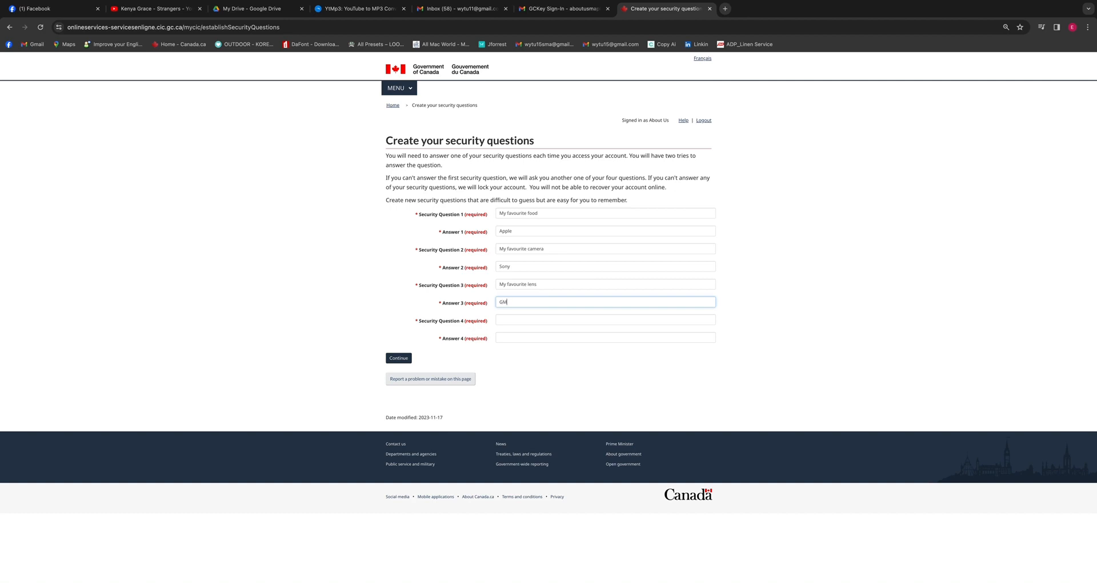
pyautogui.click(605, 320)
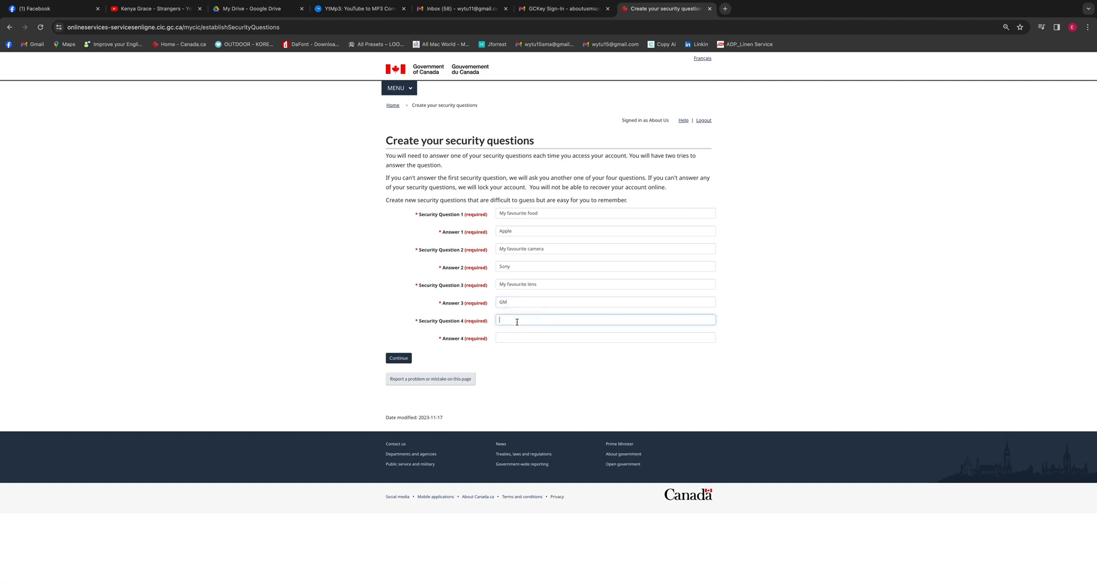
pyautogui.click(605, 284)
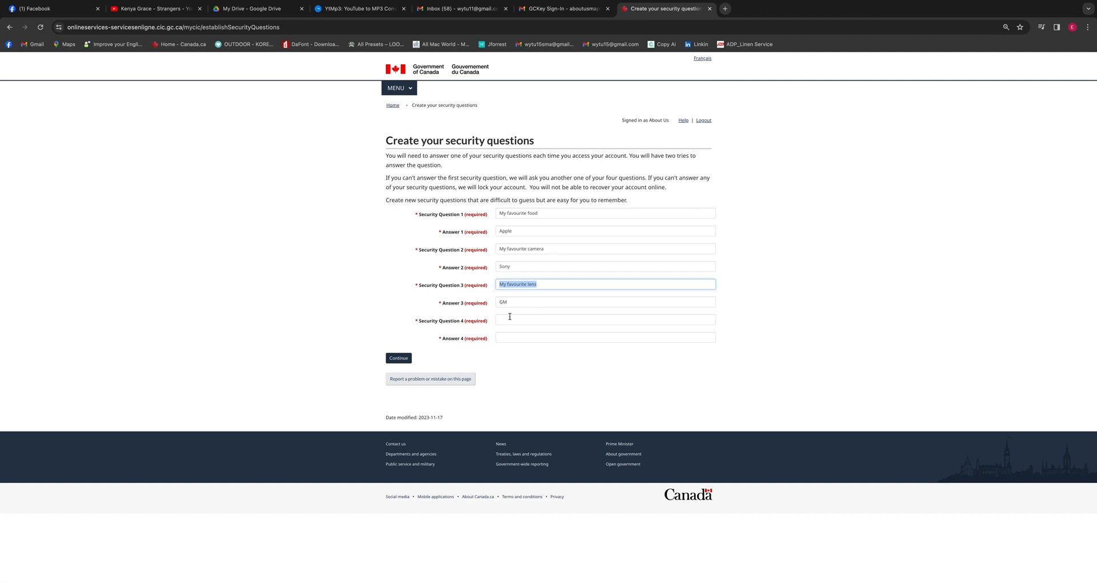
pyautogui.write('My favourite lens')
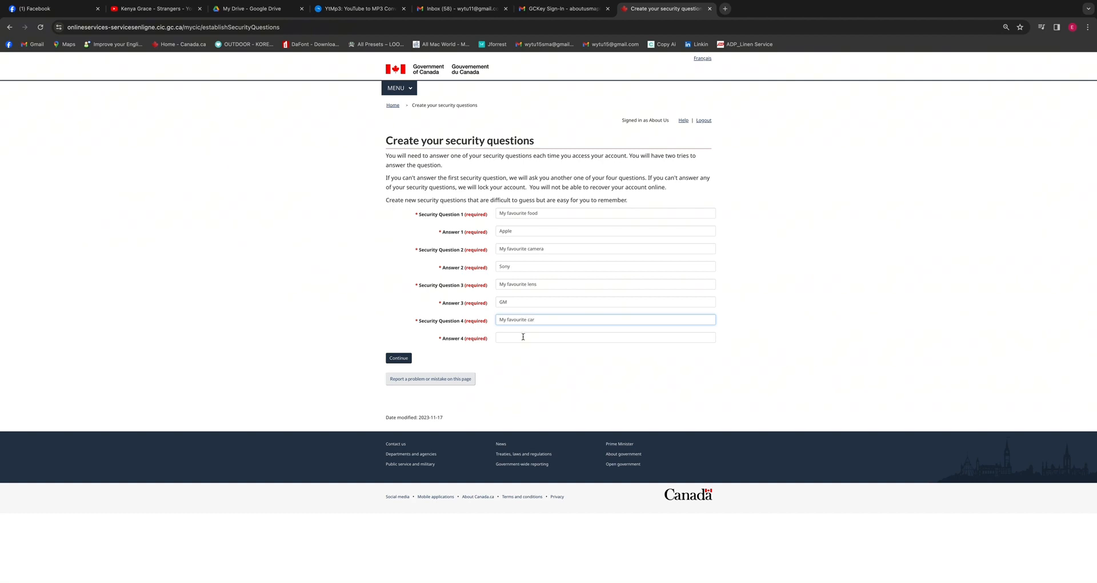
pyautogui.click(606, 338)
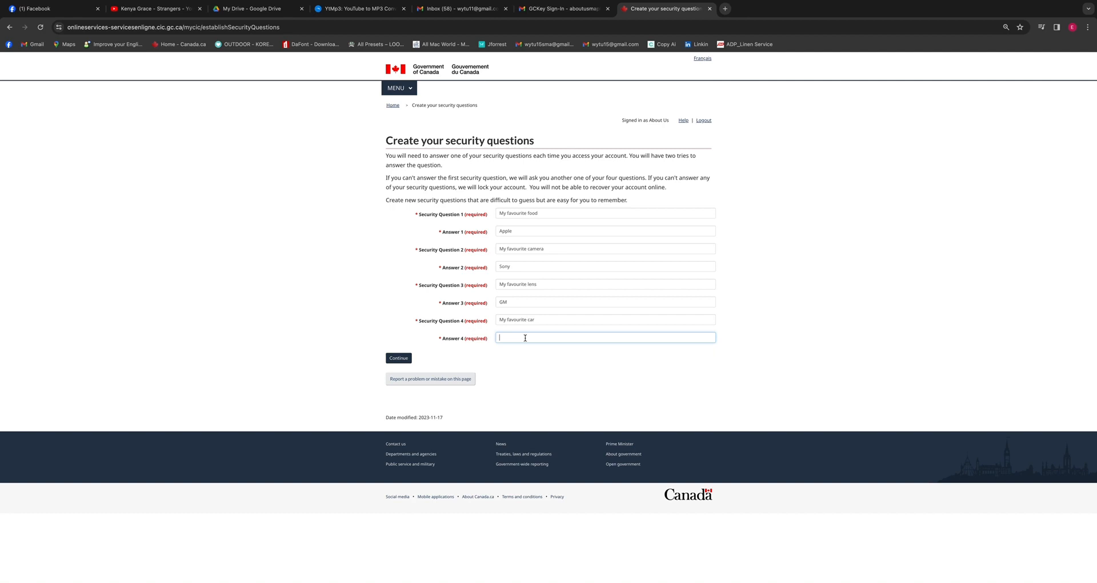
pyautogui.write('H')
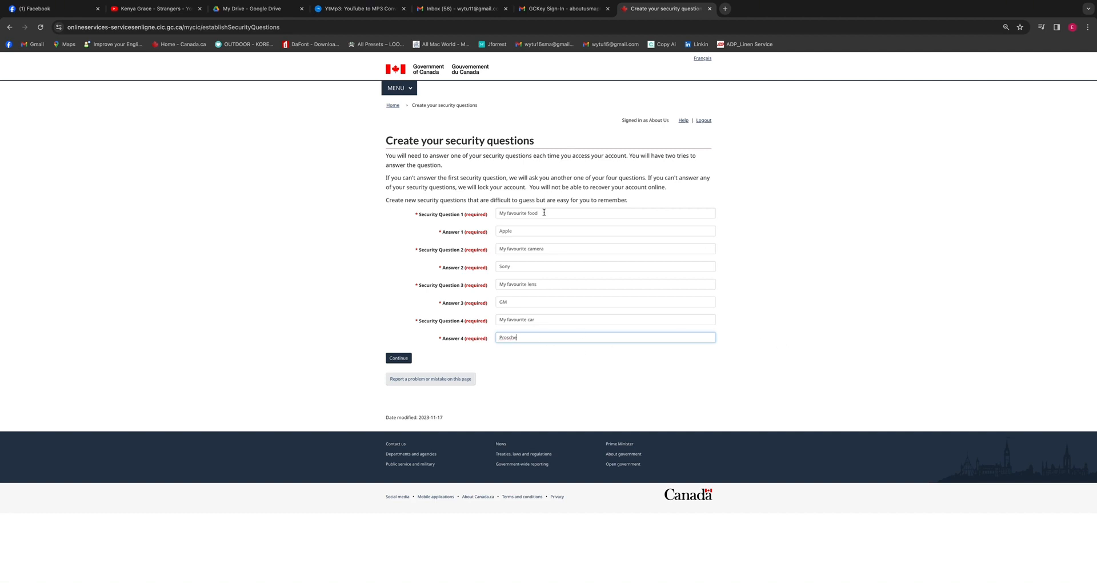
pyautogui.moveTo(508, 357)
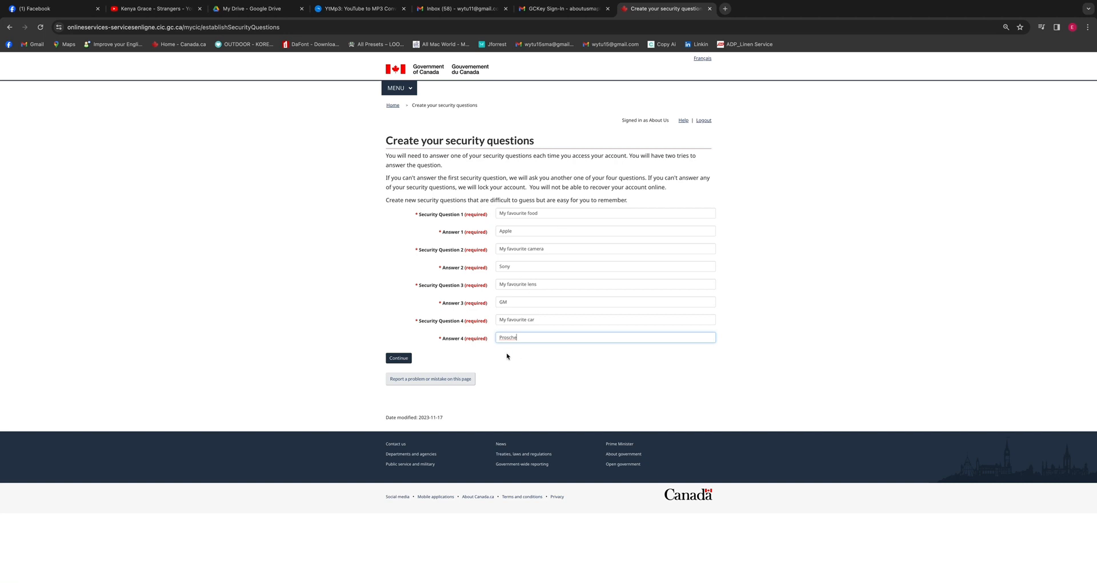
pyautogui.click(397, 358)
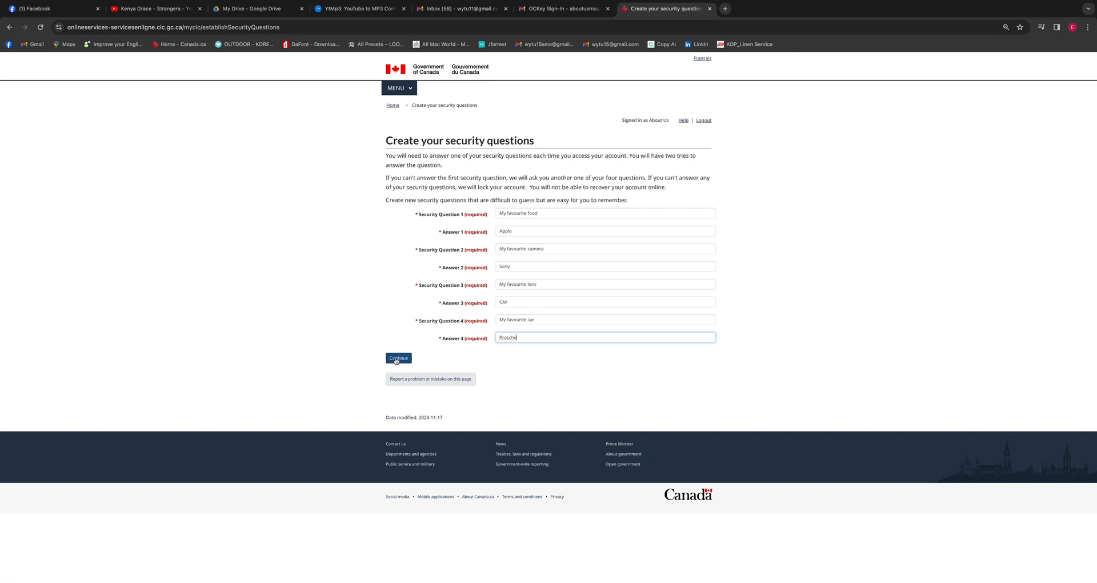
pyautogui.click(398, 359)
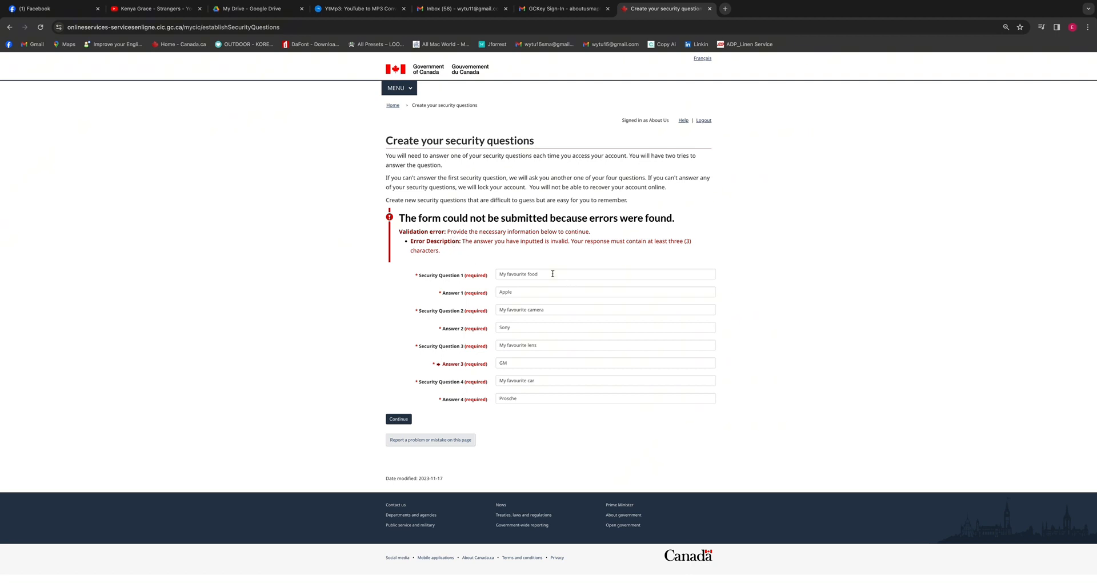
pyautogui.click(605, 273)
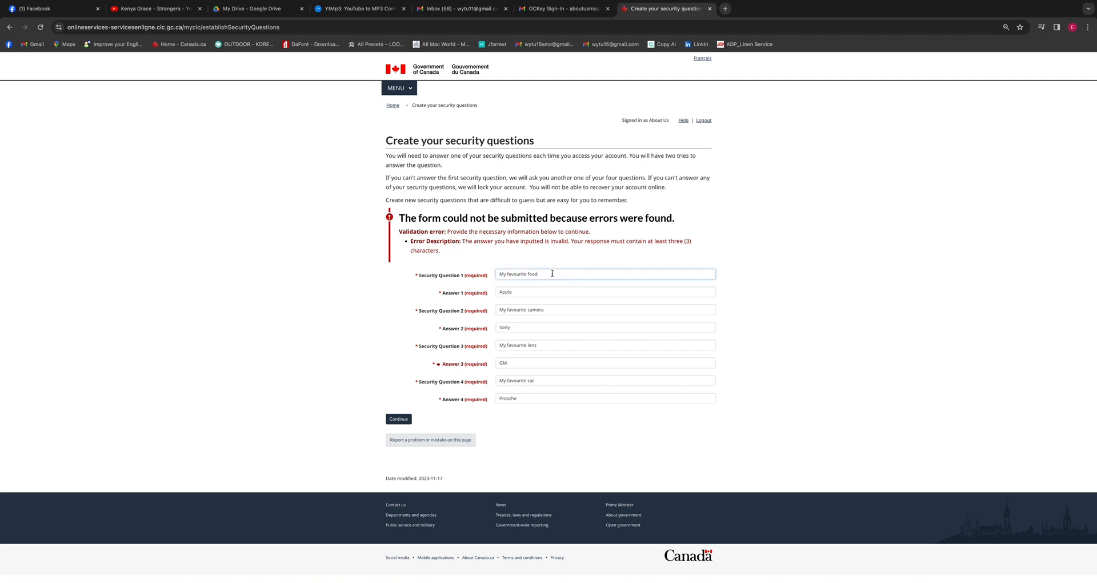
pyautogui.click(606, 363)
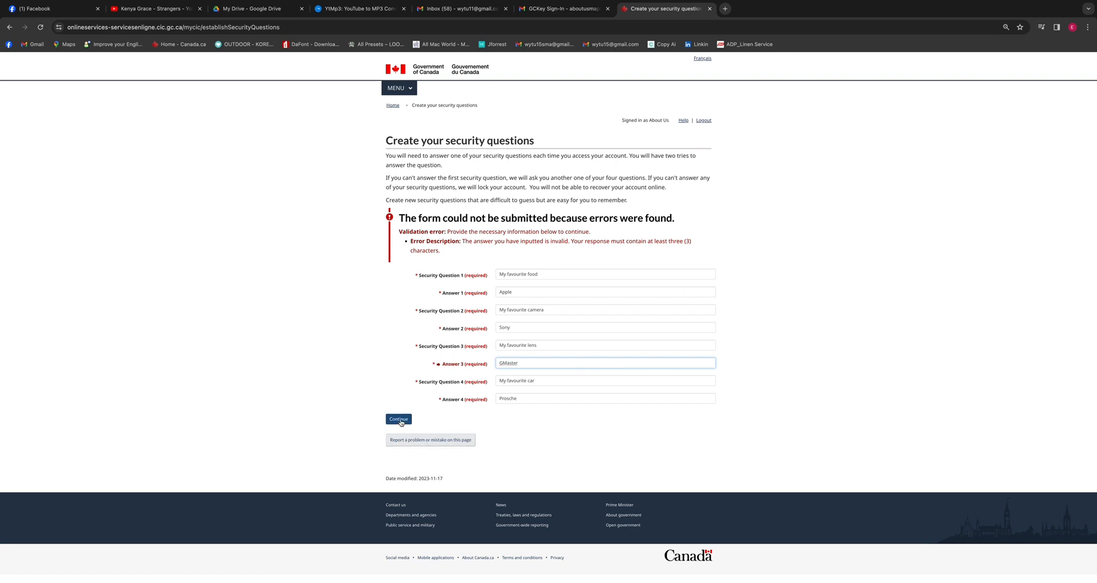
pyautogui.click(397, 419)
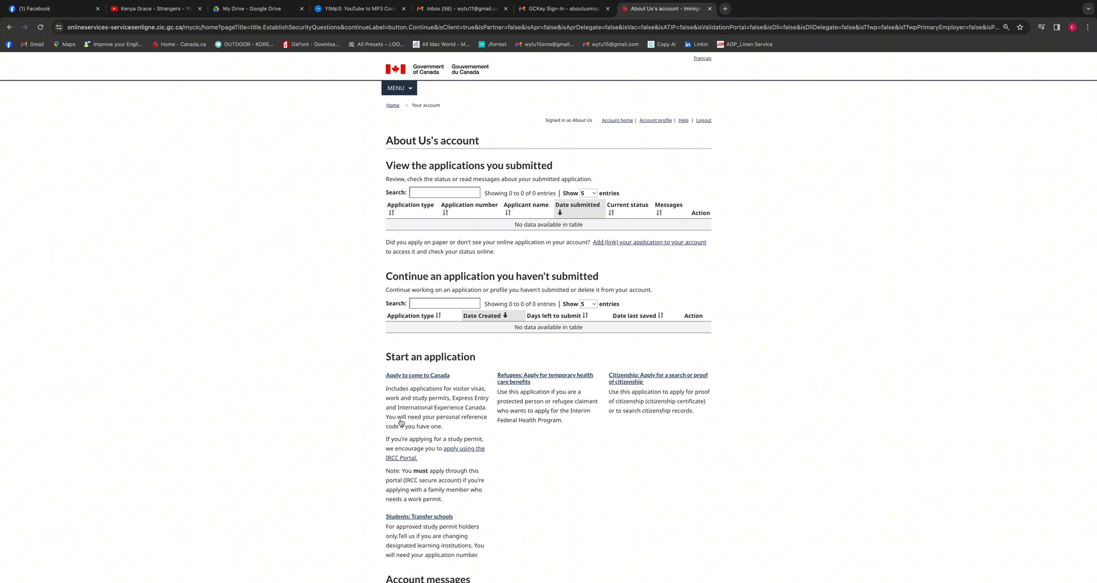
pyautogui.moveTo(709, 321)
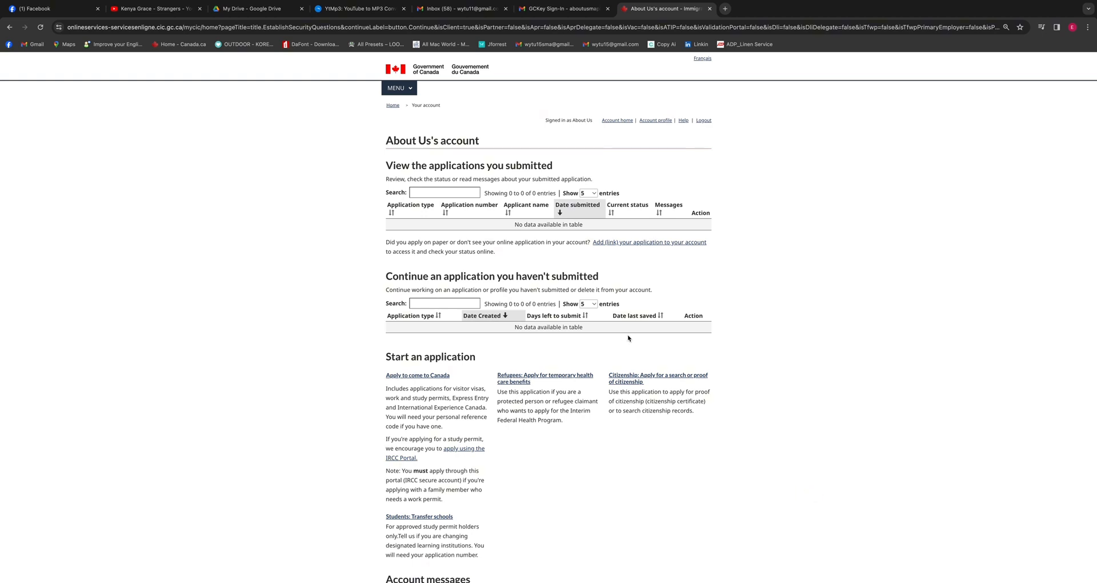
pyautogui.scroll(-3)
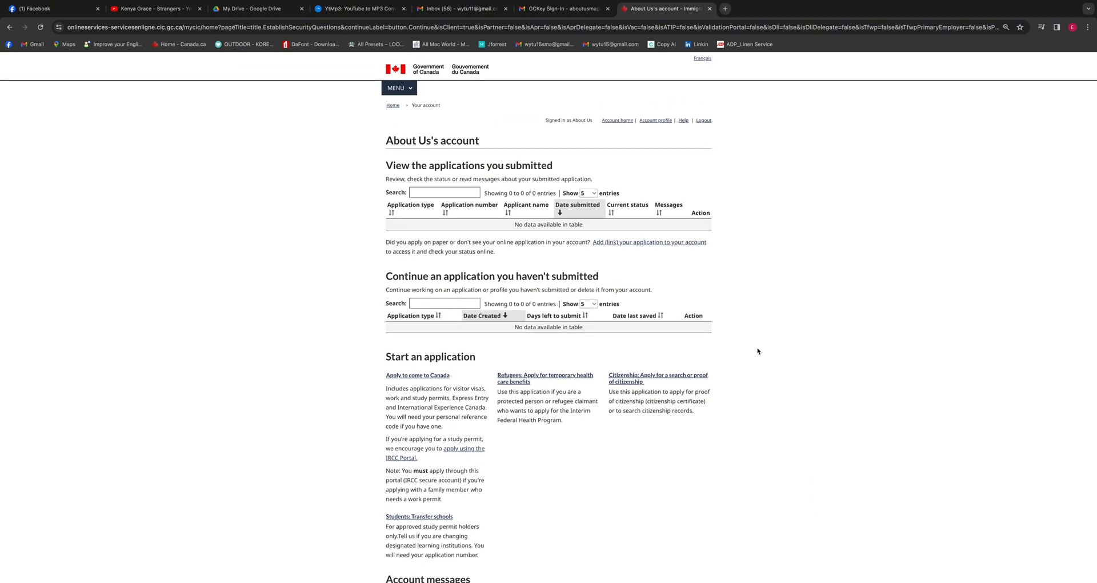
pyautogui.scroll(-3)
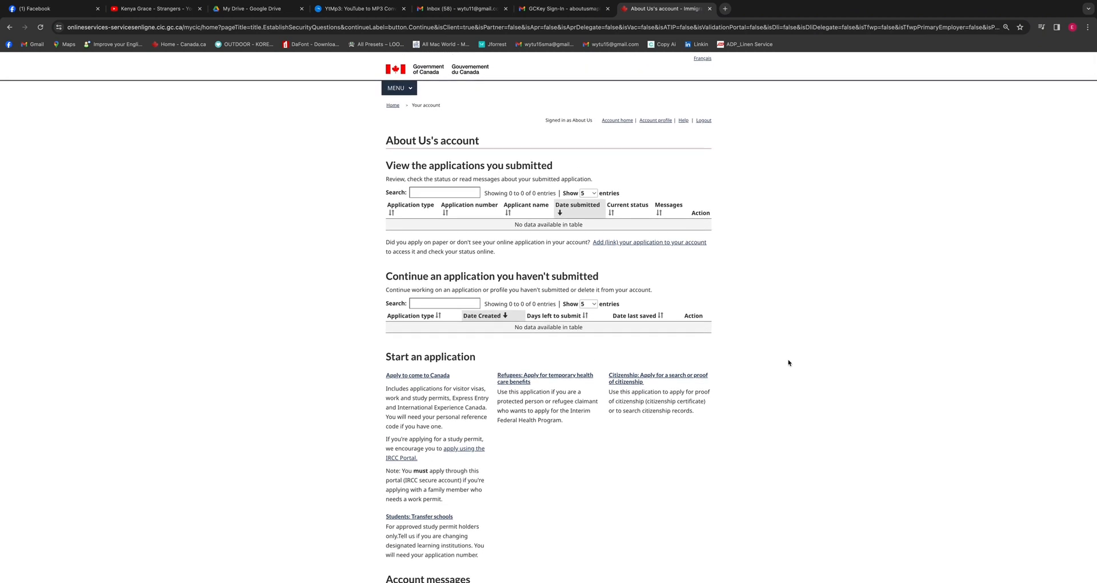
pyautogui.scroll(-3)
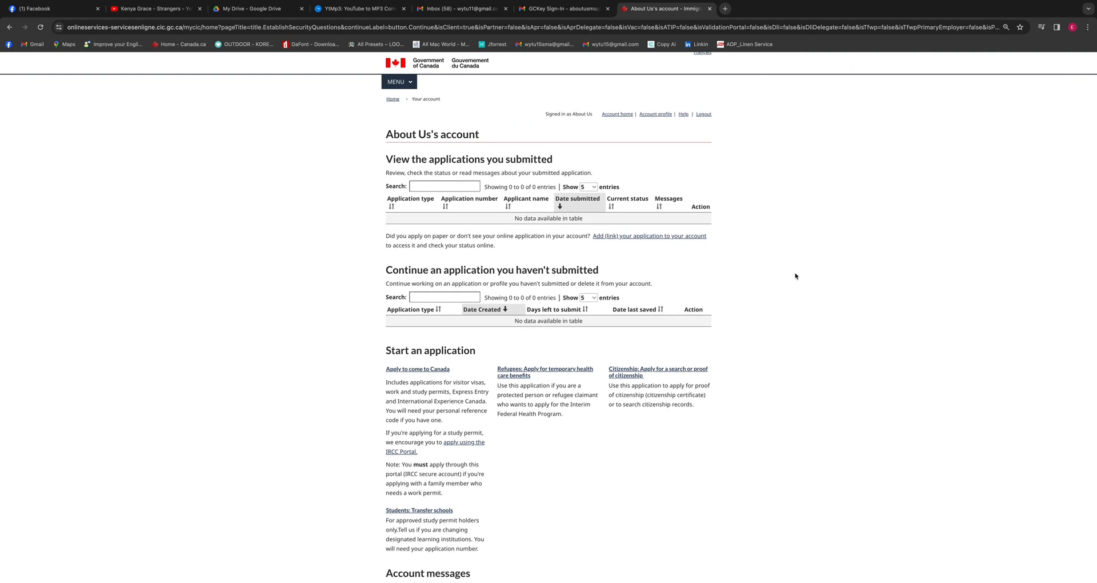
pyautogui.moveTo(801, 276)
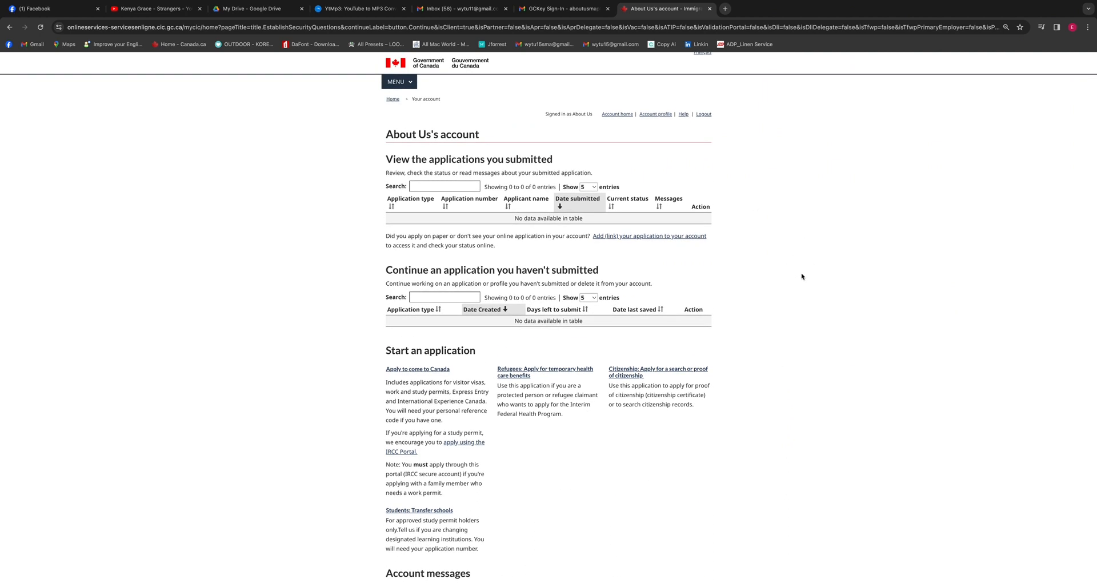